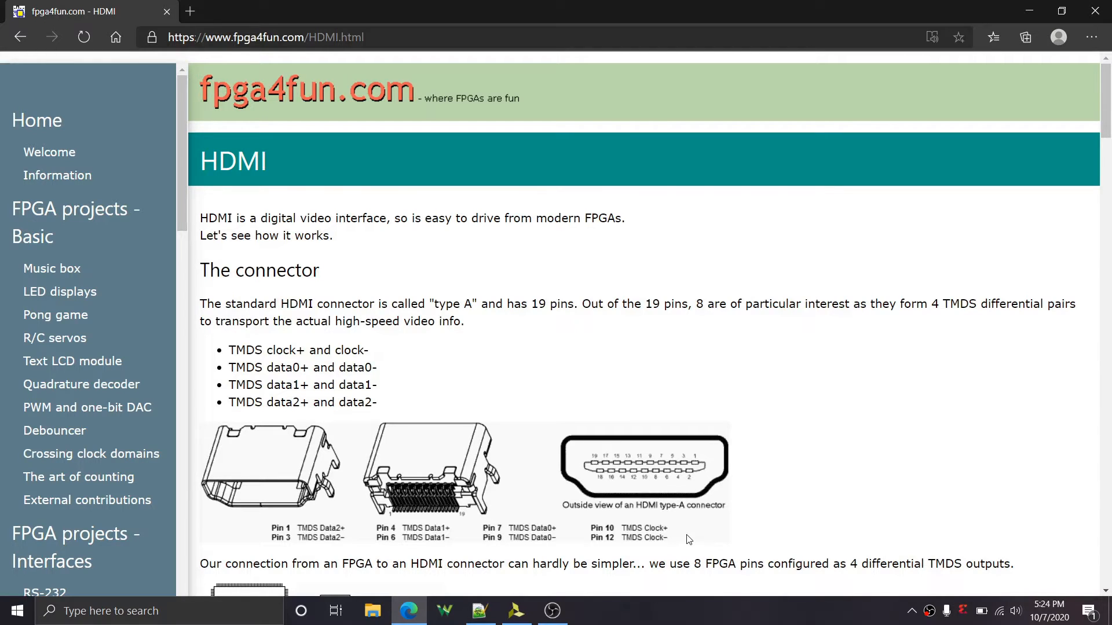
{"action": "mouse_move", "coordinate": [972, 324]}
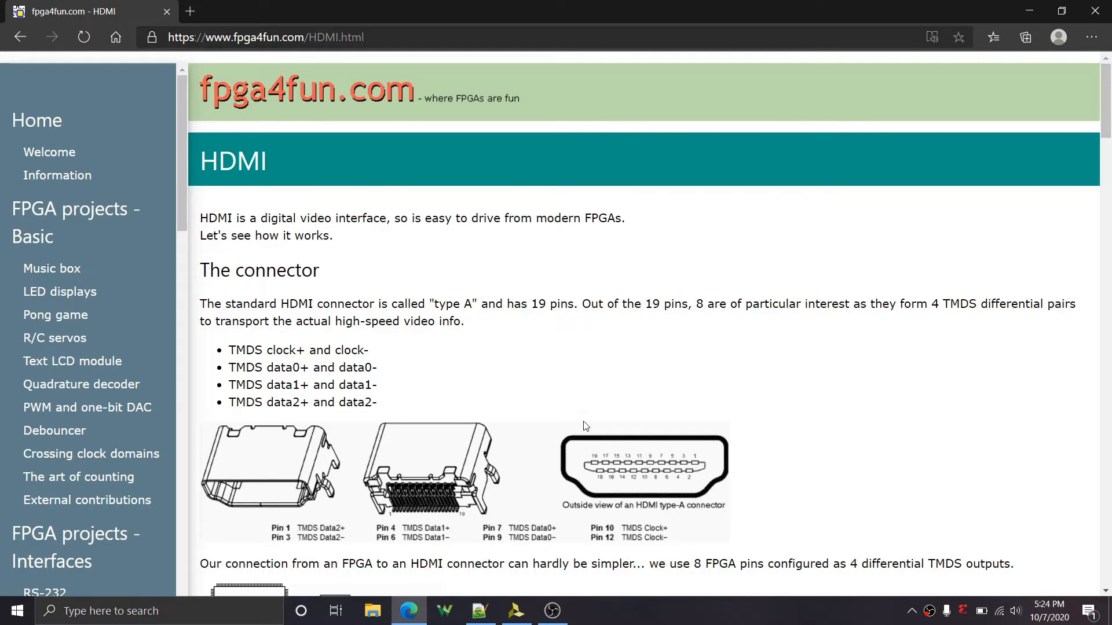
{"action": "mouse_move", "coordinate": [1088, 109]}
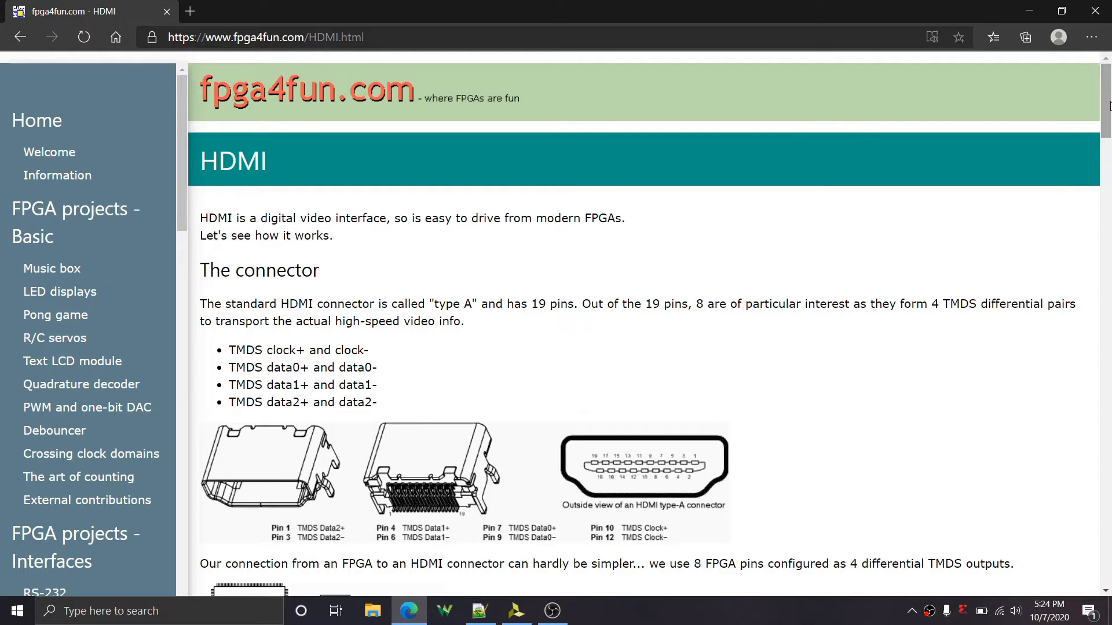
Select the fpga4fun HDMI page's address in the Edge address bar
{"action": "left_click", "coordinate": [372, 37]}
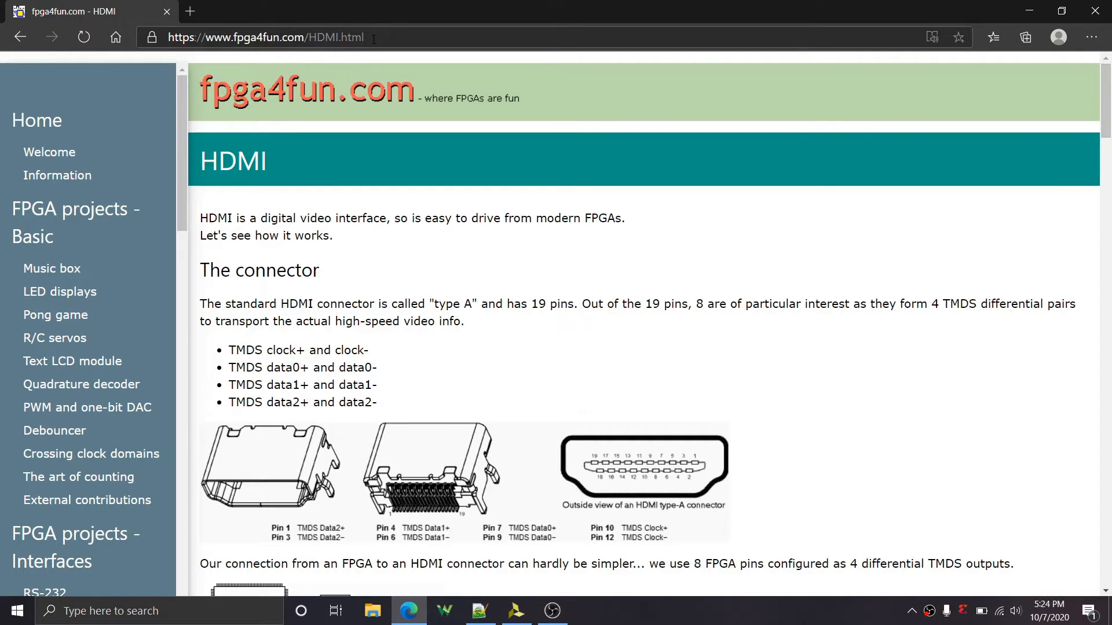
{"action": "left_click", "coordinate": [267, 38]}
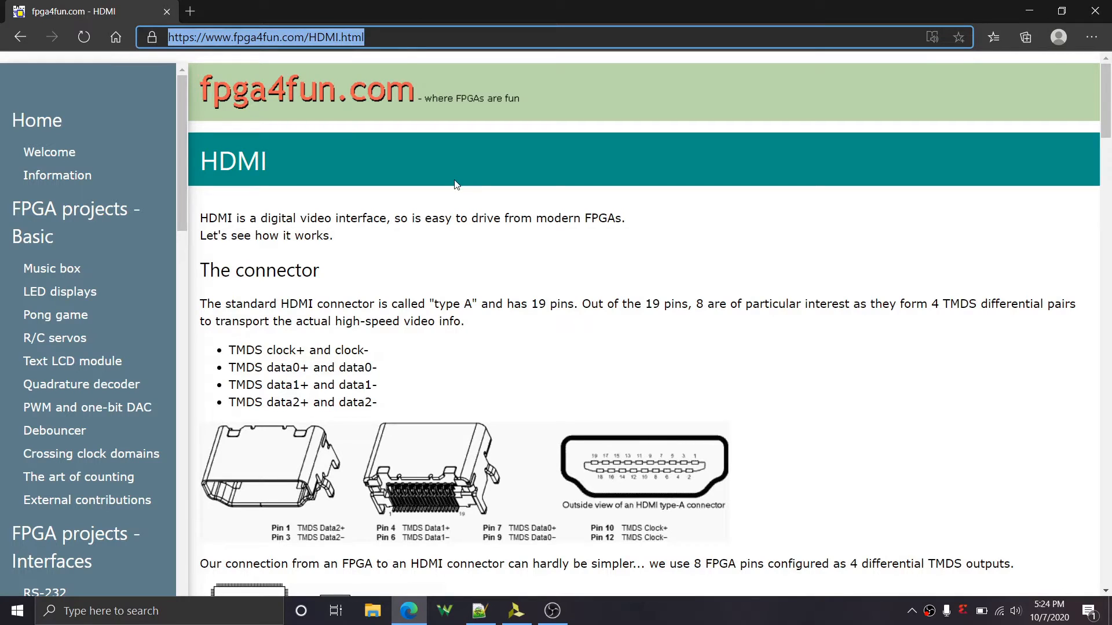
{"action": "mouse_move", "coordinate": [824, 233]}
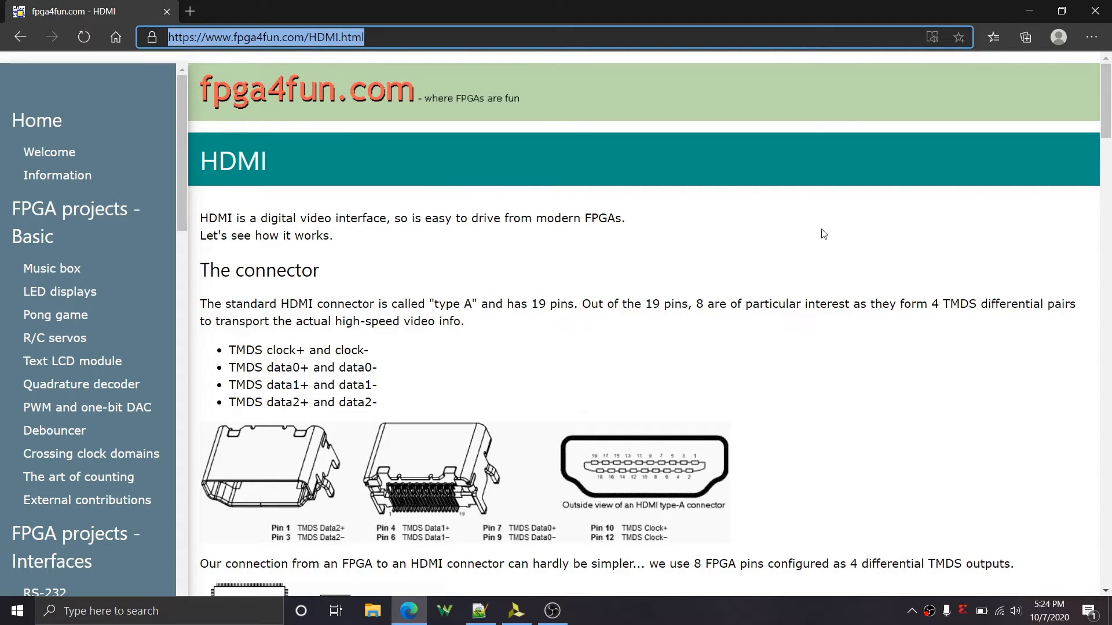
Read down through the Video signal, TMDS and Source code sections to the complete-source link
{"action": "scroll", "scroll_direction": "down", "scroll_amount": 3}
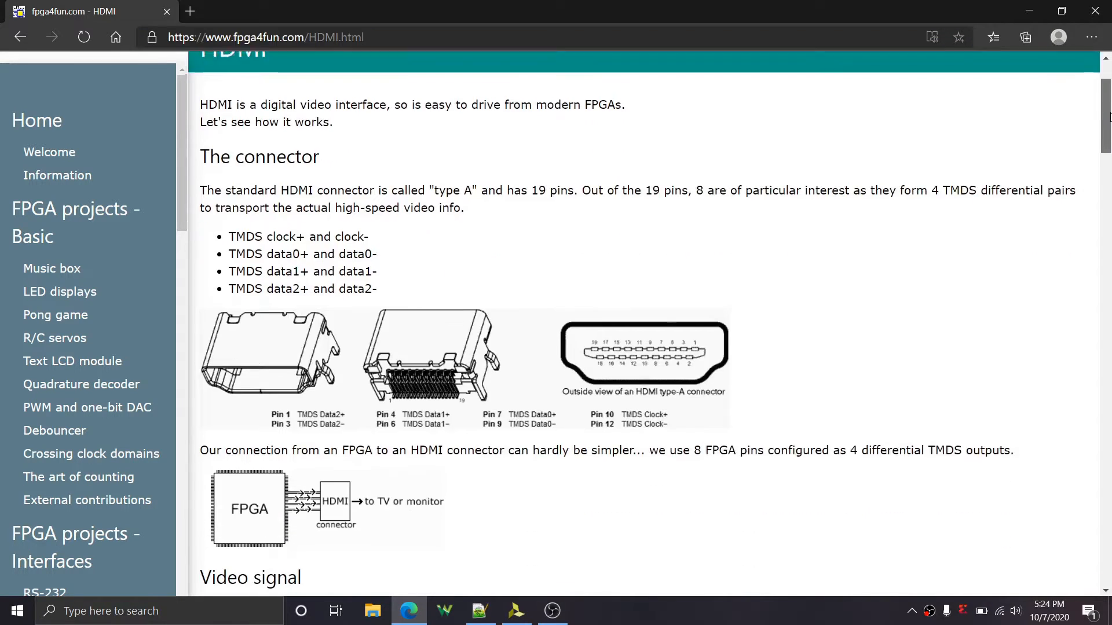
{"action": "scroll", "scroll_direction": "down", "scroll_amount": 3}
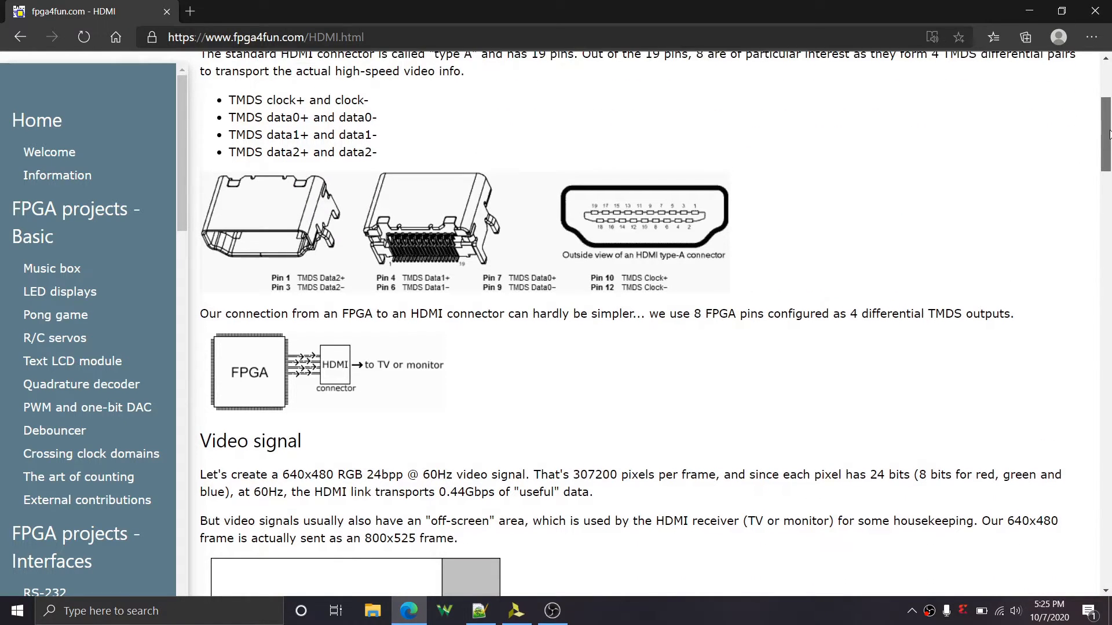
{"action": "scroll", "scroll_direction": "down", "scroll_amount": 3}
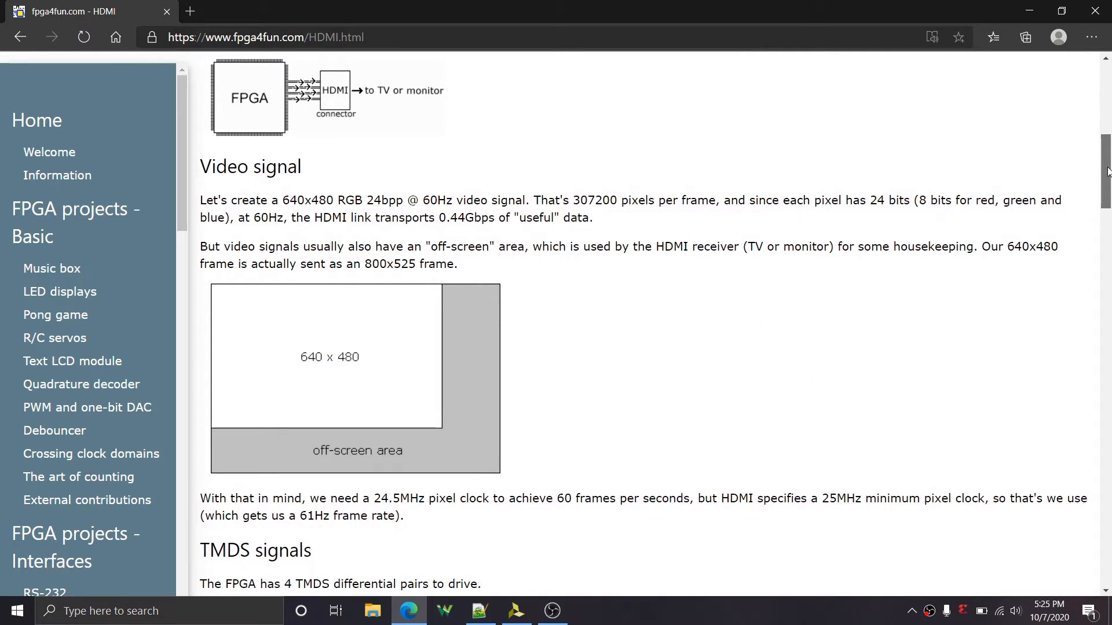
{"action": "scroll", "scroll_direction": "down", "scroll_amount": 3}
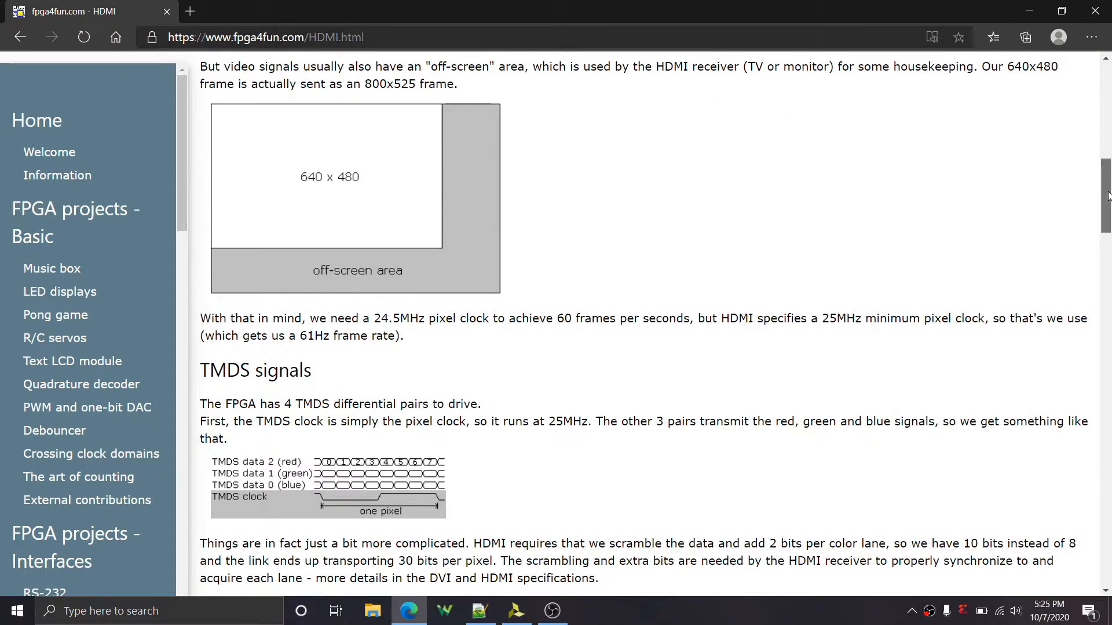
{"action": "scroll", "scroll_direction": "down", "scroll_amount": 3}
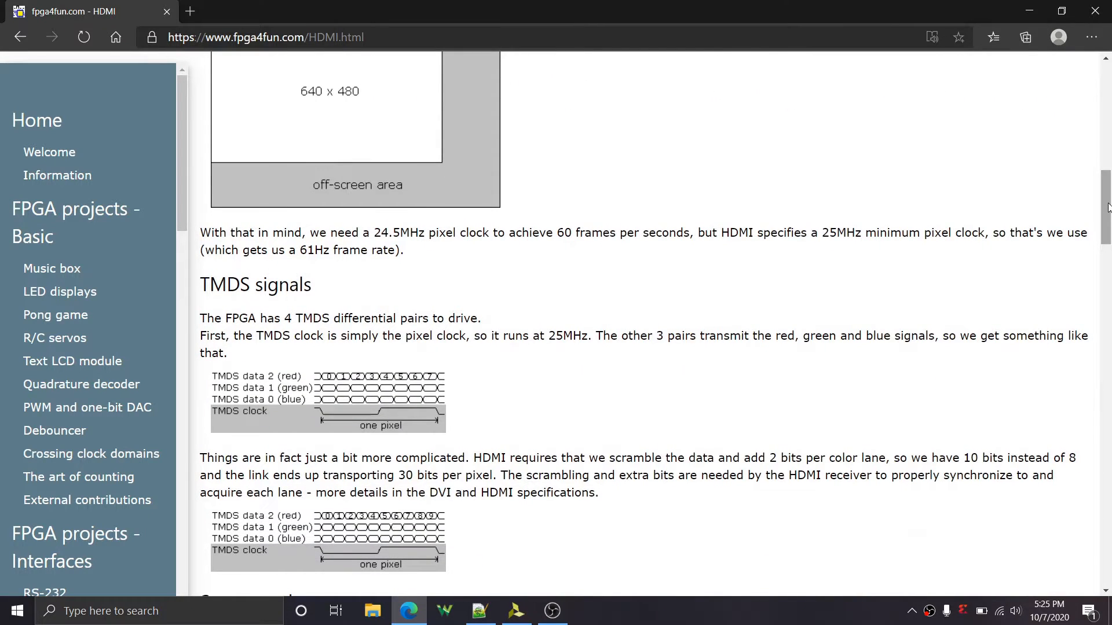
{"action": "scroll", "scroll_direction": "down", "scroll_amount": 3}
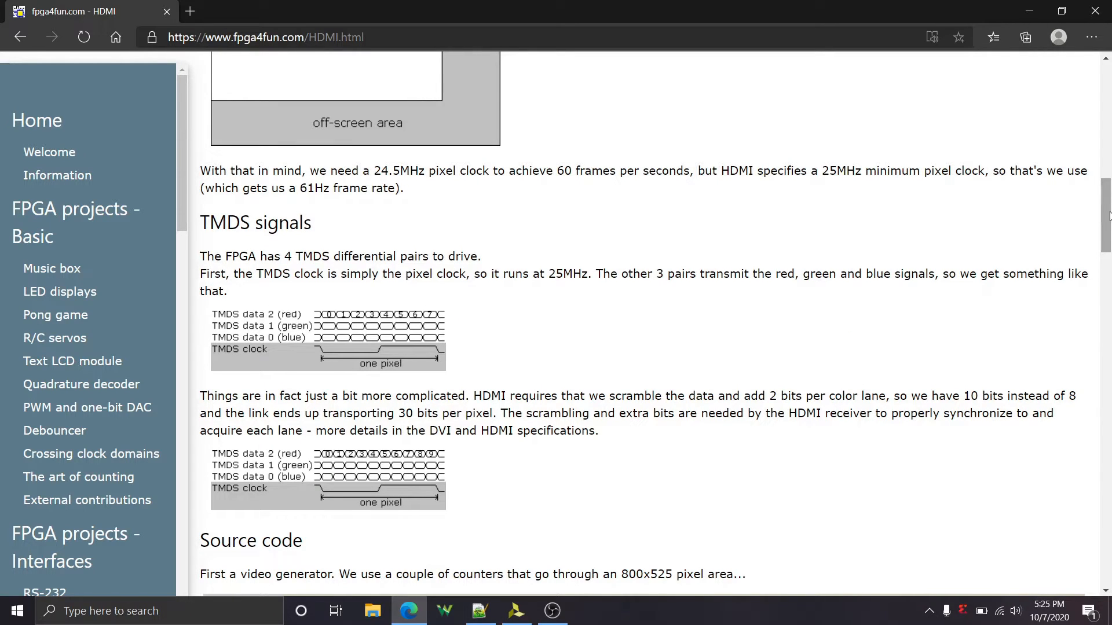
{"action": "scroll", "scroll_direction": "down", "scroll_amount": 3}
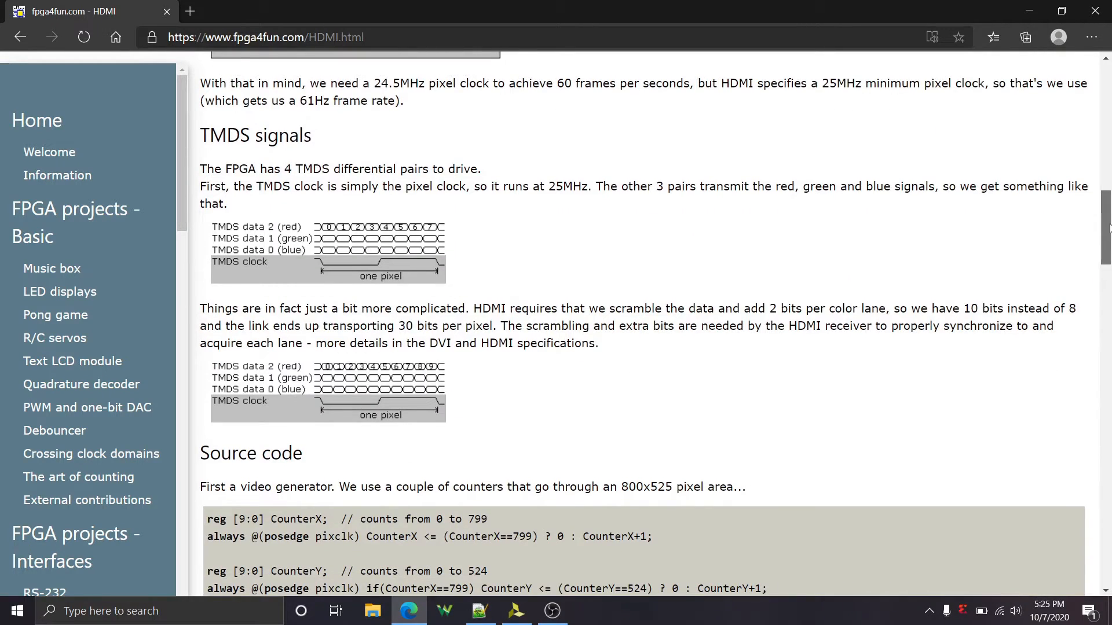
{"action": "scroll", "scroll_direction": "down", "scroll_amount": 3}
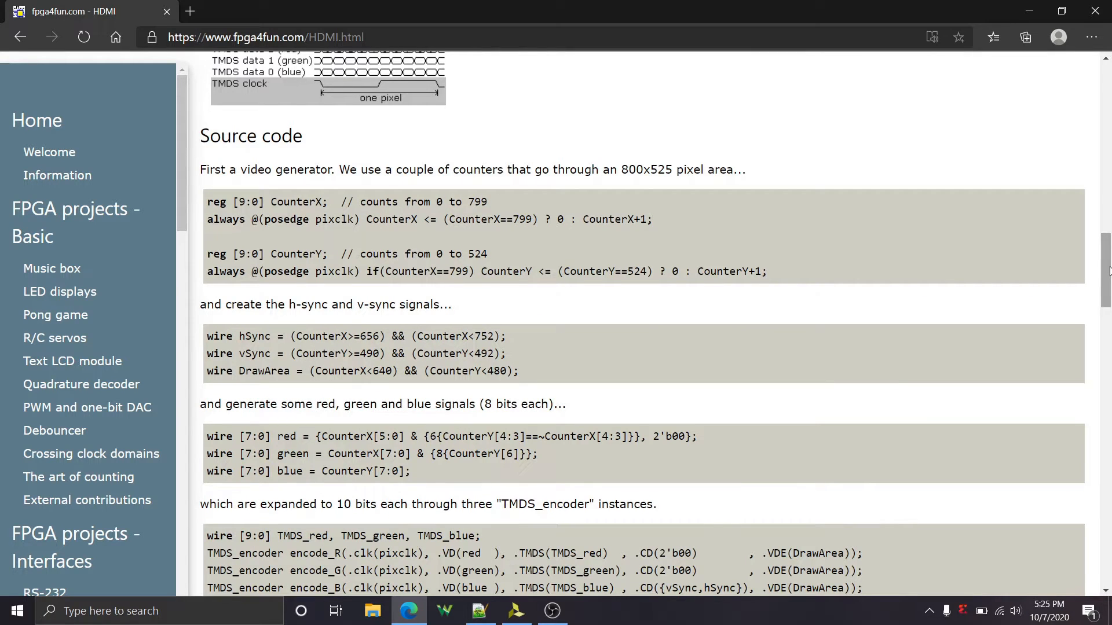
{"action": "scroll", "scroll_direction": "down", "scroll_amount": 3}
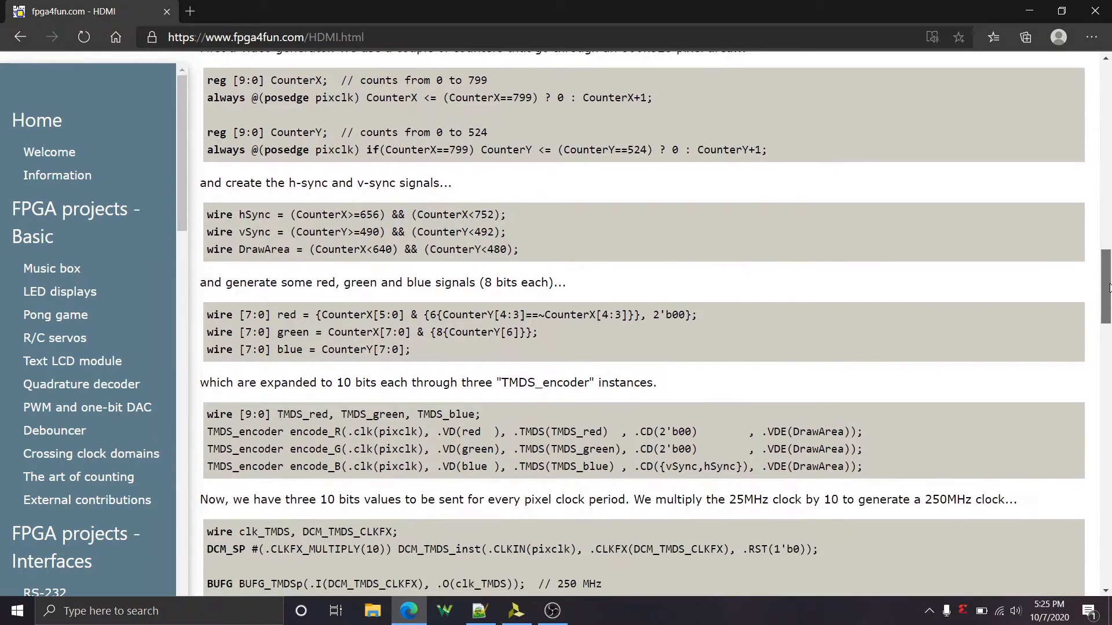
{"action": "scroll", "scroll_direction": "down", "scroll_amount": 3}
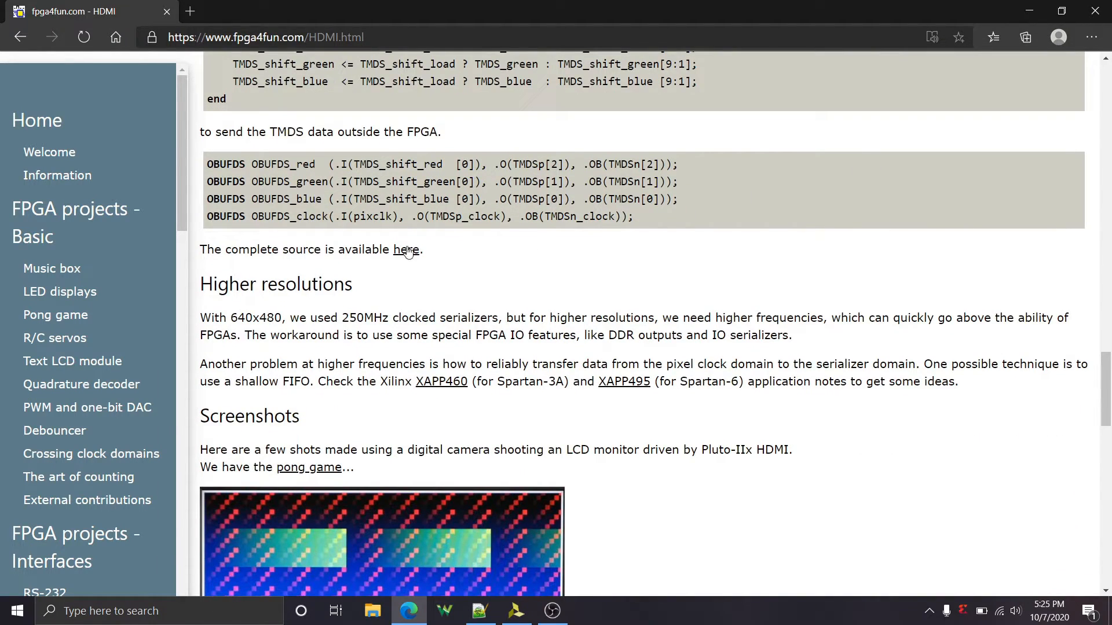
{"action": "mouse_move", "coordinate": [404, 253]}
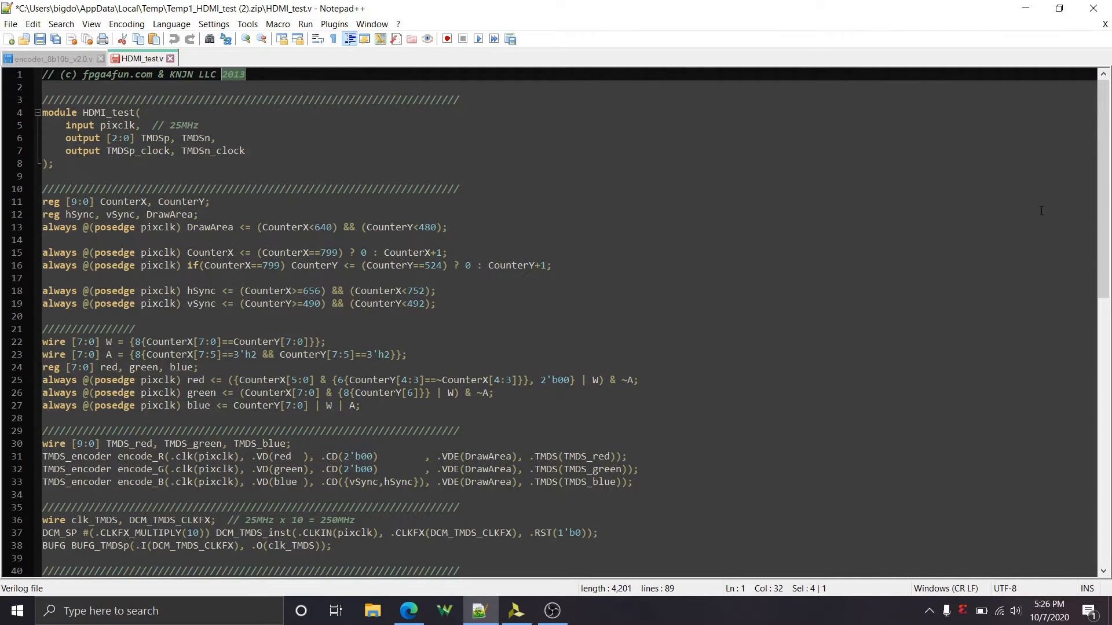
Scroll through the original HDMI_test.v Verilog module opened from the zip in Notepad++
{"action": "scroll", "scroll_direction": "down", "scroll_amount": 3}
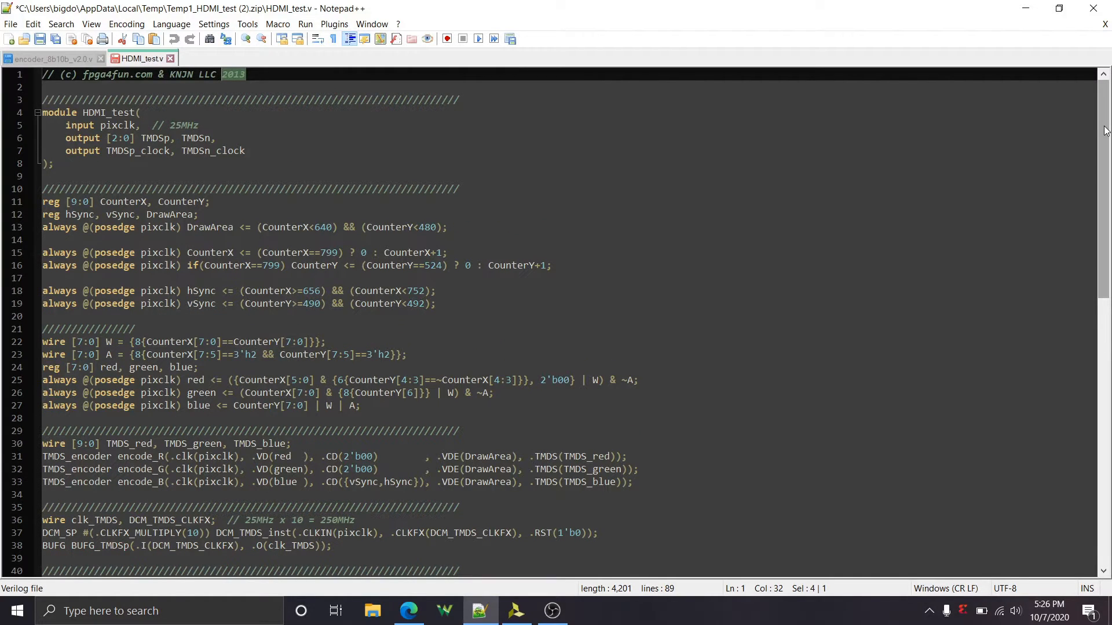
{"action": "scroll", "scroll_direction": "down", "scroll_amount": 3}
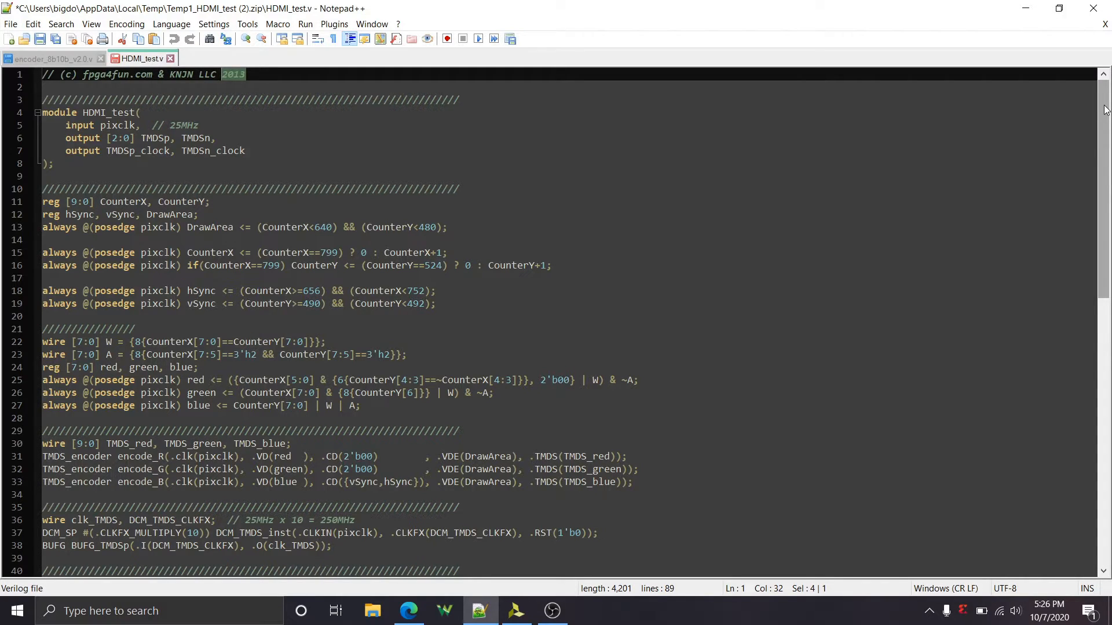
{"action": "scroll", "scroll_direction": "down", "scroll_amount": 3}
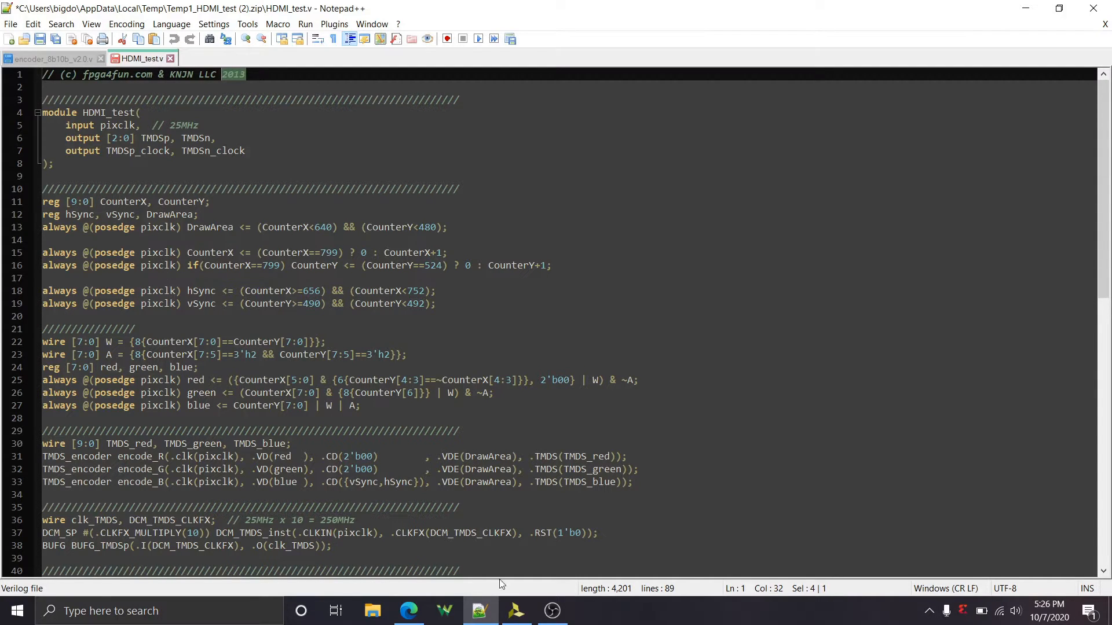
Switch to the Vivado HDMI_fpga4fun project and maximize the TMDS_encoder.v editor pane
{"action": "left_click", "coordinate": [516, 610]}
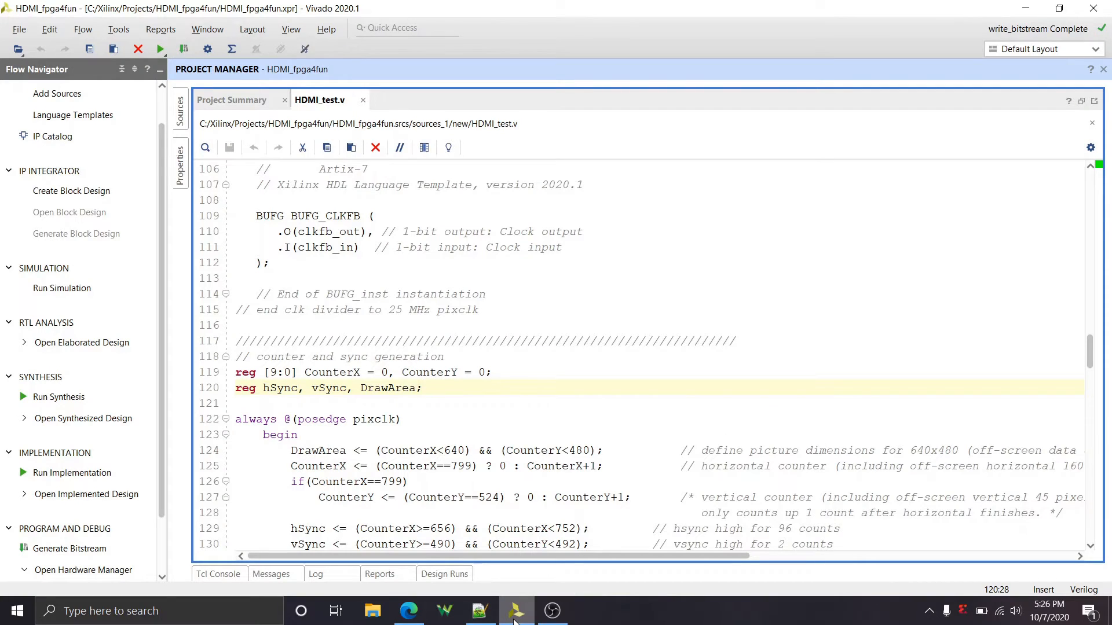
{"action": "scroll", "scroll_direction": "up", "scroll_amount": 3}
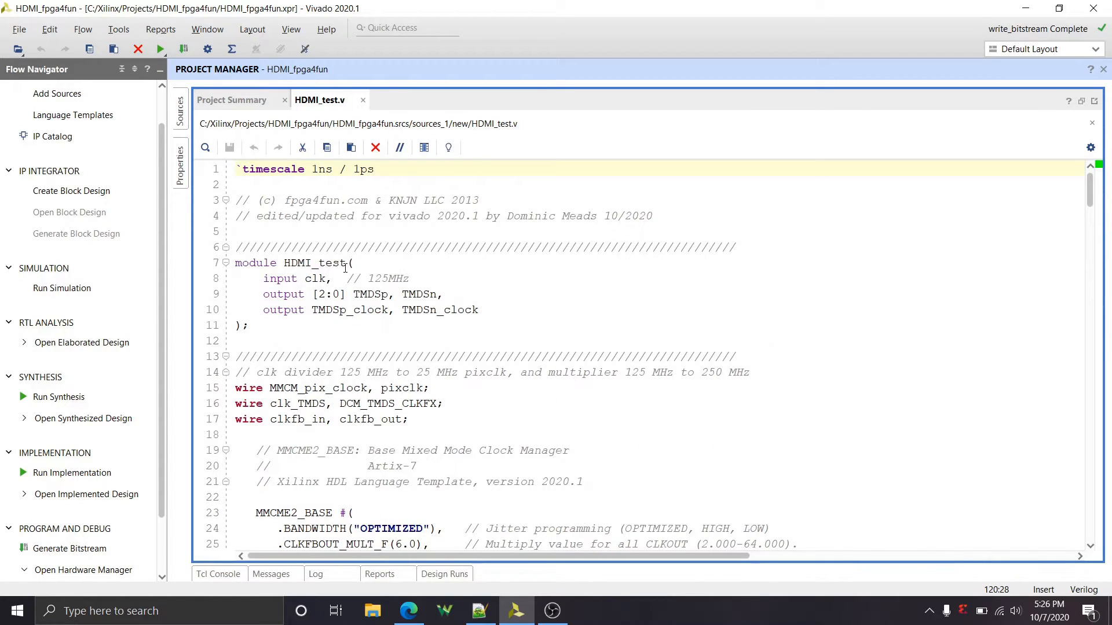
{"action": "mouse_move", "coordinate": [197, 141]}
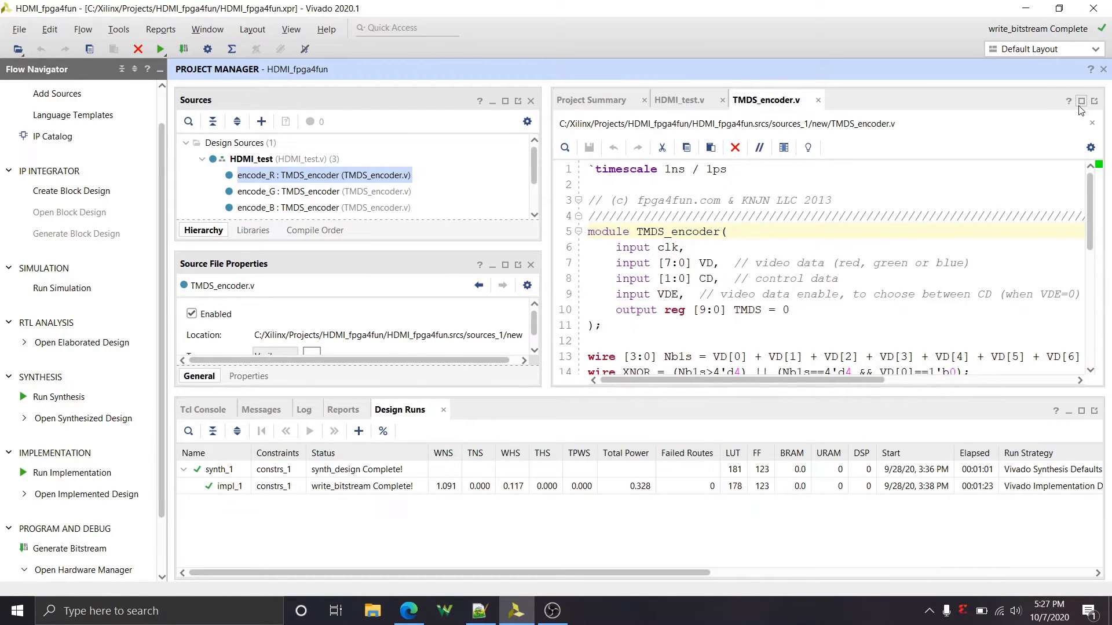
{"action": "left_click", "coordinate": [1079, 101]}
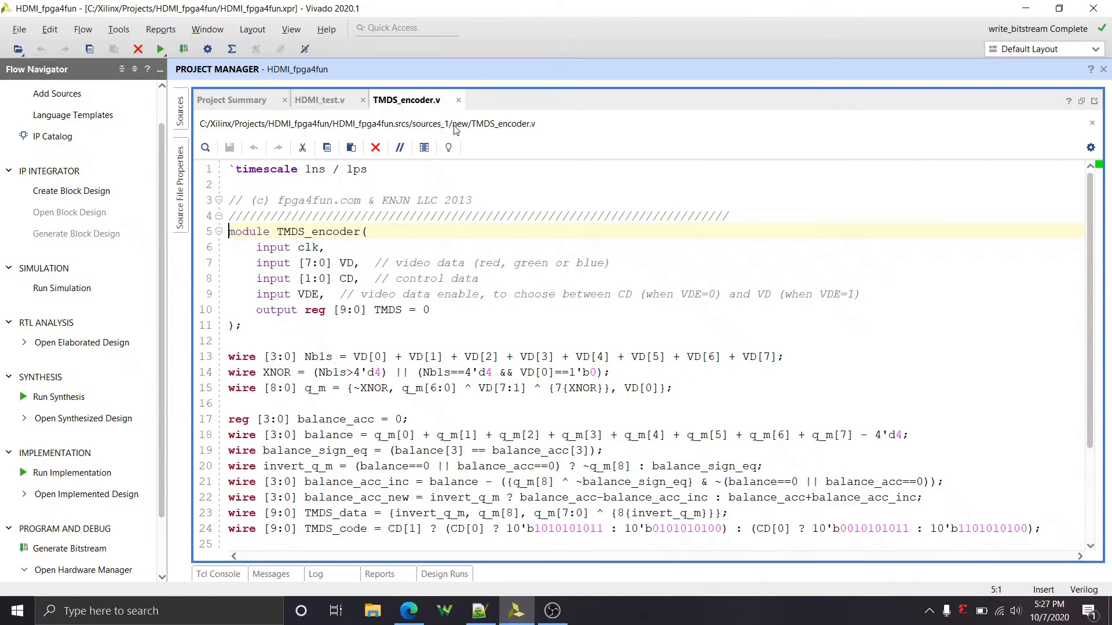
Return to the ported HDMI_test.v and scroll to its MMCME2_BASE port map
{"action": "left_click", "coordinate": [320, 100]}
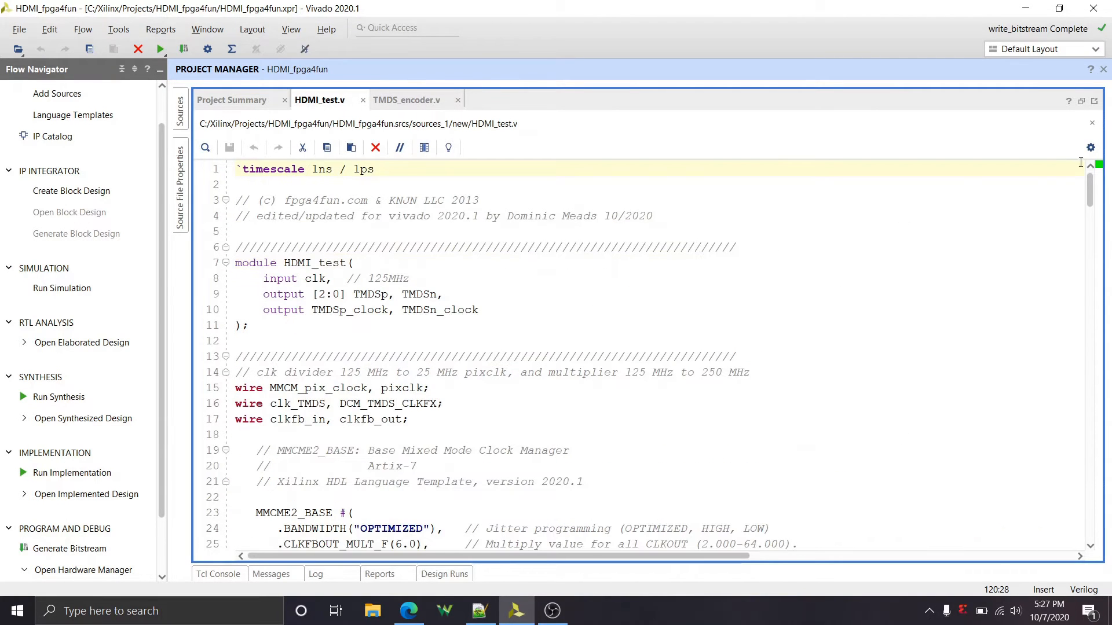
{"action": "scroll", "scroll_direction": "down", "scroll_amount": 3}
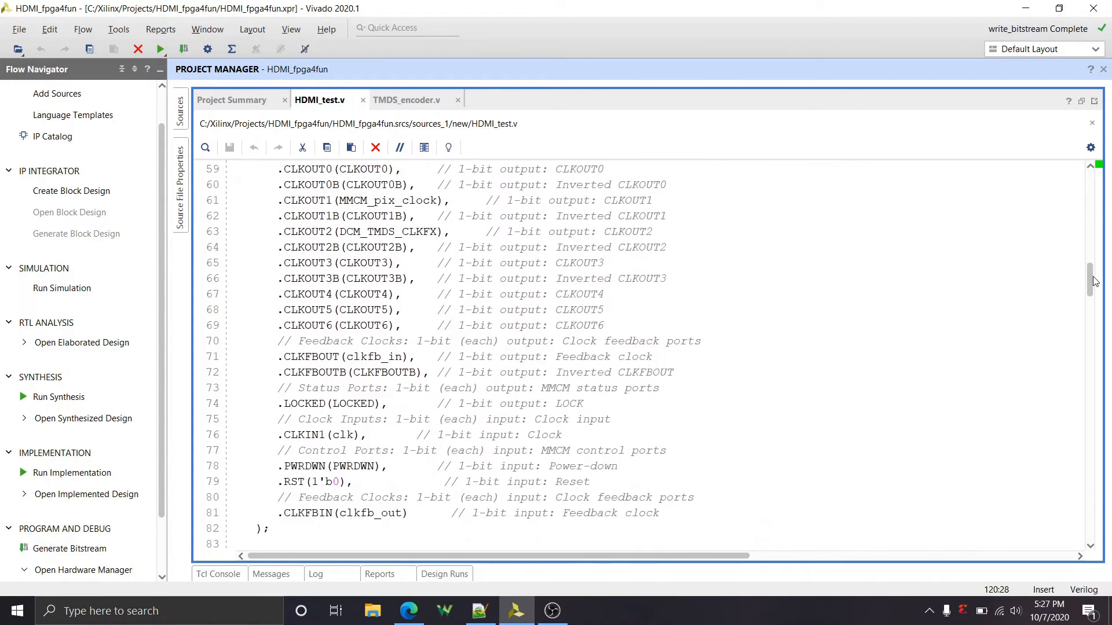
{"action": "scroll", "scroll_direction": "down", "scroll_amount": 3}
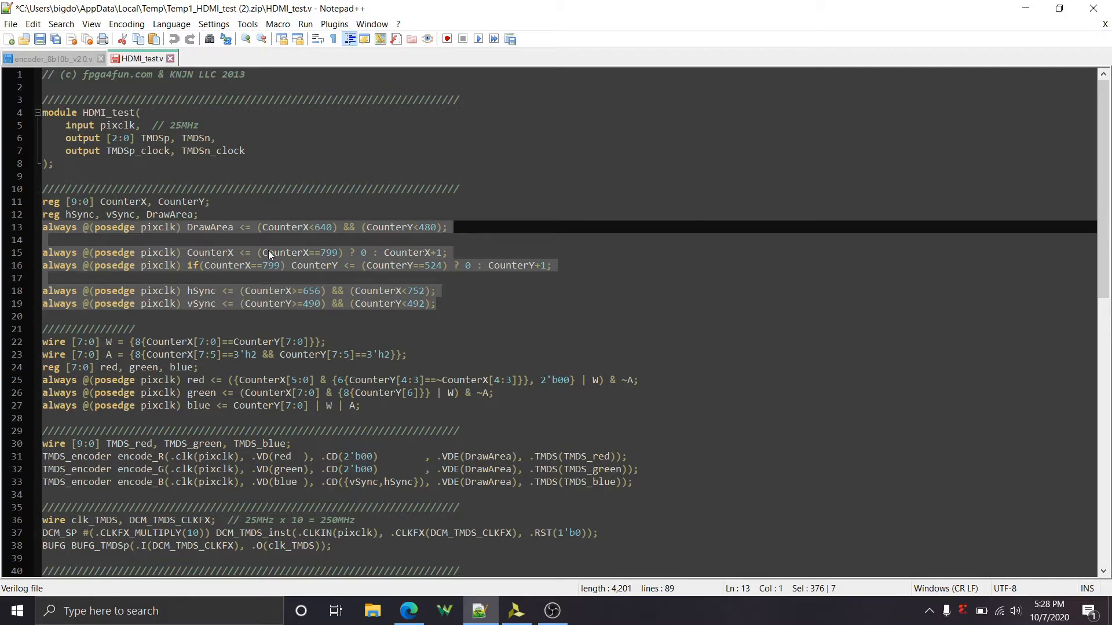
{"action": "mouse_move", "coordinate": [146, 261]}
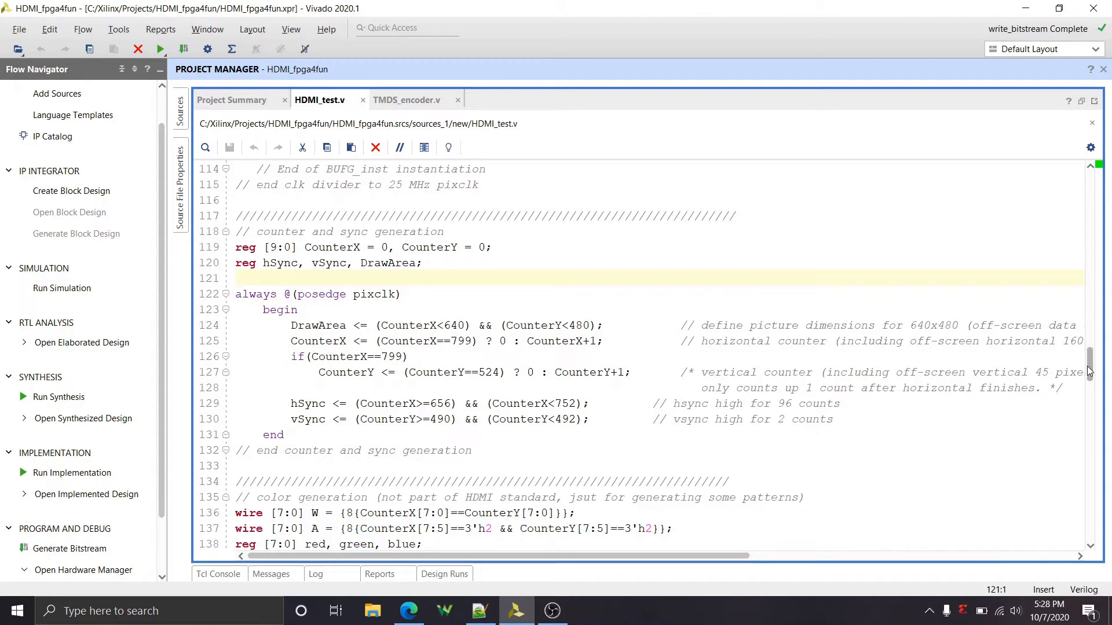
Bring the red, green and blue color generation block of HDMI_test.v into view
{"action": "scroll", "scroll_direction": "down", "scroll_amount": 3}
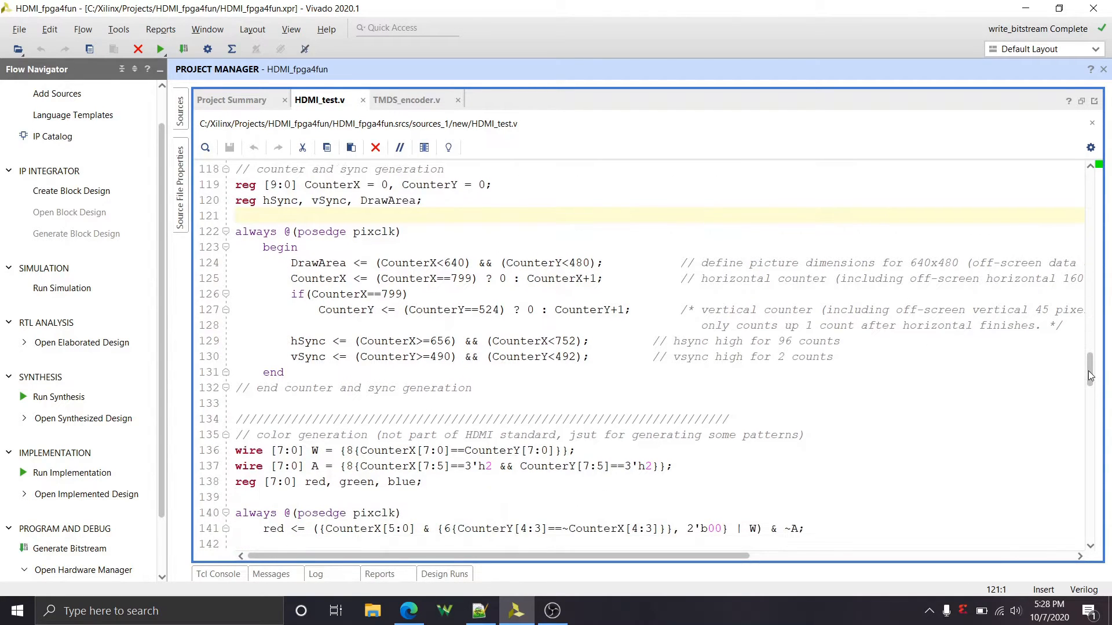
{"action": "scroll", "scroll_direction": "down", "scroll_amount": 3}
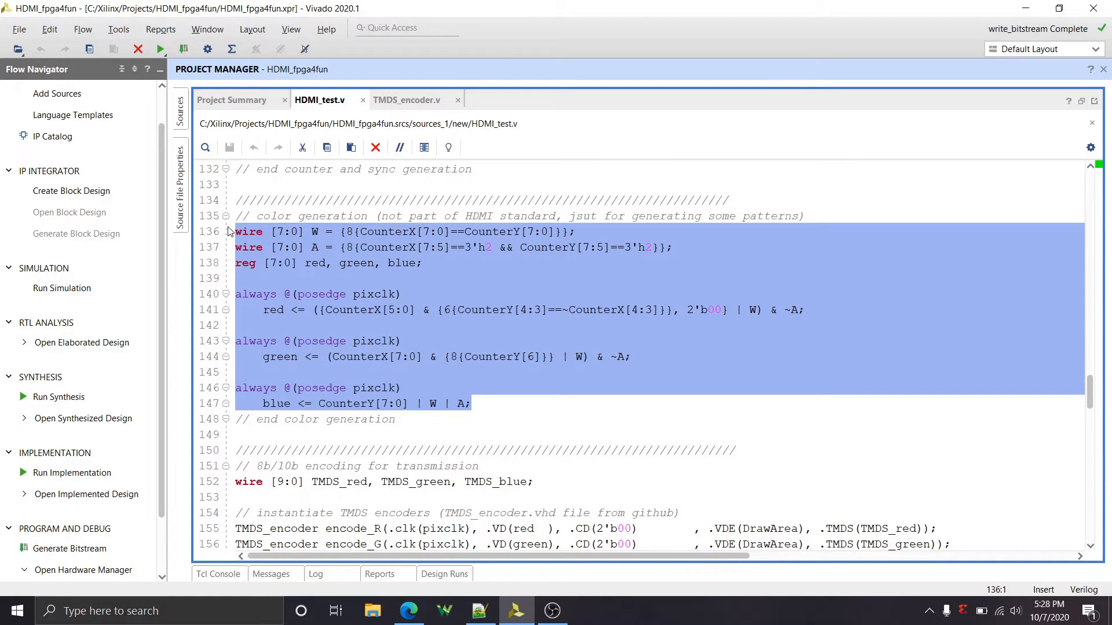
{"action": "left_click", "coordinate": [589, 216]}
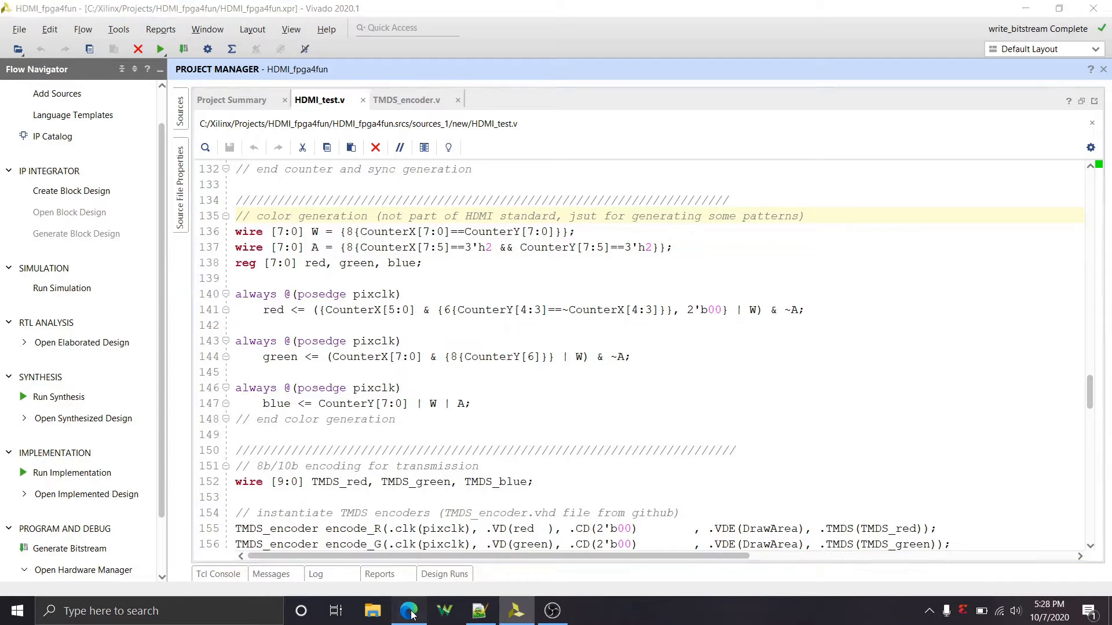
Switch to the fpga4fun HDMI page and scroll to its Screenshots section
{"action": "left_click", "coordinate": [409, 610]}
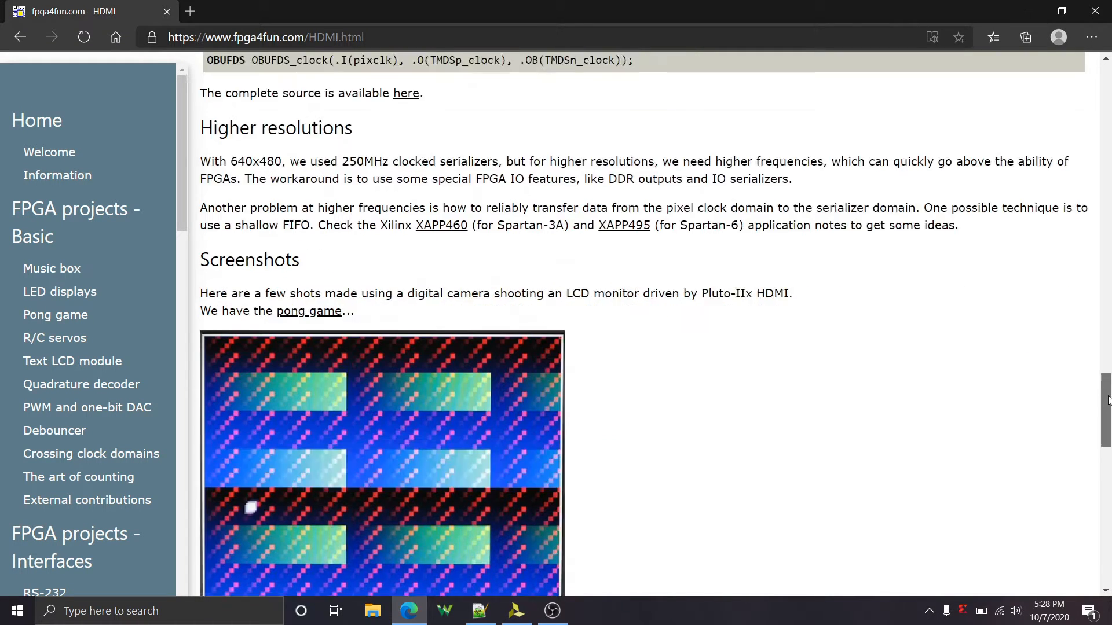
{"action": "scroll", "scroll_direction": "down", "scroll_amount": 3}
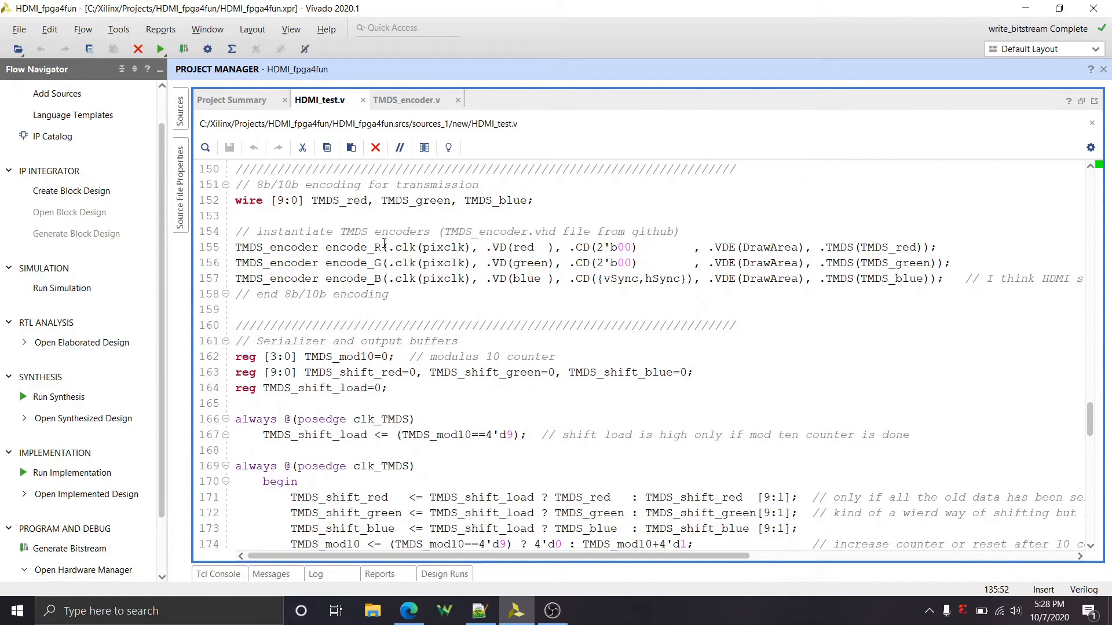
{"action": "left_click", "coordinate": [479, 610]}
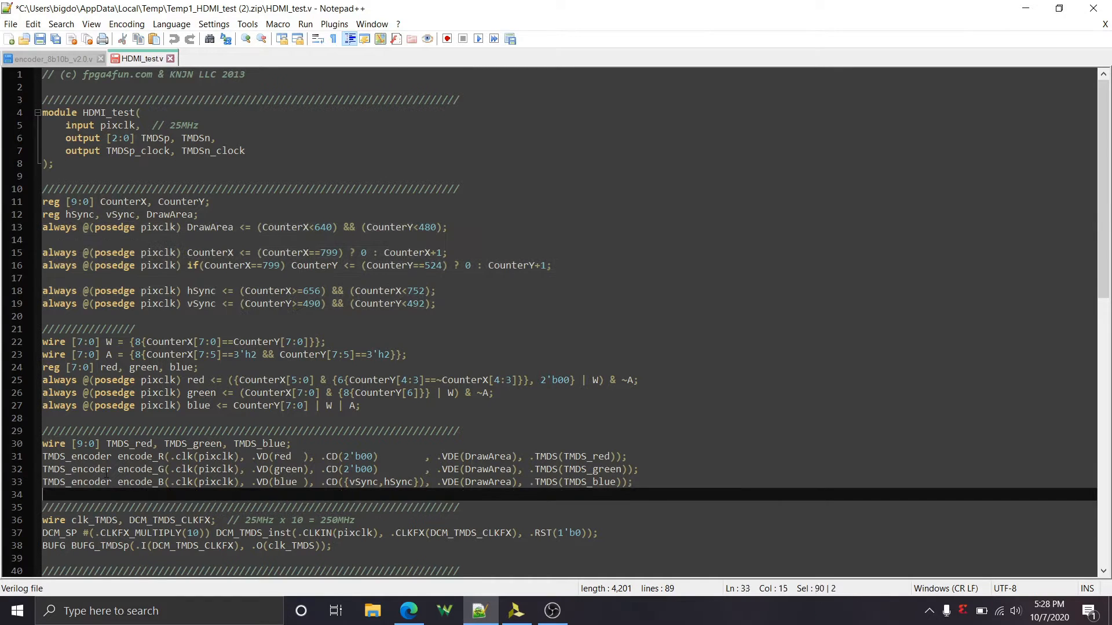
{"action": "left_click_drag", "start_coordinate": [43, 443], "coordinate": [636, 482]}
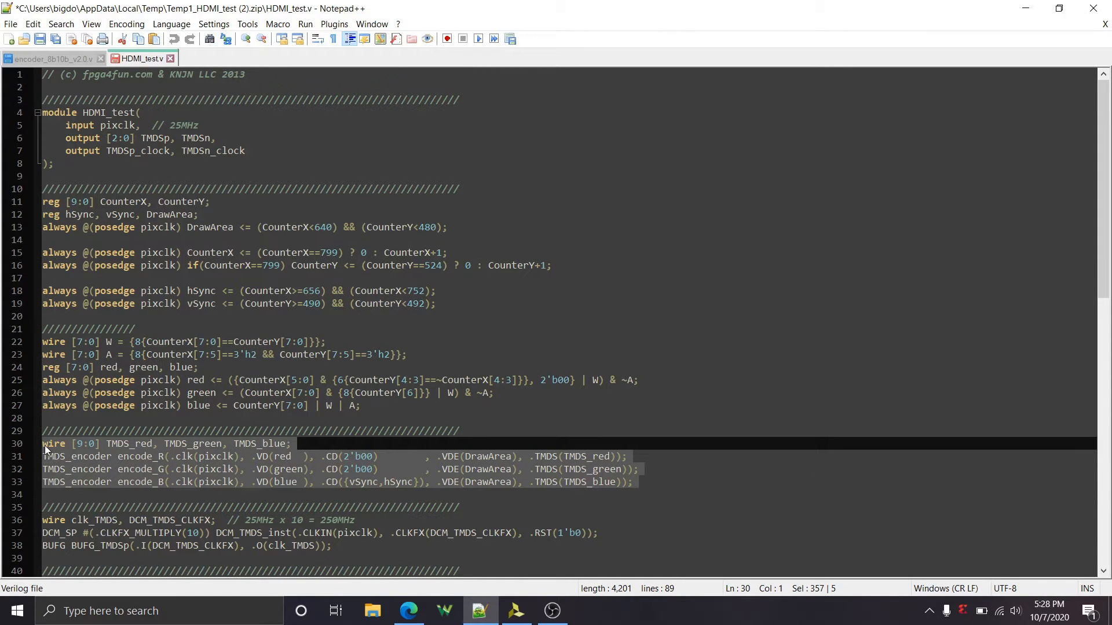
{"action": "mouse_move", "coordinate": [473, 610]}
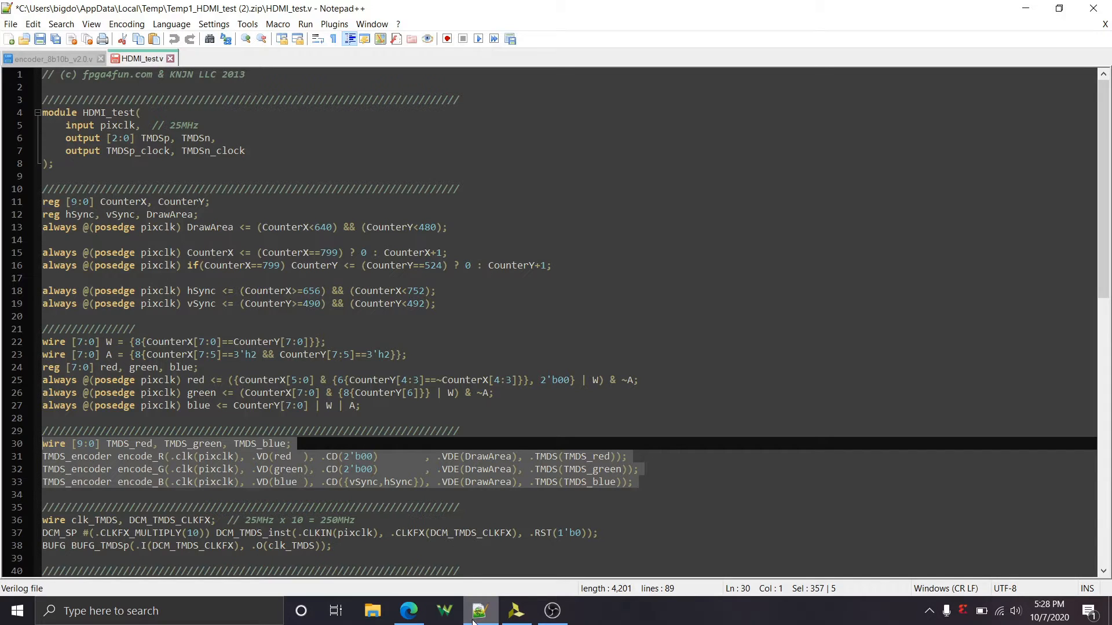
{"action": "left_click", "coordinate": [515, 611]}
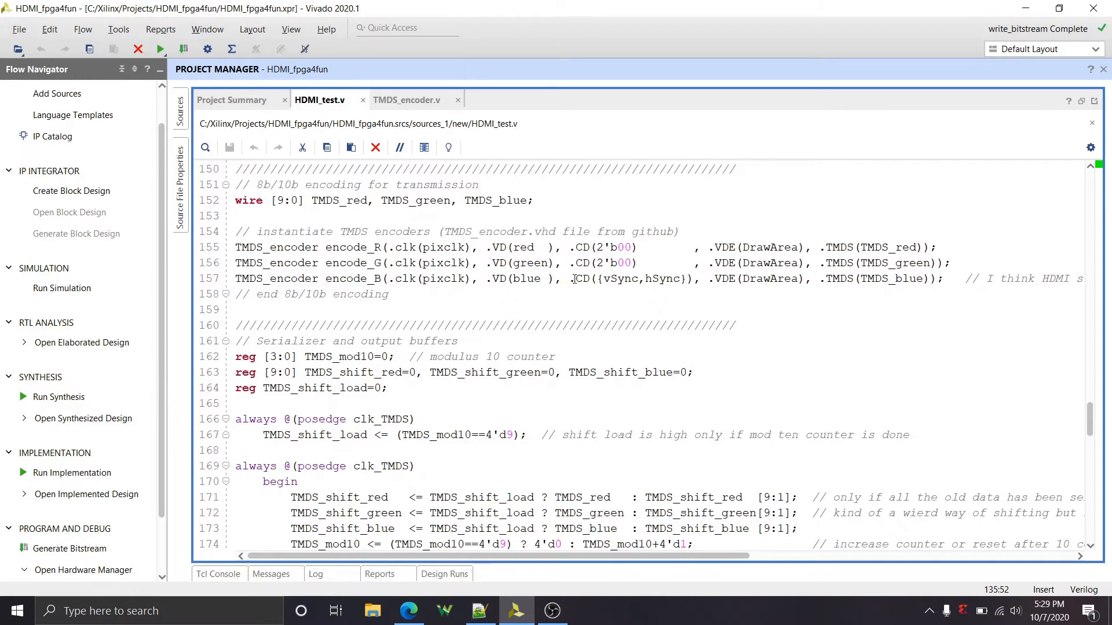
{"action": "left_click_drag", "start_coordinate": [575, 279], "coordinate": [681, 279]}
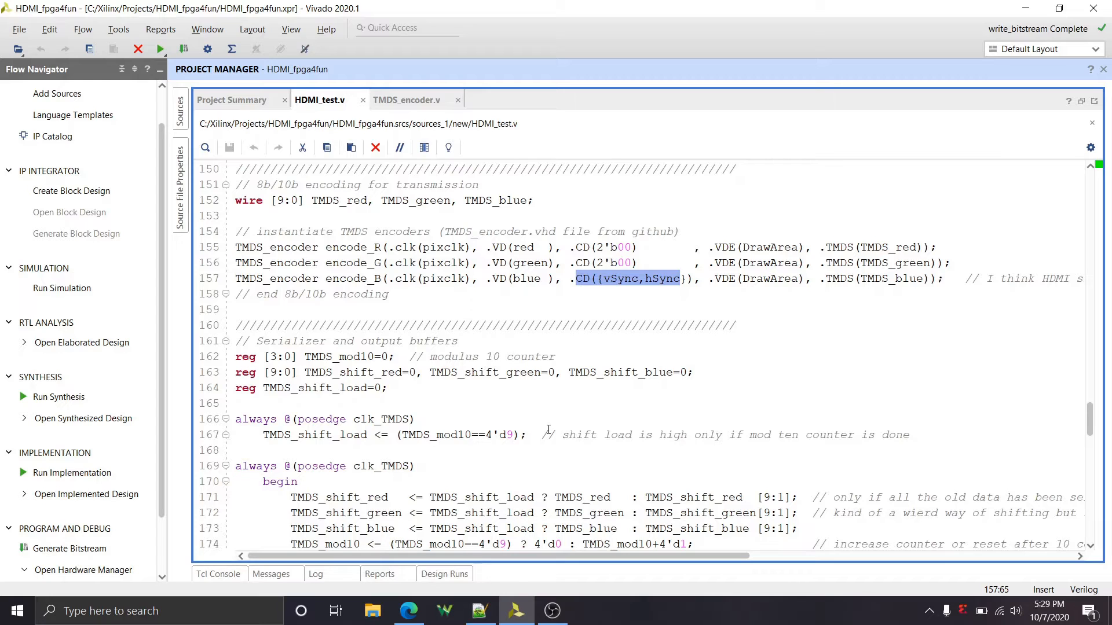
{"action": "scroll", "scroll_direction": "right", "scroll_amount": 3}
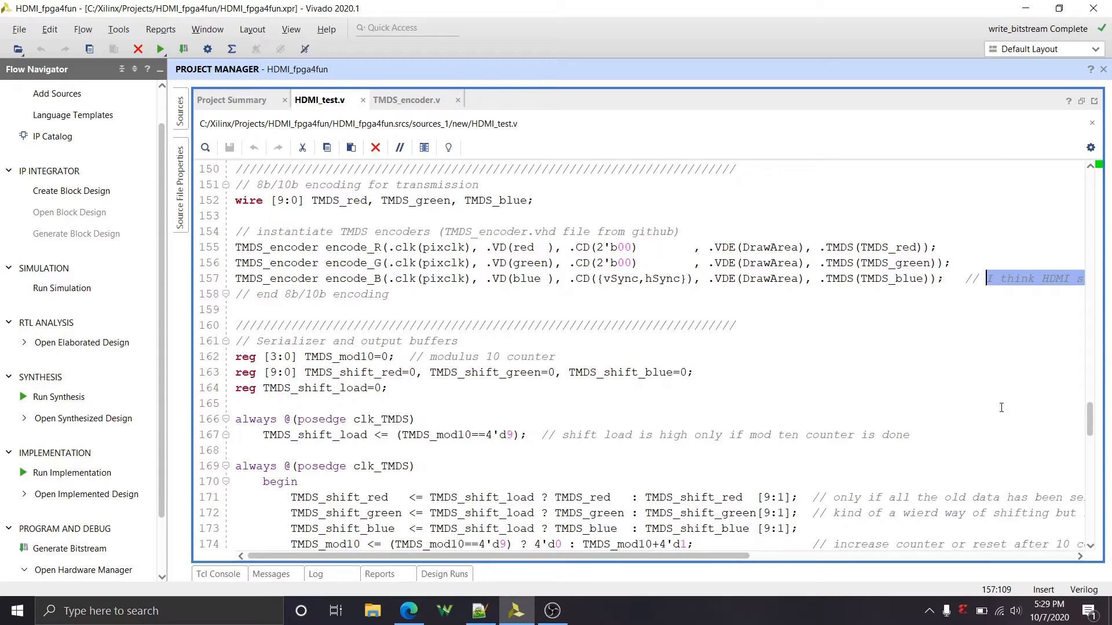
Mark the serializer shift-register block and compare it with the original source in Notepad++
{"action": "scroll", "scroll_direction": "down", "scroll_amount": 3}
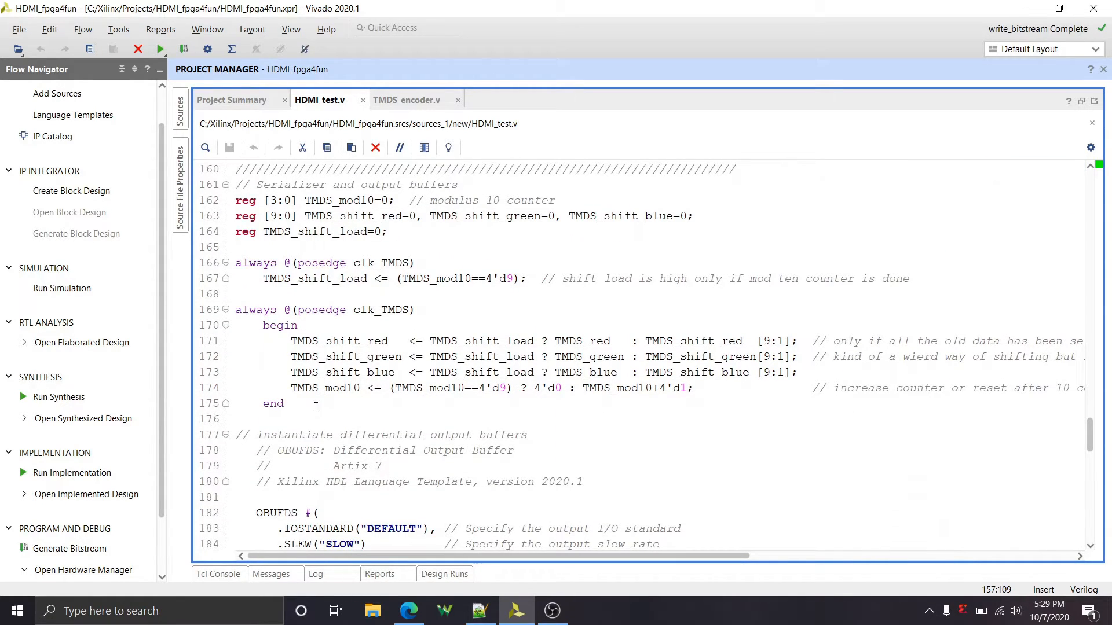
{"action": "left_click_drag", "start_coordinate": [291, 388], "coordinate": [284, 403]}
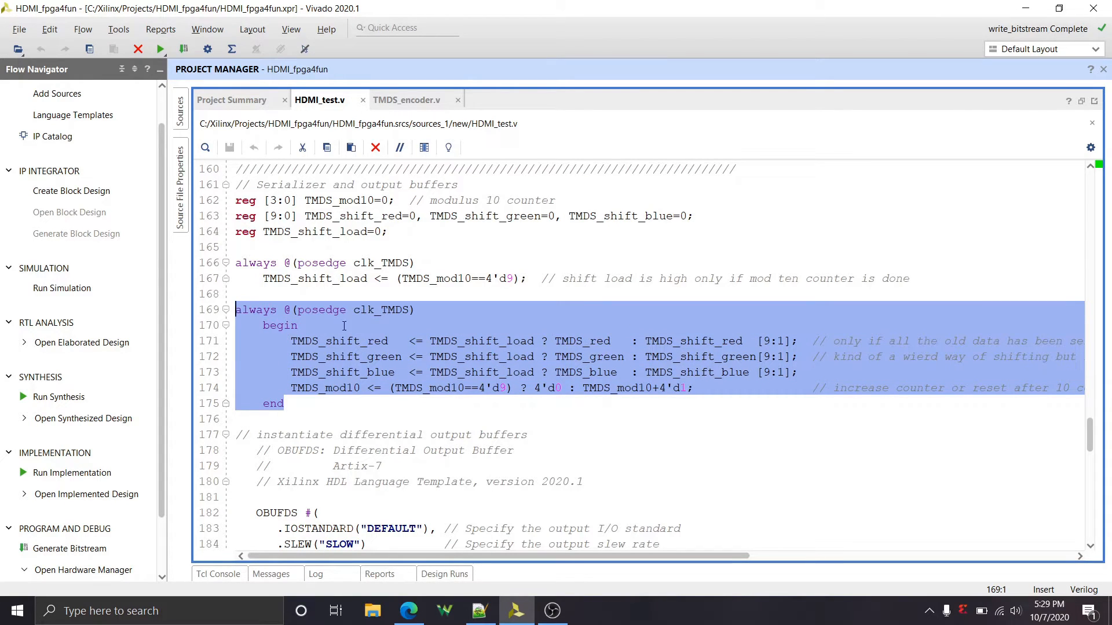
{"action": "mouse_move", "coordinate": [396, 334]}
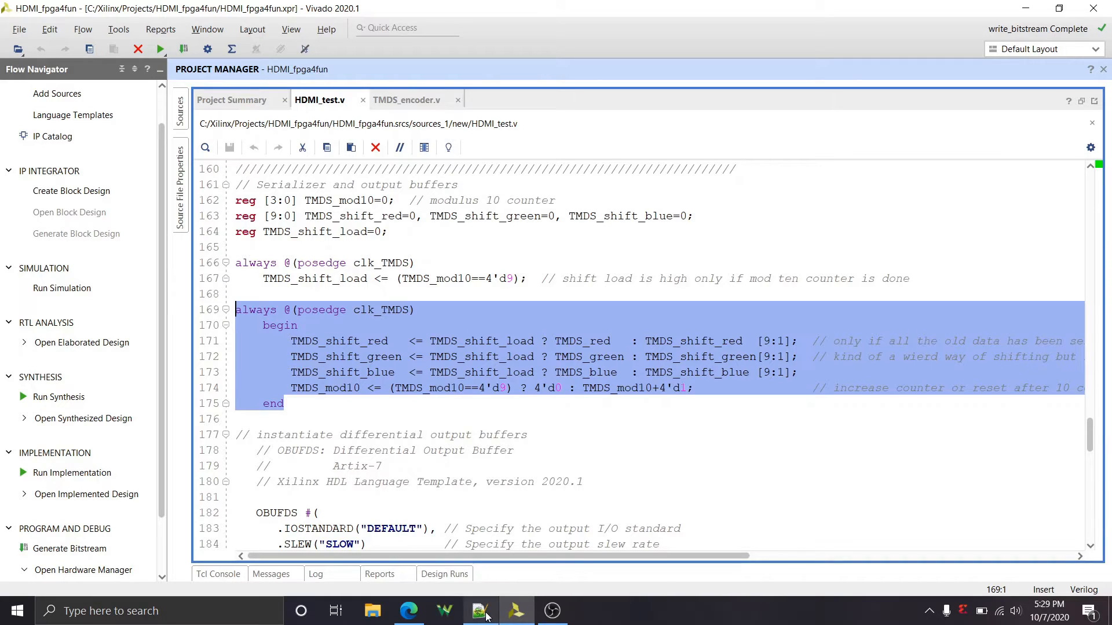
{"action": "left_click", "coordinate": [479, 610]}
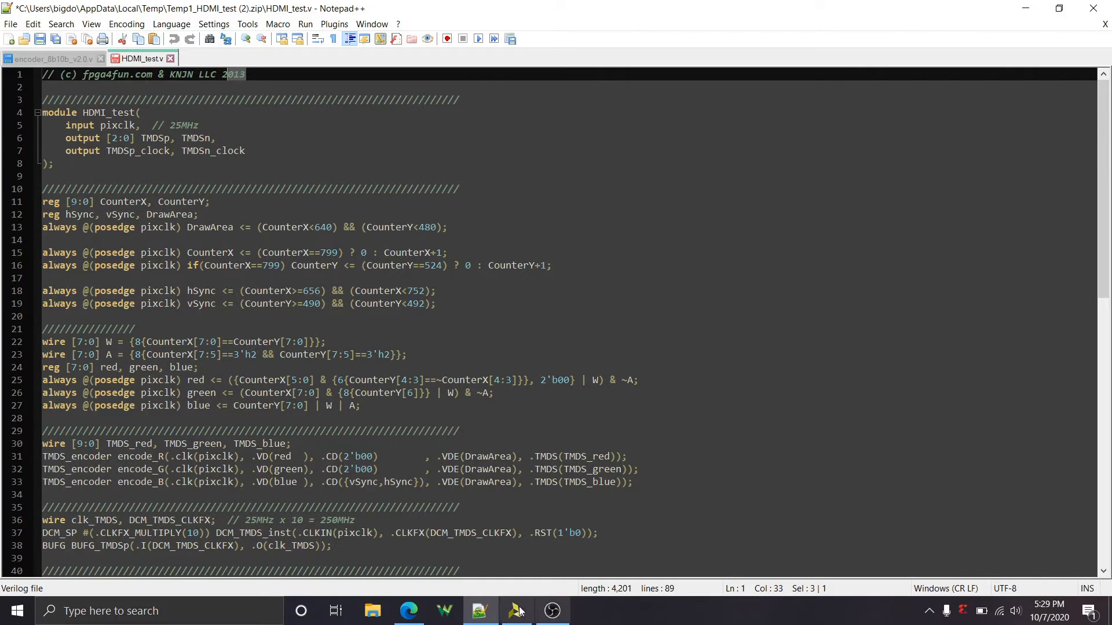
{"action": "left_click", "coordinate": [516, 610]}
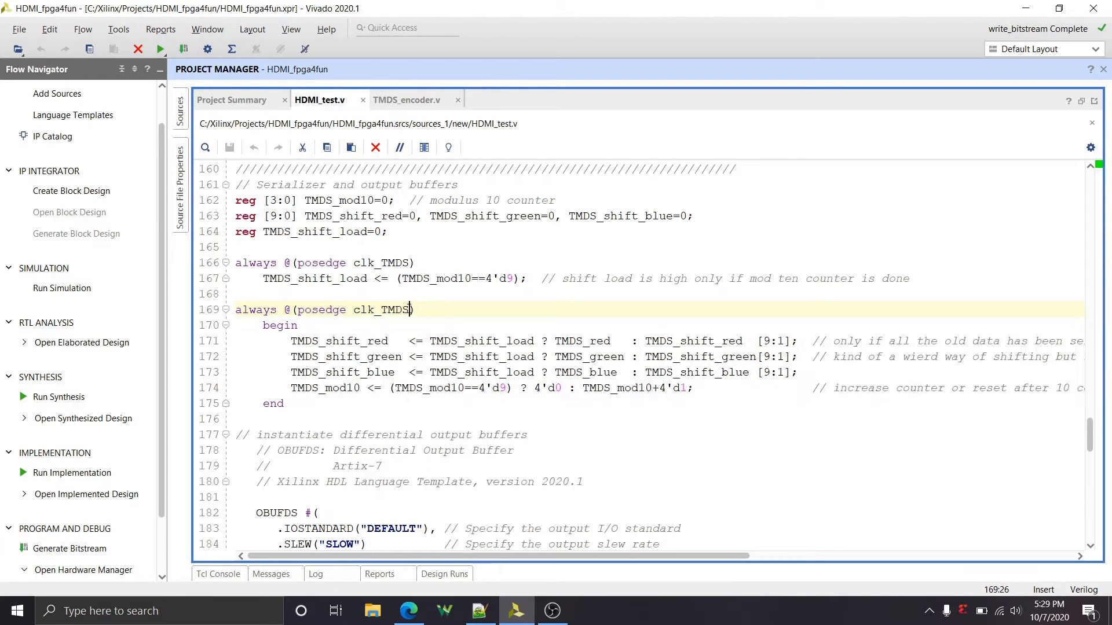
Highlight every use of clk_TMDS, then switch to the fpga4fun HDMI page
{"action": "double_click", "coordinate": [381, 311]}
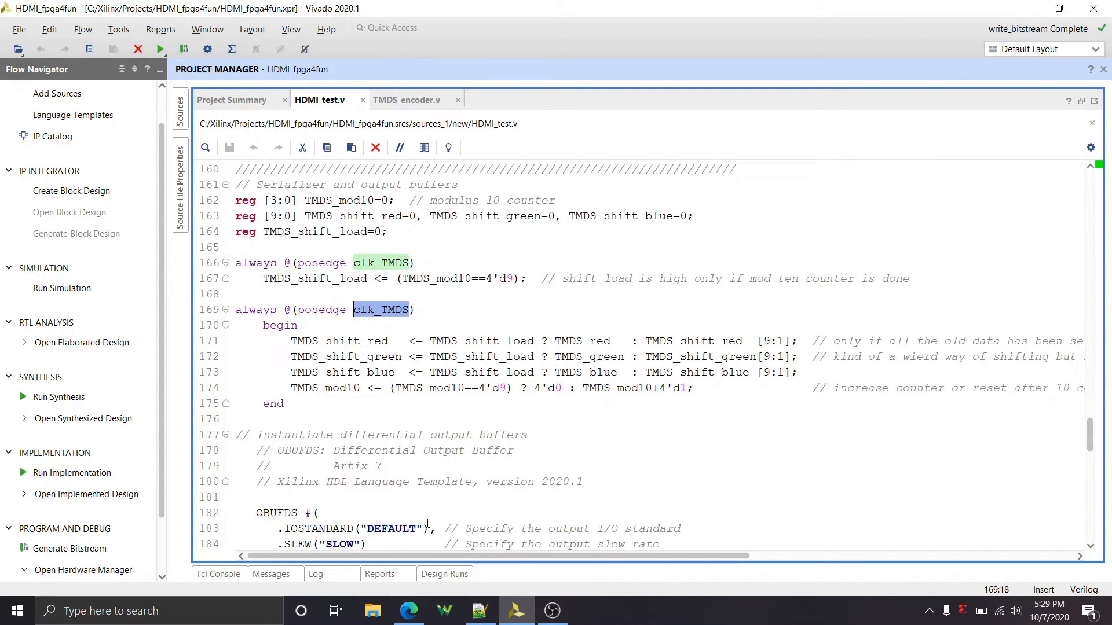
{"action": "left_click", "coordinate": [408, 610]}
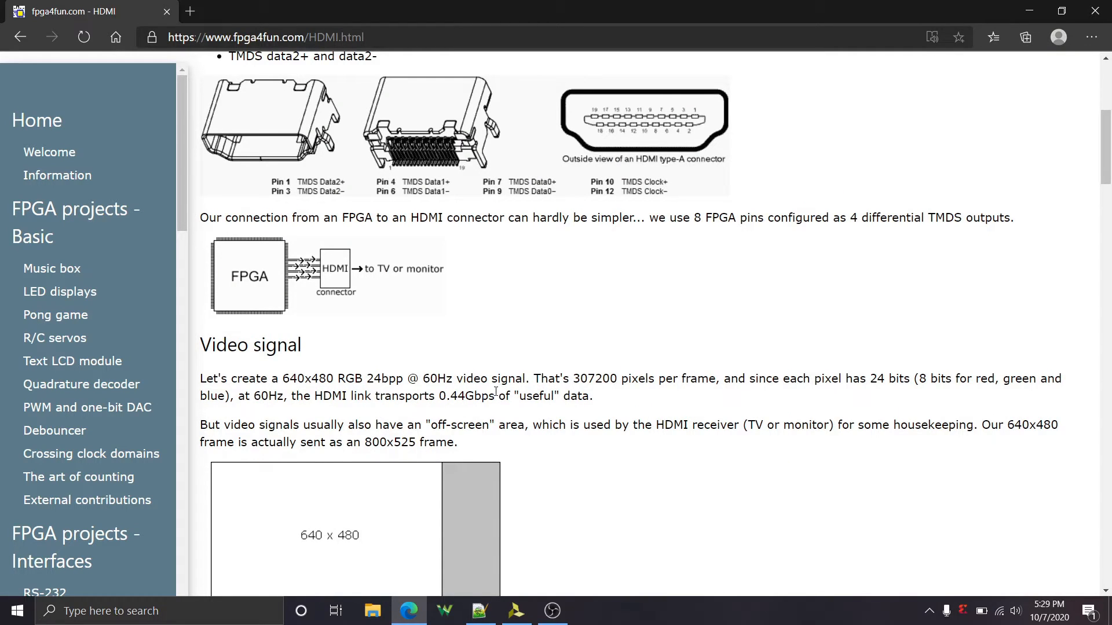
Mark the 0.44Gbps data rate, view the test board photo, and return to the Vivado source
{"action": "double_click", "coordinate": [467, 396]}
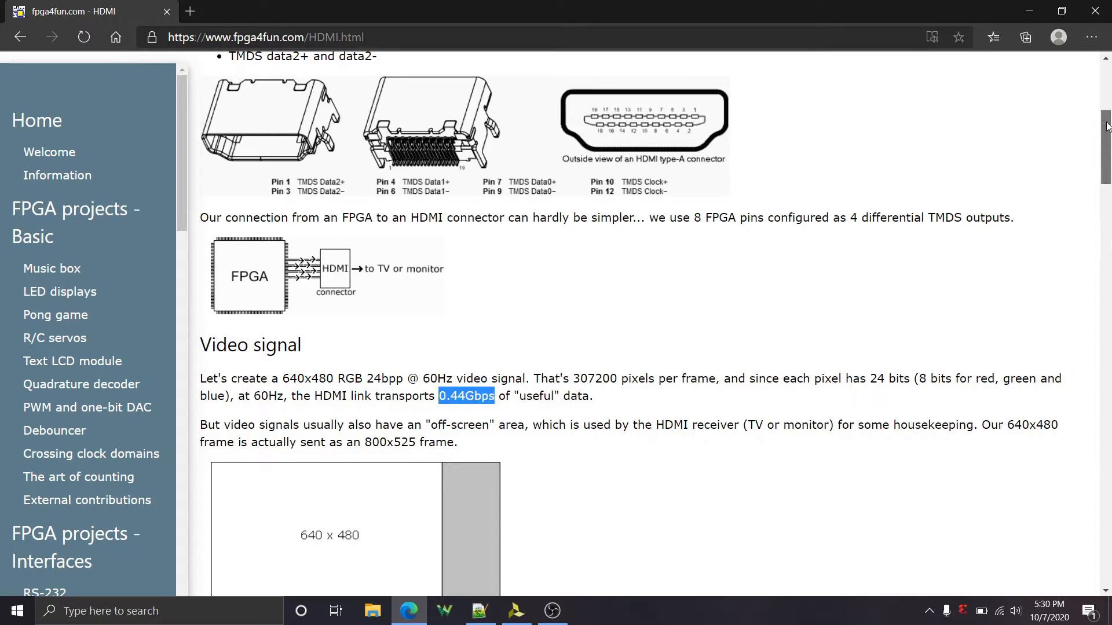
{"action": "scroll", "scroll_direction": "down", "scroll_amount": 3}
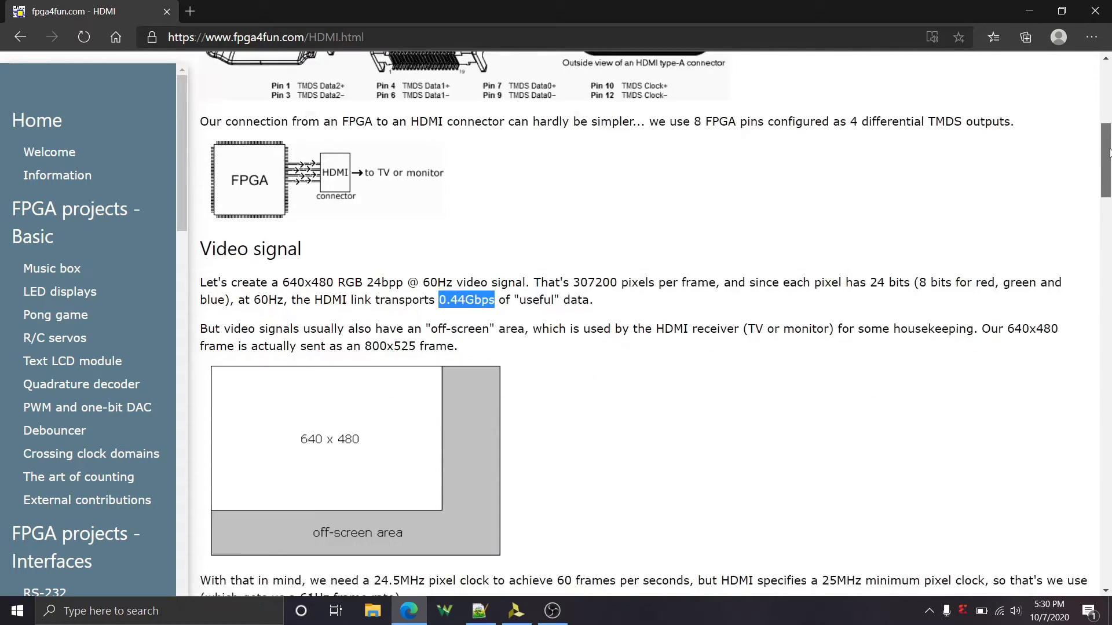
{"action": "scroll", "scroll_direction": "down", "scroll_amount": 3}
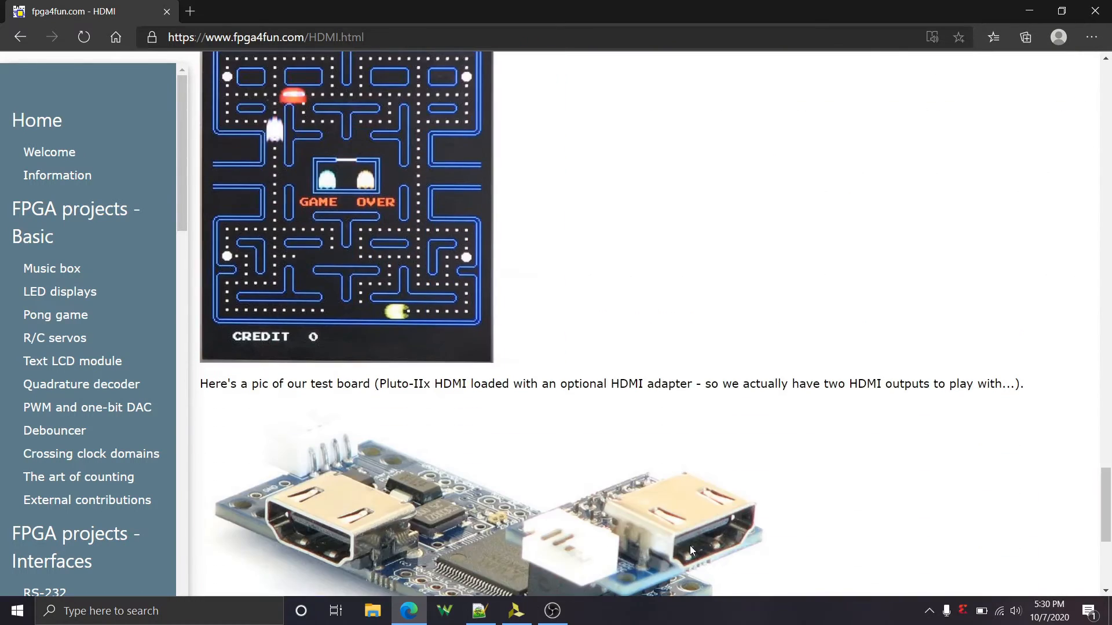
{"action": "left_click", "coordinate": [516, 610]}
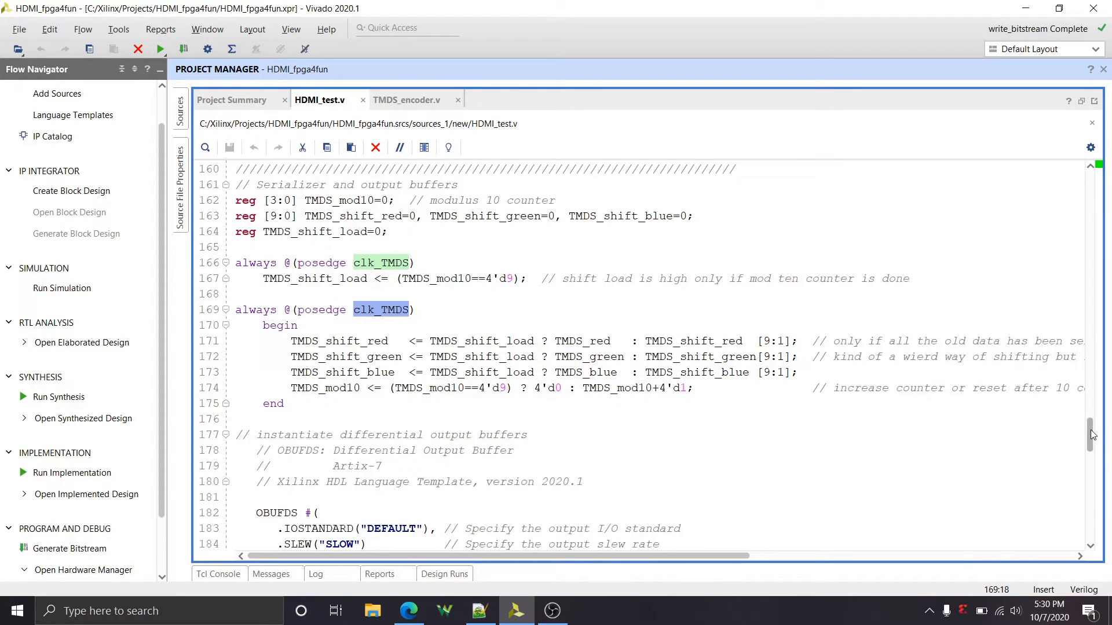
Scroll to the OBUFDS output buffers and bring up the Language Templates window
{"action": "scroll", "scroll_direction": "down", "scroll_amount": 3}
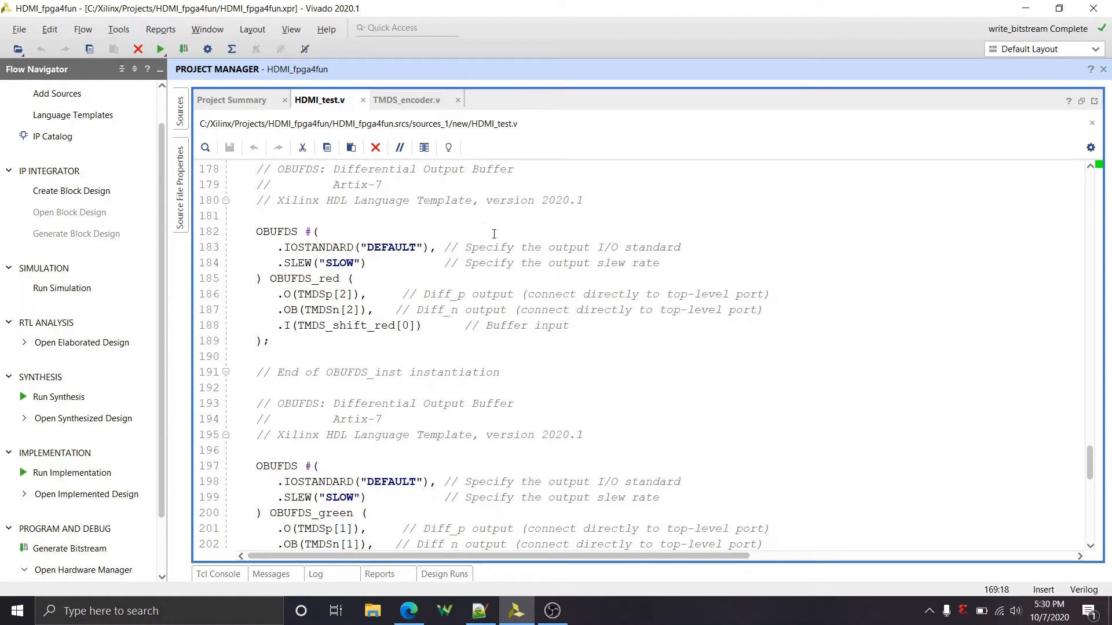
{"action": "mouse_move", "coordinate": [449, 147]}
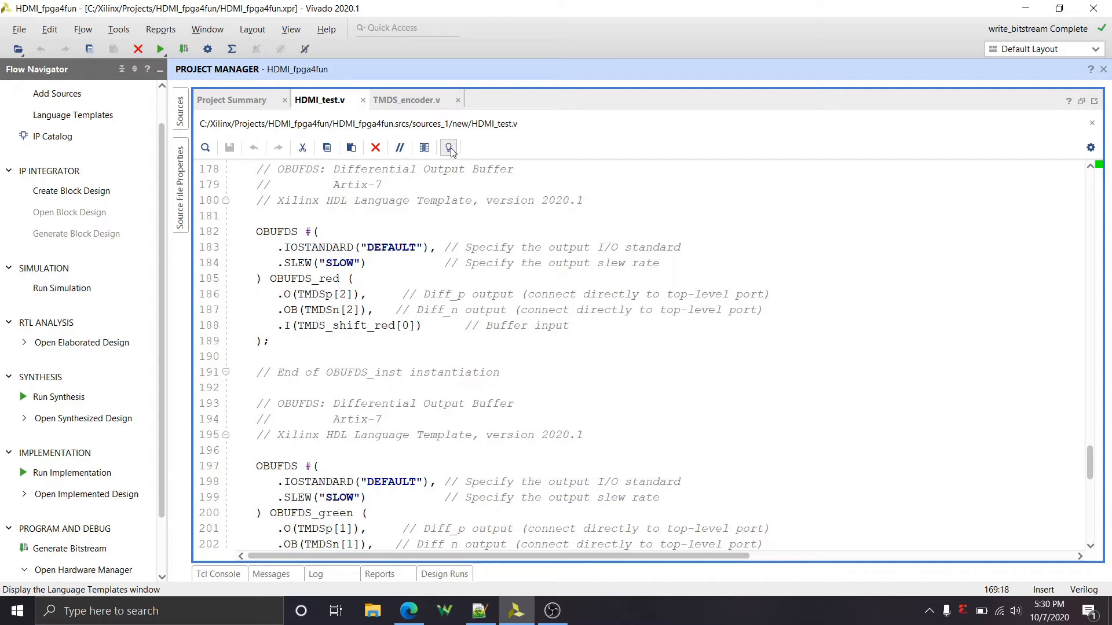
{"action": "mouse_move", "coordinate": [448, 147]}
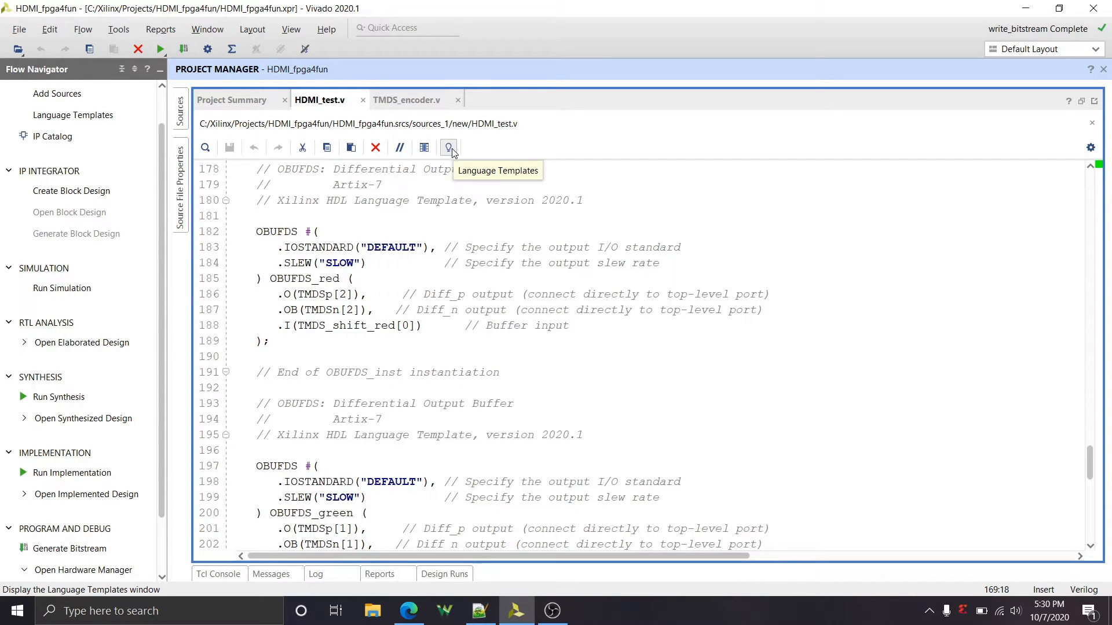
{"action": "left_click", "coordinate": [448, 147]}
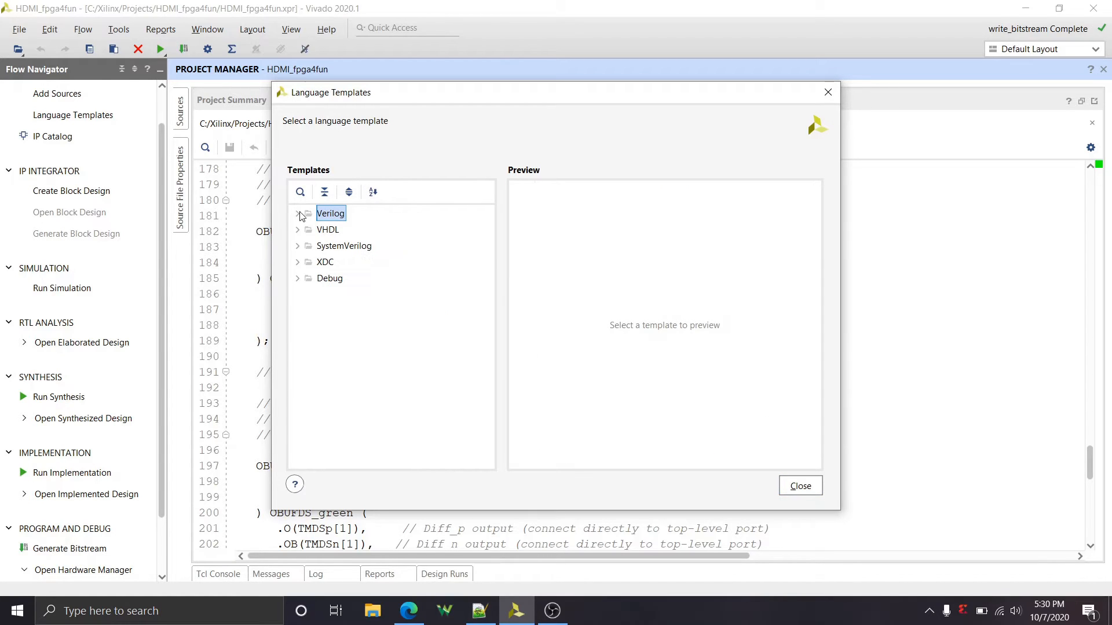
Browse Verilog Artix-7 templates, preview IBUFDS_DIFF_OUT_INTERMDISABLE, and close the templates window
{"action": "left_click", "coordinate": [297, 213]}
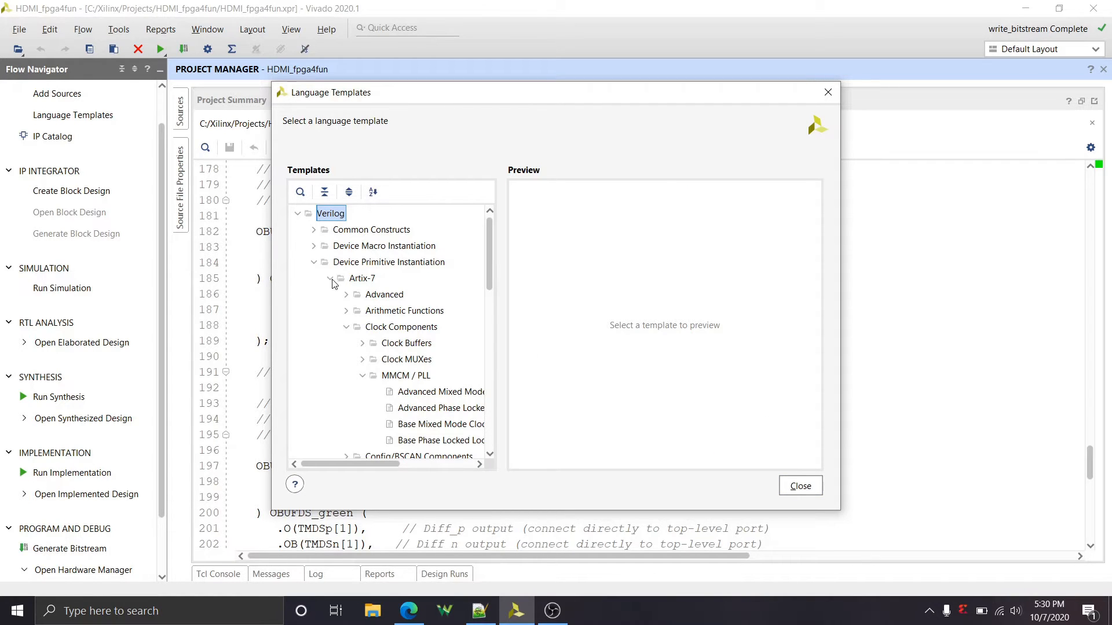
{"action": "scroll", "scroll_direction": "down", "scroll_amount": 3}
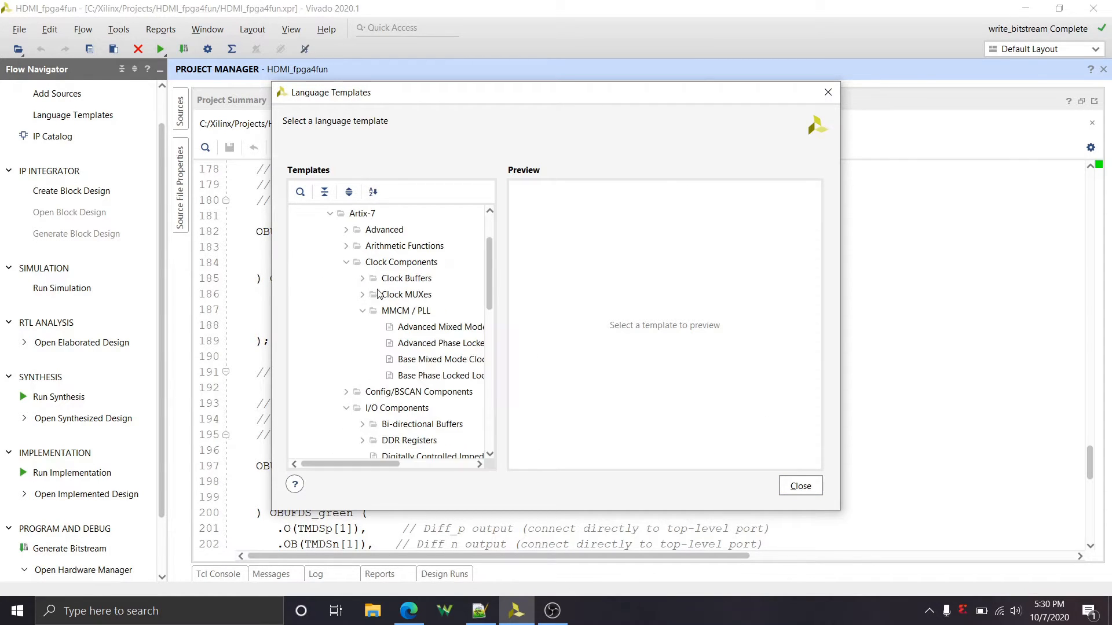
{"action": "left_click", "coordinate": [363, 310]}
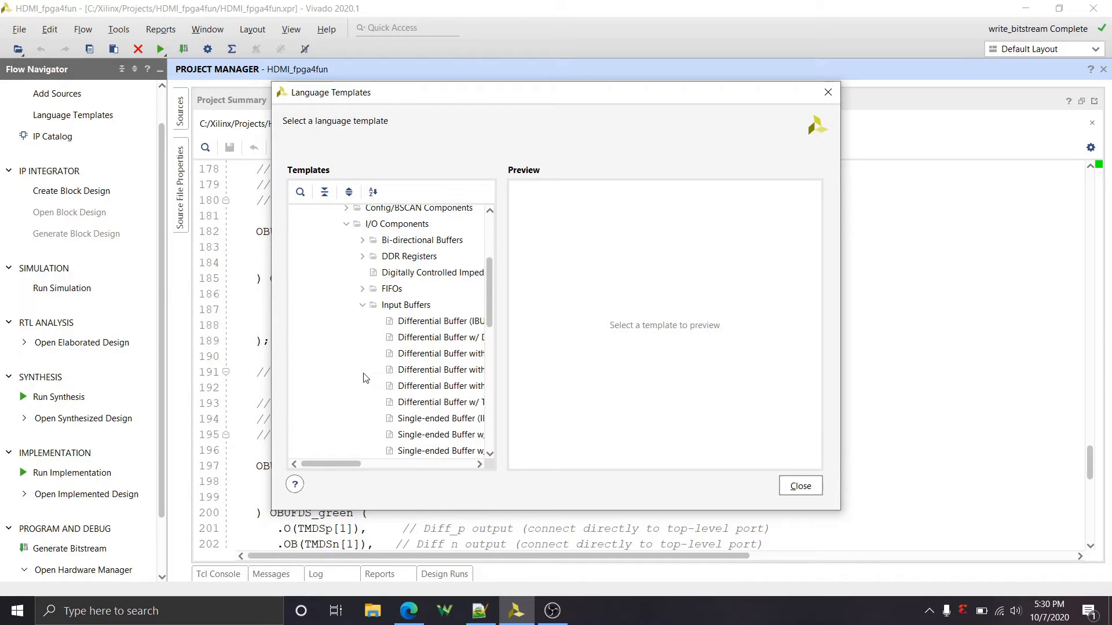
{"action": "left_click", "coordinate": [440, 386]}
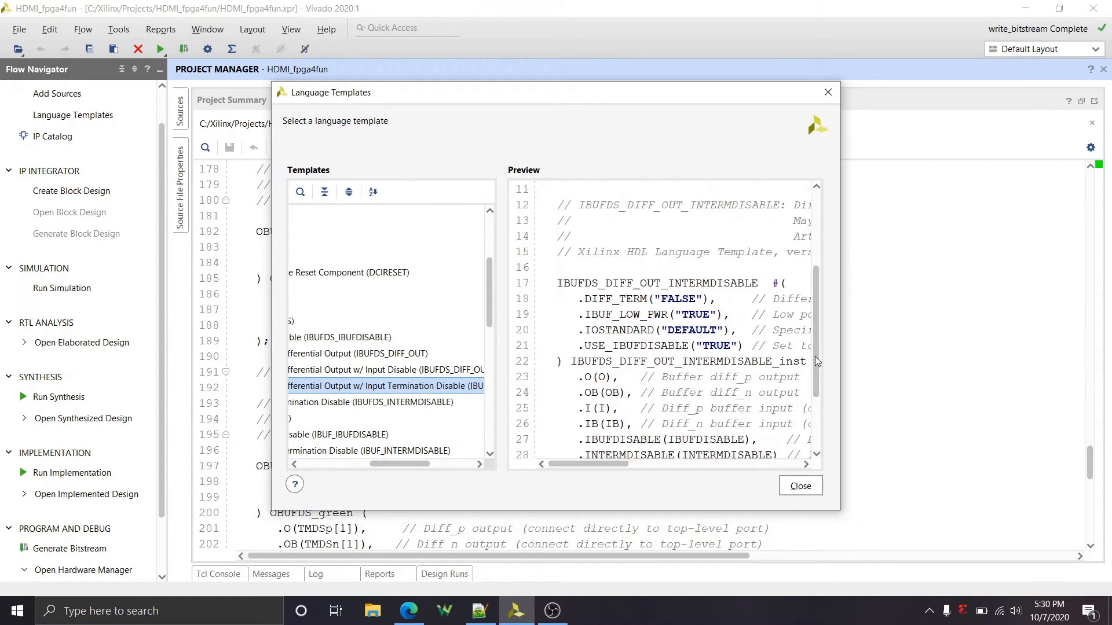
{"action": "scroll", "scroll_direction": "down", "scroll_amount": 3}
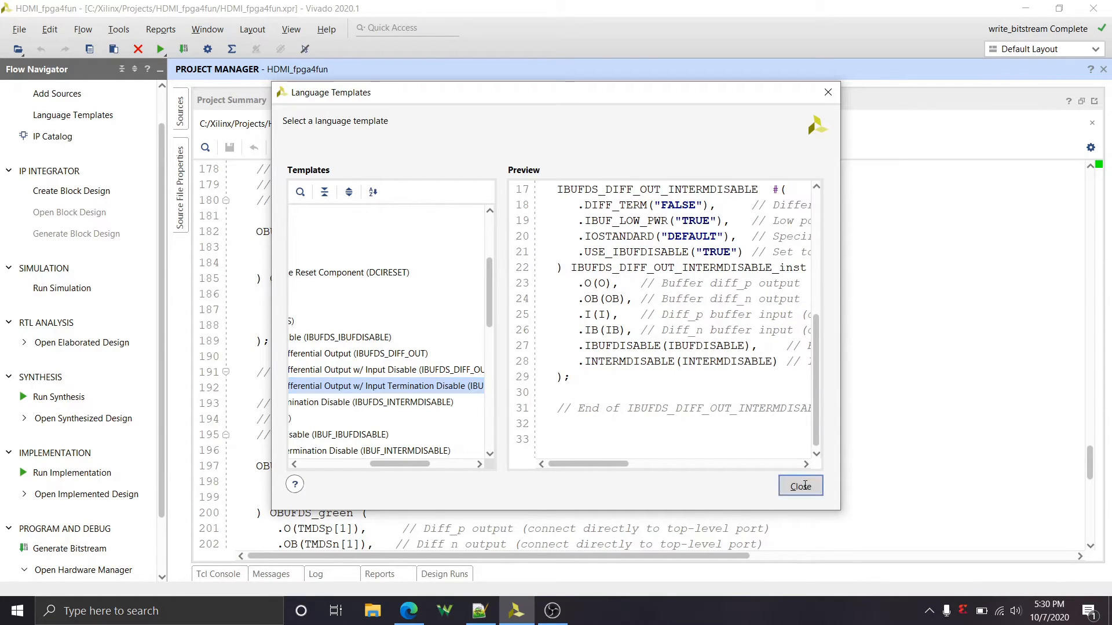
{"action": "left_click", "coordinate": [801, 485]}
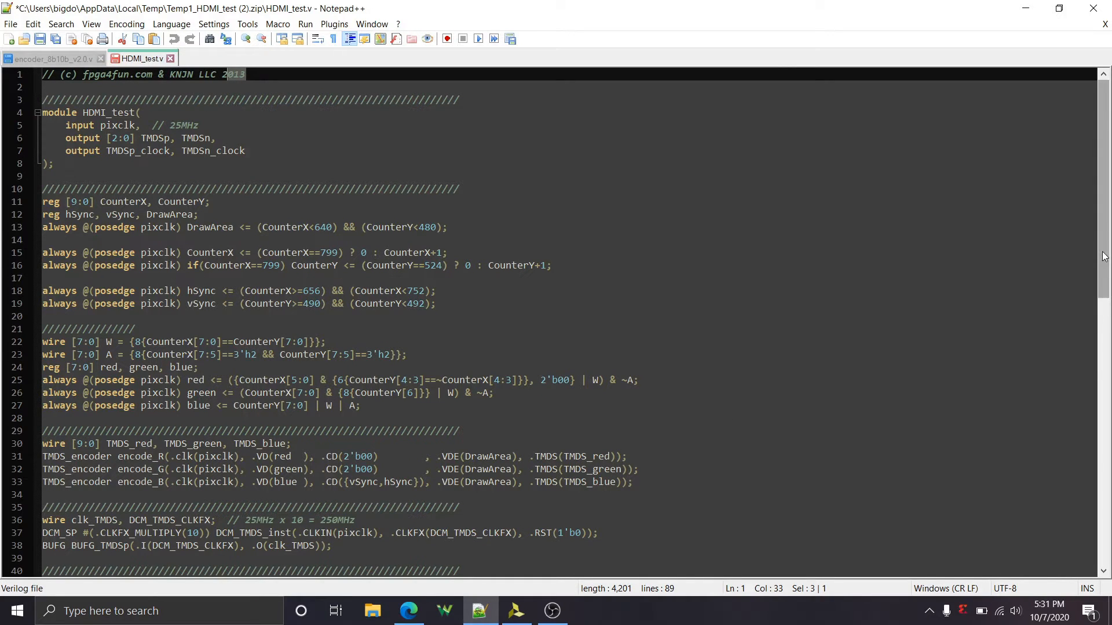
{"action": "scroll", "scroll_direction": "down", "scroll_amount": 3}
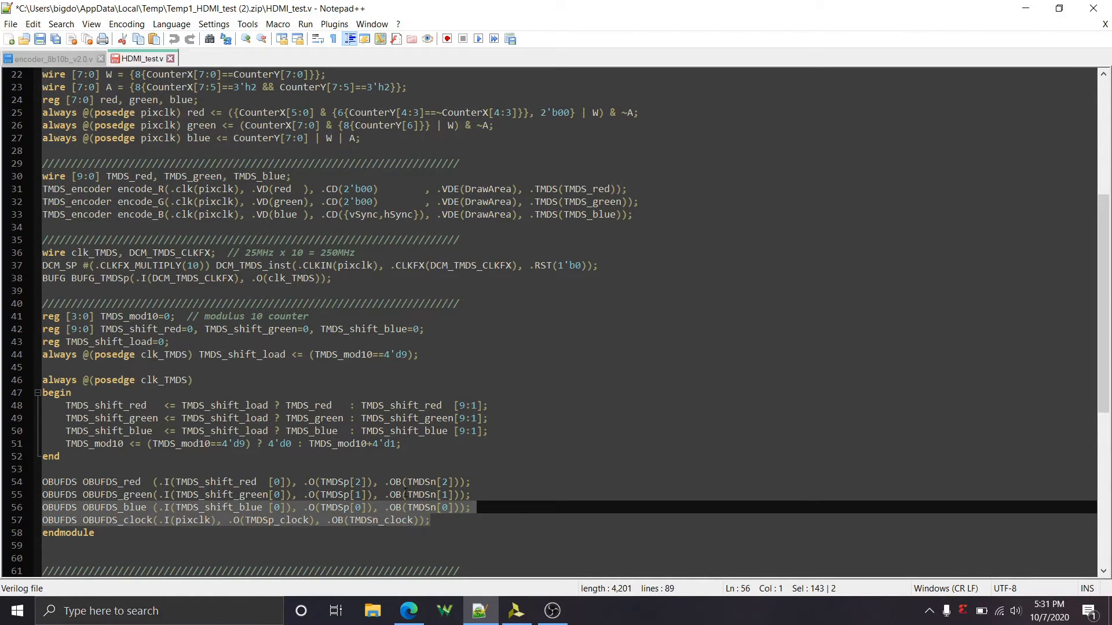
{"action": "left_click", "coordinate": [468, 495]}
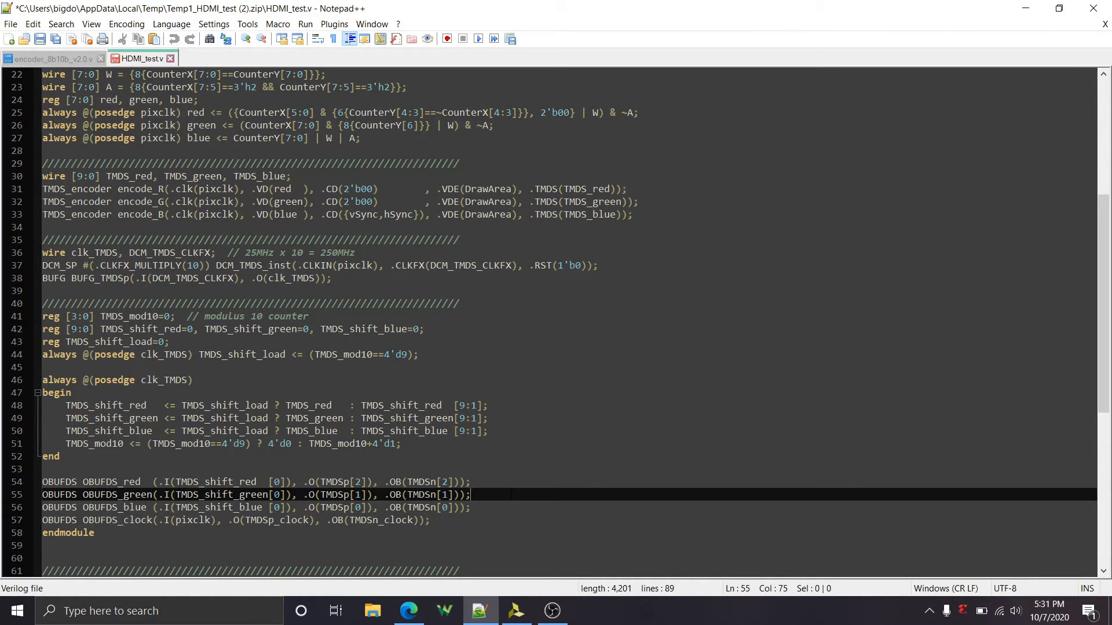
{"action": "left_click", "coordinate": [516, 610]}
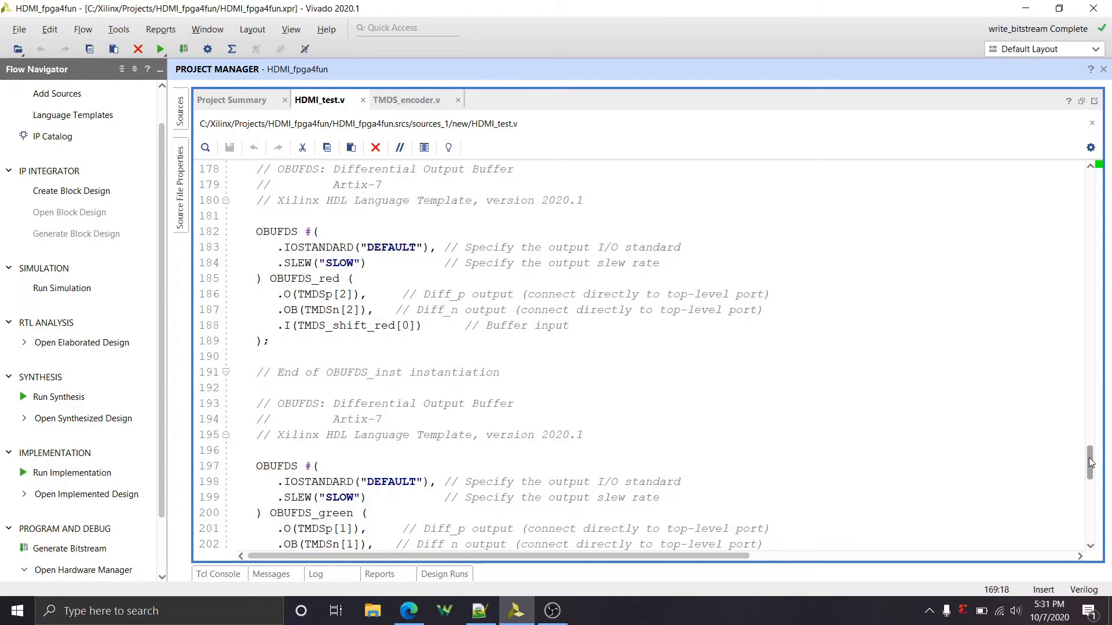
{"action": "scroll", "scroll_direction": "down", "scroll_amount": 3}
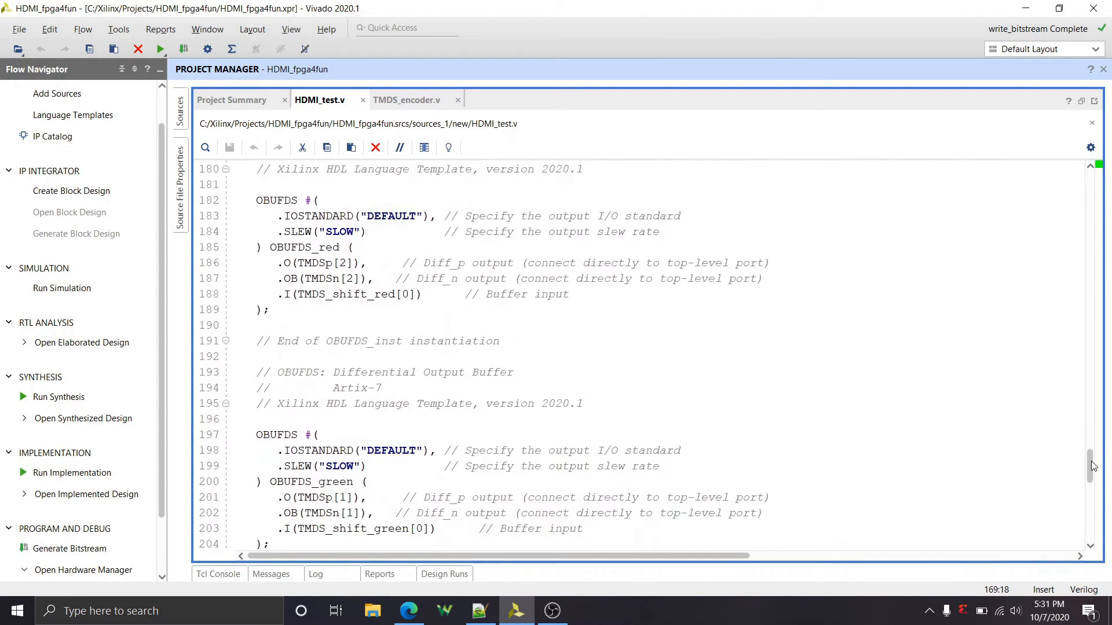
{"action": "scroll", "scroll_direction": "down", "scroll_amount": 3}
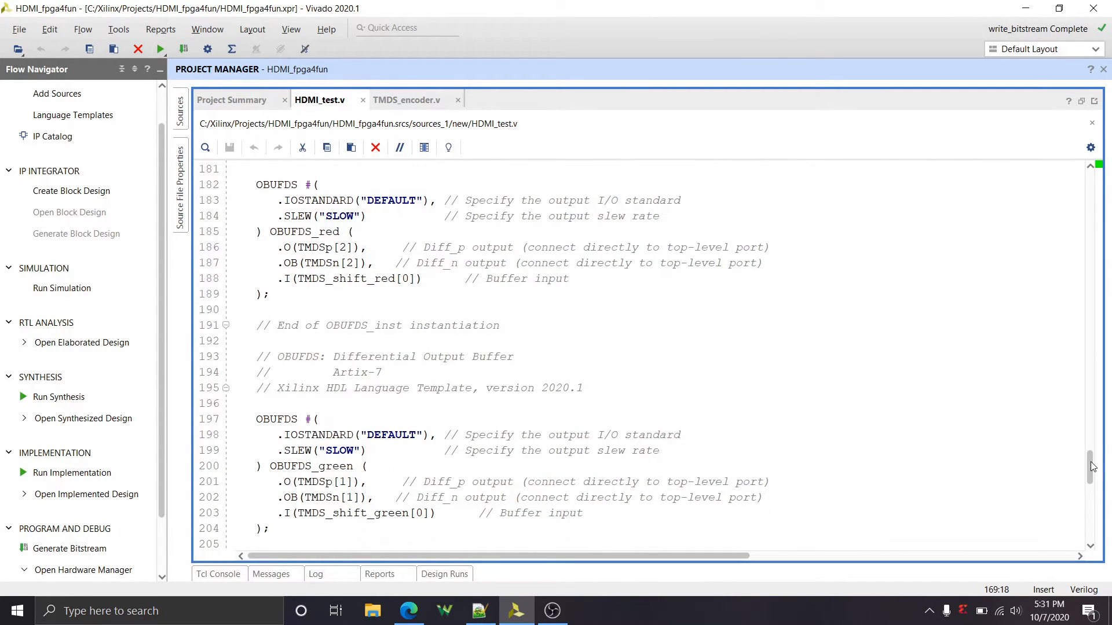
{"action": "scroll", "scroll_direction": "down", "scroll_amount": 3}
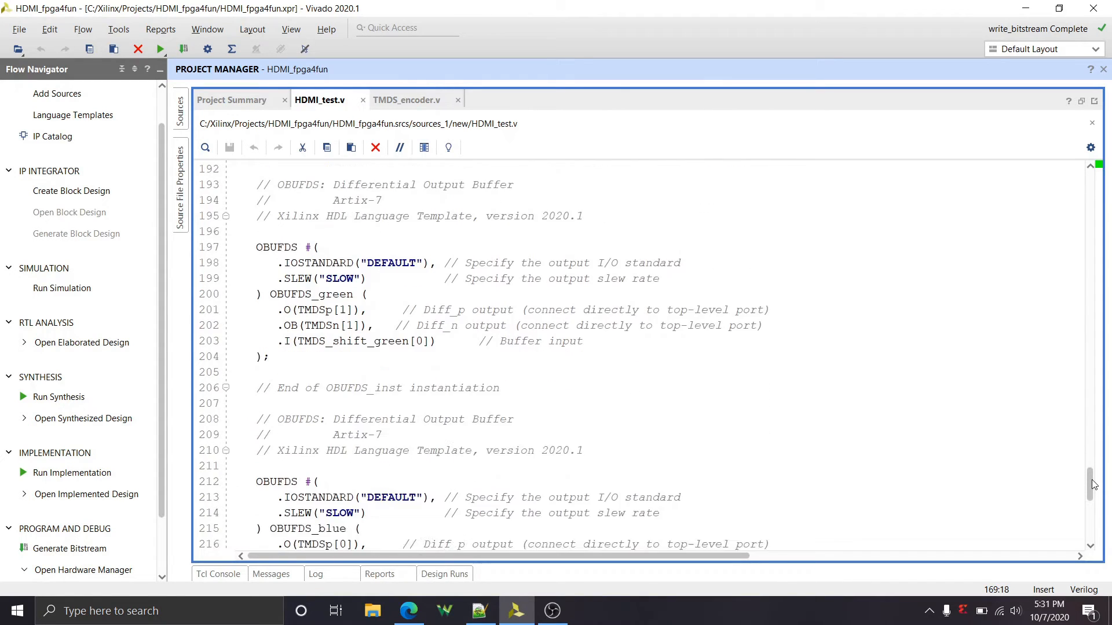
{"action": "scroll", "scroll_direction": "down", "scroll_amount": 3}
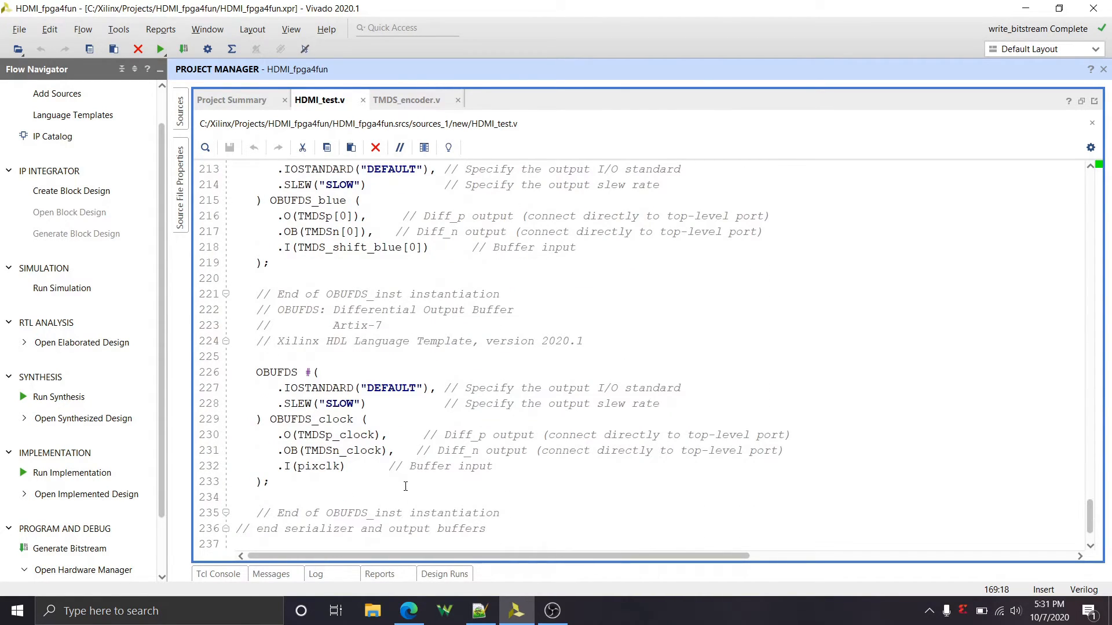
{"action": "left_click", "coordinate": [370, 435]}
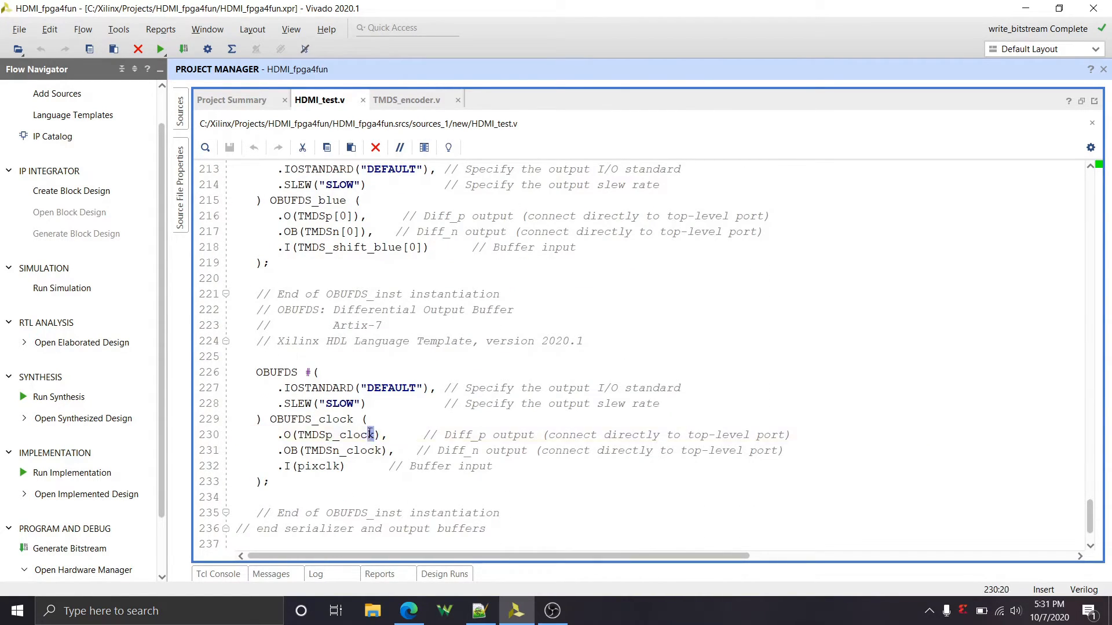
{"action": "double_click", "coordinate": [336, 434]}
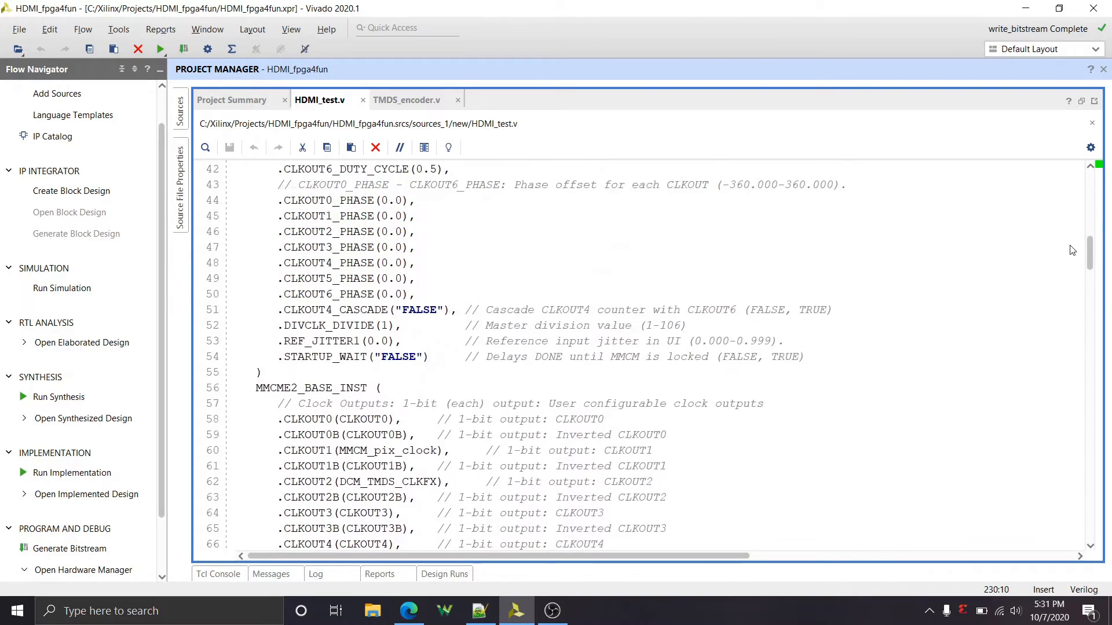
{"action": "scroll", "scroll_direction": "up", "scroll_amount": 3}
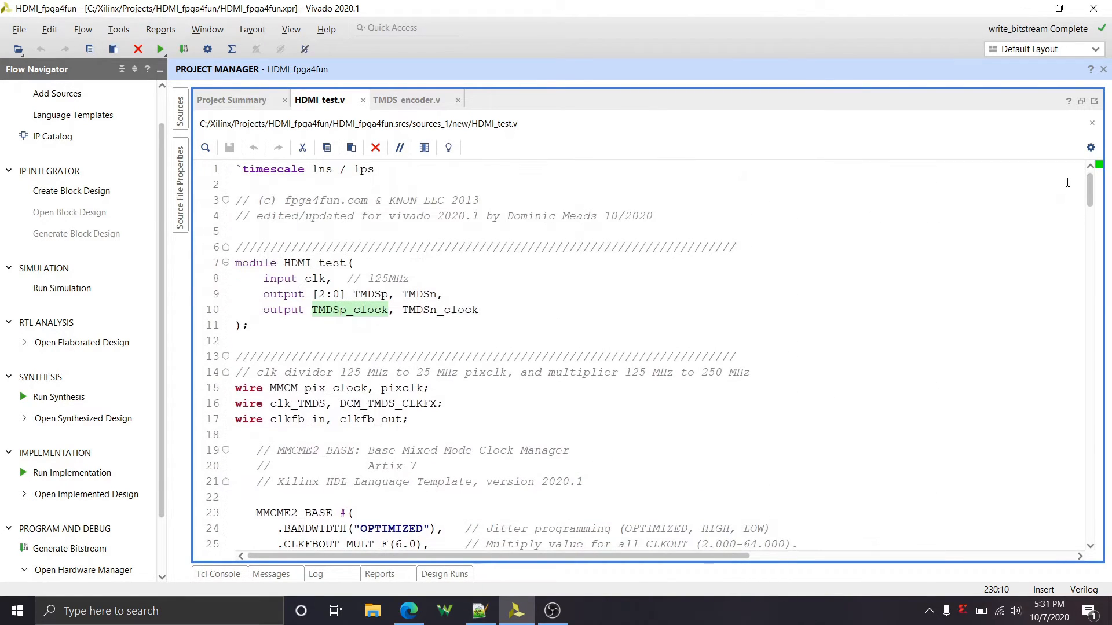
{"action": "scroll", "scroll_direction": "down", "scroll_amount": 3}
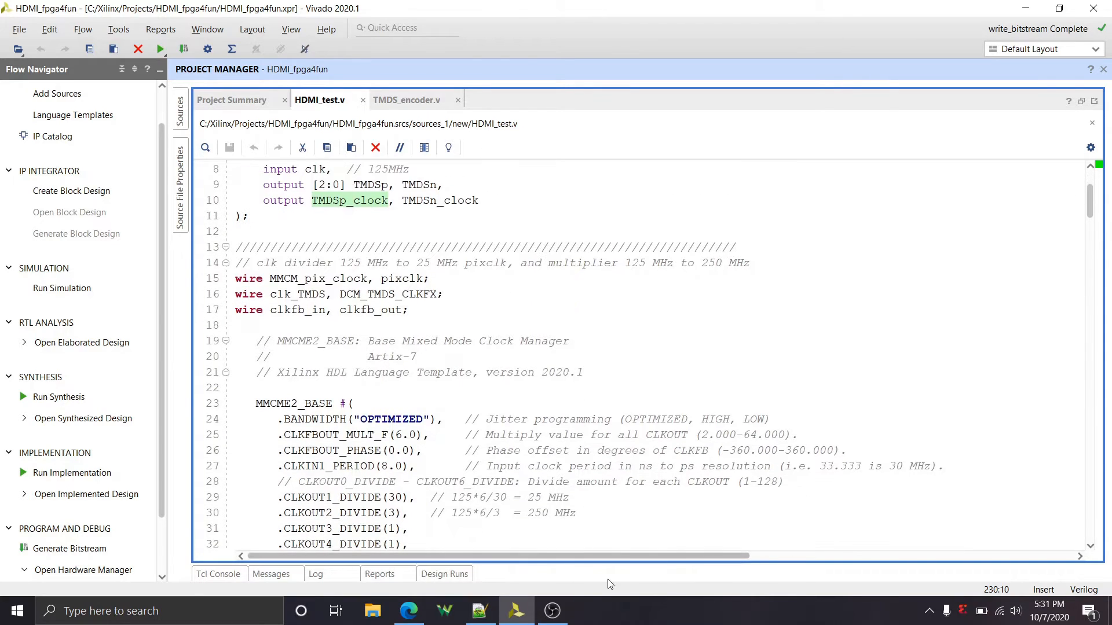
{"action": "left_click", "coordinate": [479, 610]}
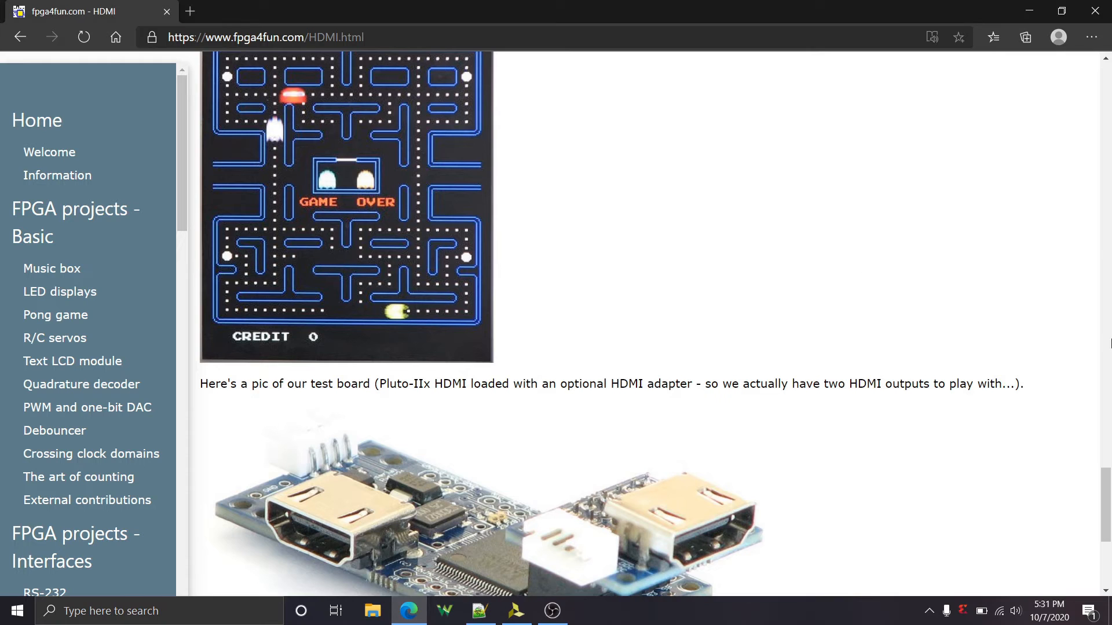
Scroll the fpga4fun HDMI page to the DCM_SP 250 MHz clock-multiply line and highlight the whole instantiation
{"action": "scroll", "scroll_direction": "down", "scroll_amount": 3}
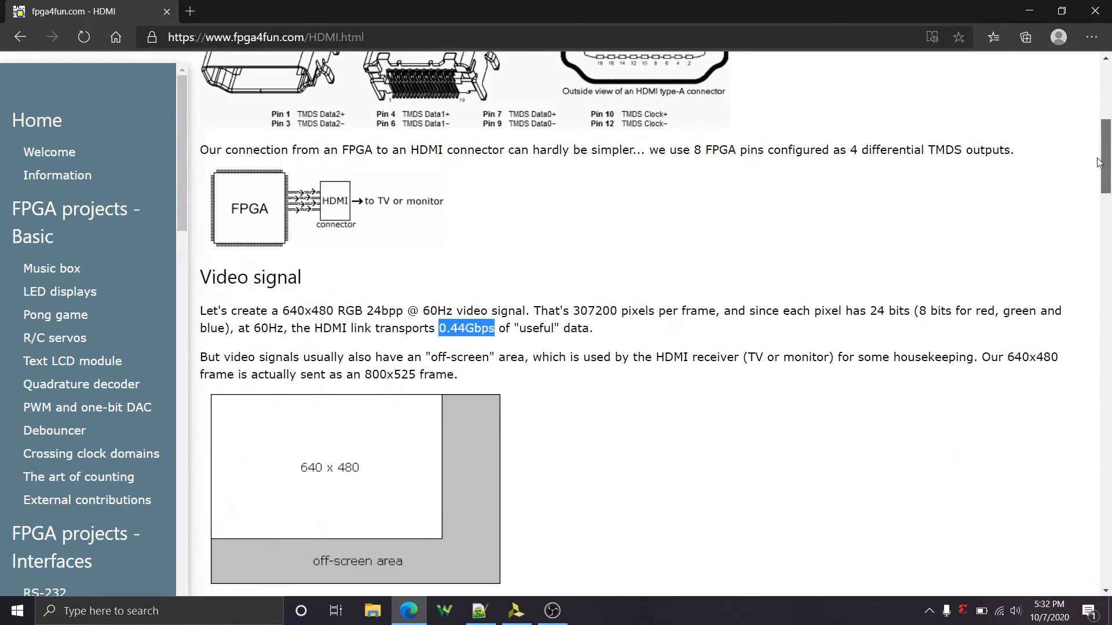
{"action": "scroll", "scroll_direction": "down", "scroll_amount": 3}
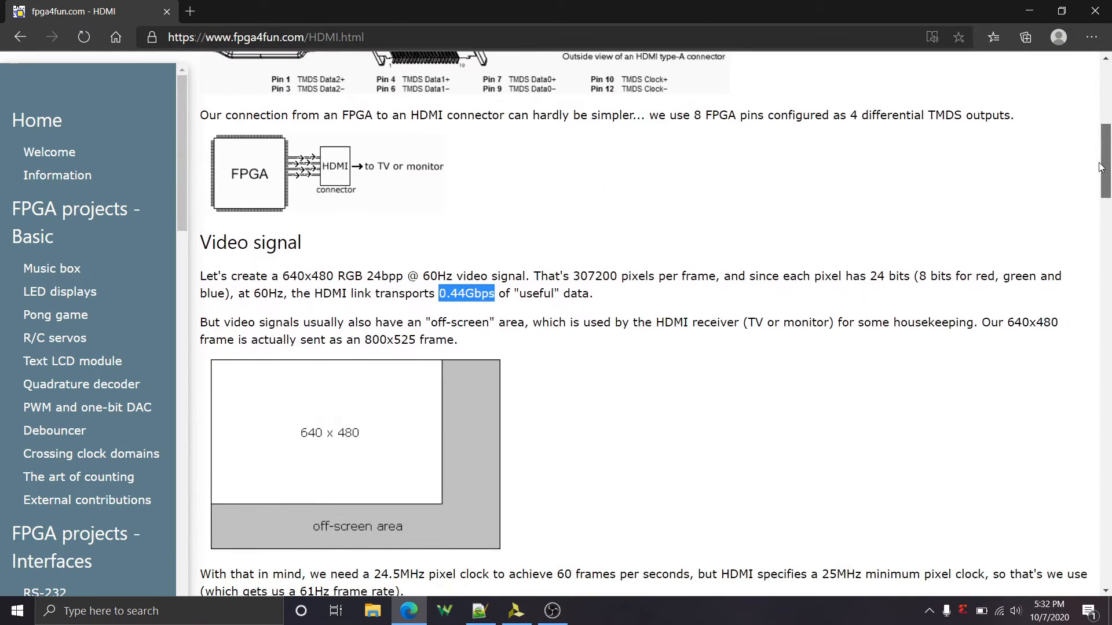
{"action": "scroll", "scroll_direction": "down", "scroll_amount": 3}
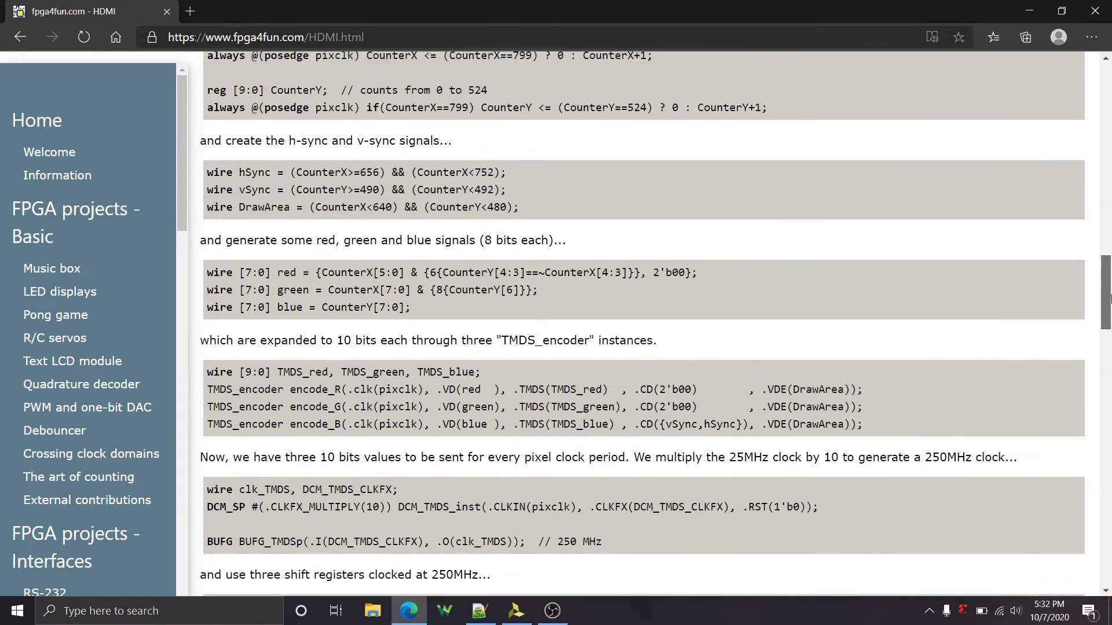
{"action": "scroll", "scroll_direction": "down", "scroll_amount": 3}
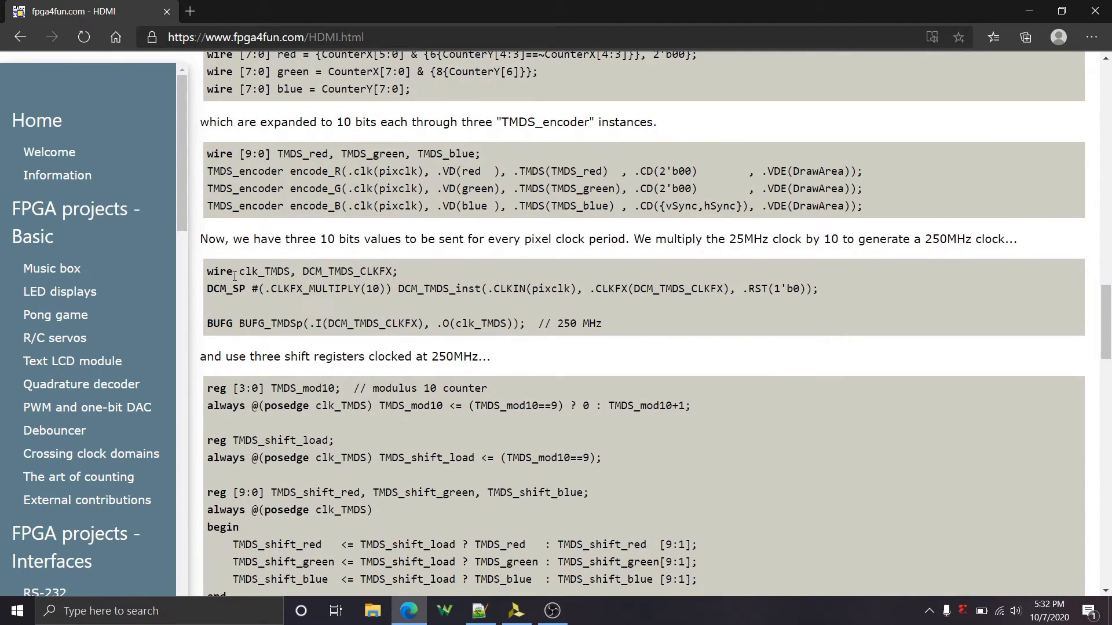
{"action": "left_click_drag", "start_coordinate": [206, 288], "coordinate": [384, 288]}
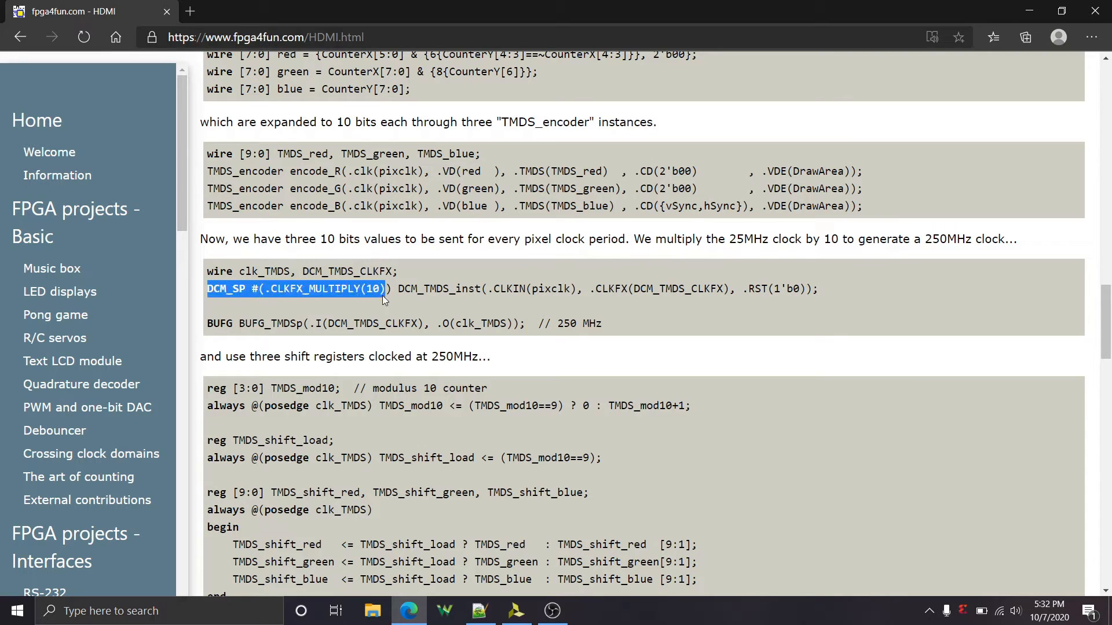
{"action": "left_click_drag", "start_coordinate": [383, 289], "coordinate": [818, 288]}
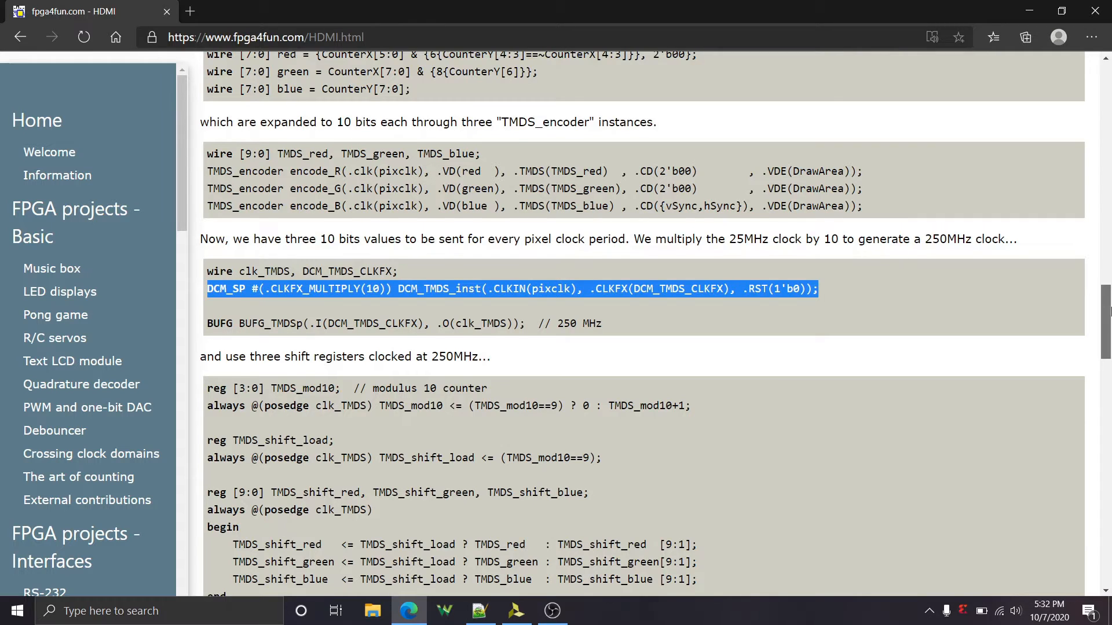
Scroll further down to the TMDS shift-register and OBUFDS output buffer code
{"action": "scroll", "scroll_direction": "down", "scroll_amount": 3}
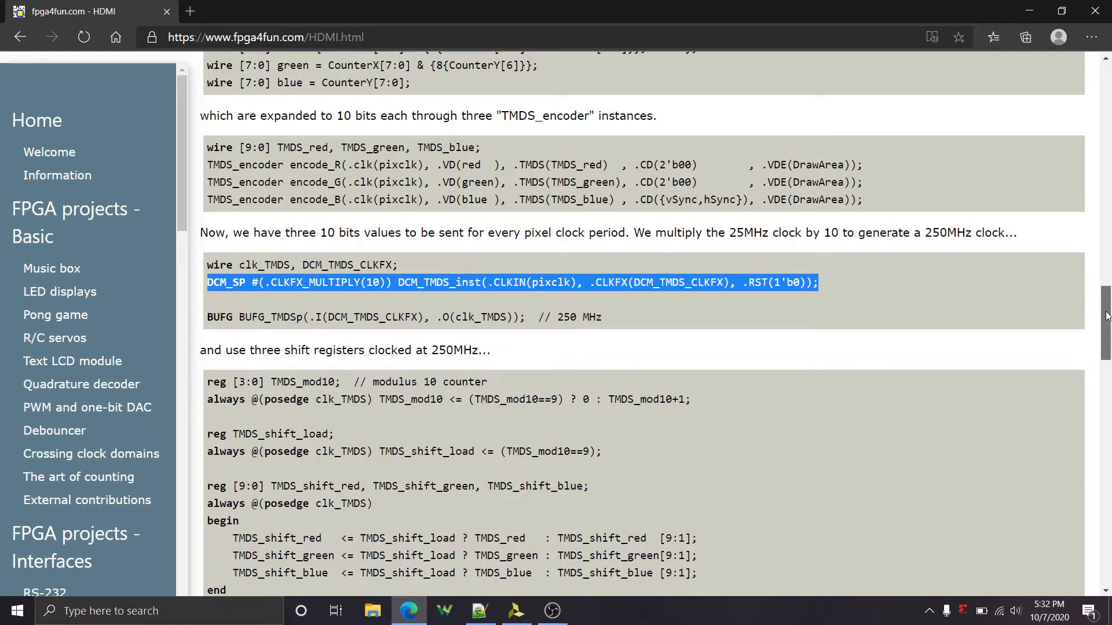
{"action": "scroll", "scroll_direction": "down", "scroll_amount": 3}
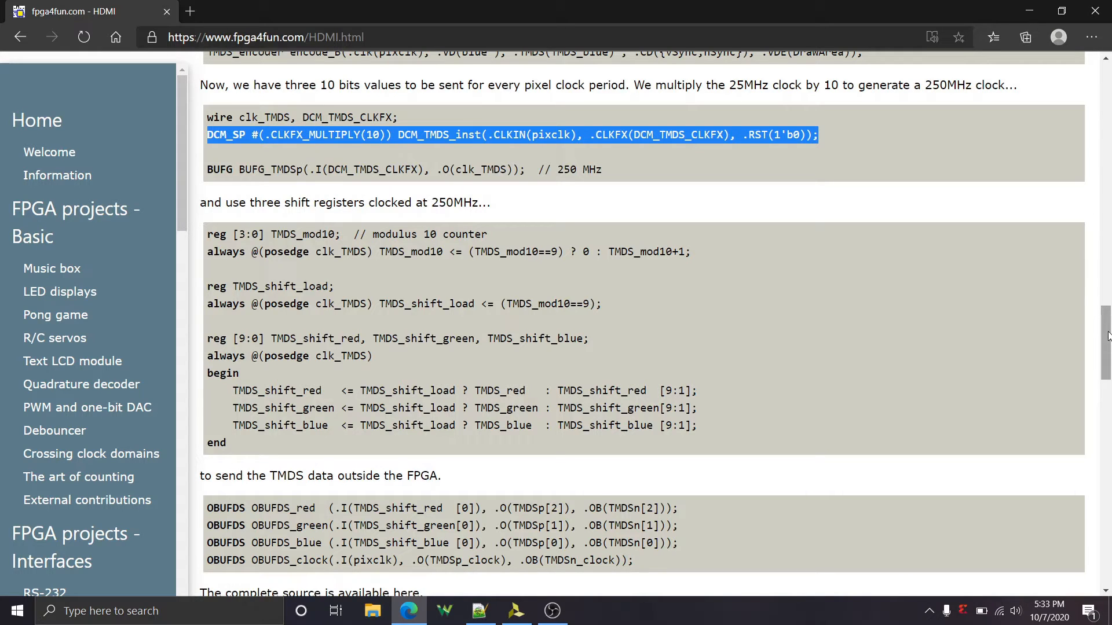
{"action": "scroll", "scroll_direction": "down", "scroll_amount": 3}
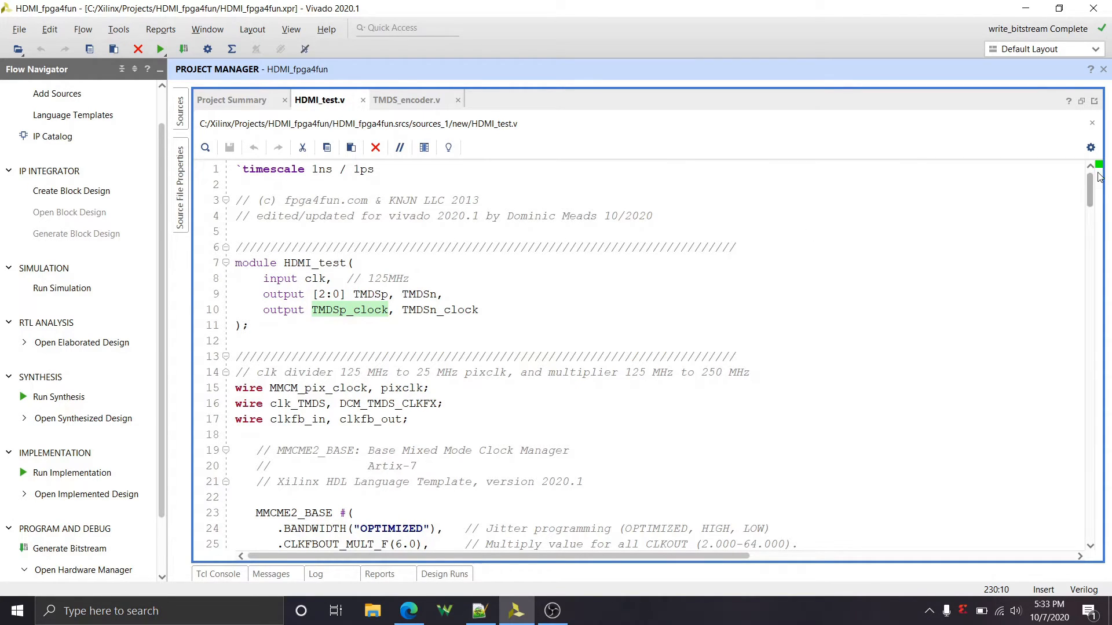
Bring the MMCME2_BASE instantiation into view, mark the MMCME2 name, and return to the fpga4fun page
{"action": "scroll", "scroll_direction": "down", "scroll_amount": 3}
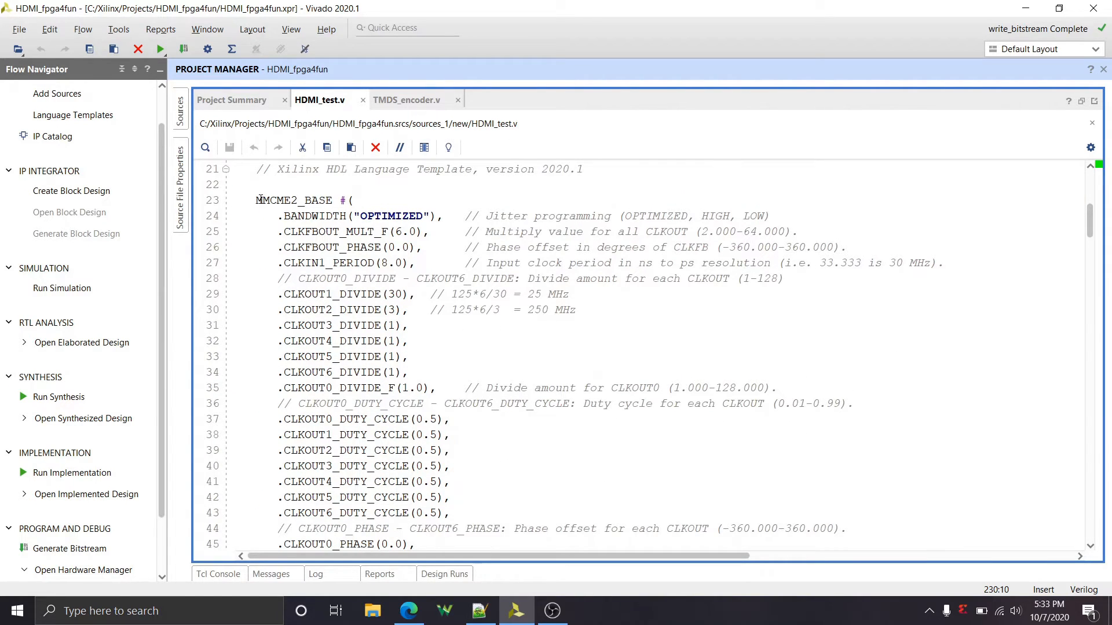
{"action": "double_click", "coordinate": [277, 200]}
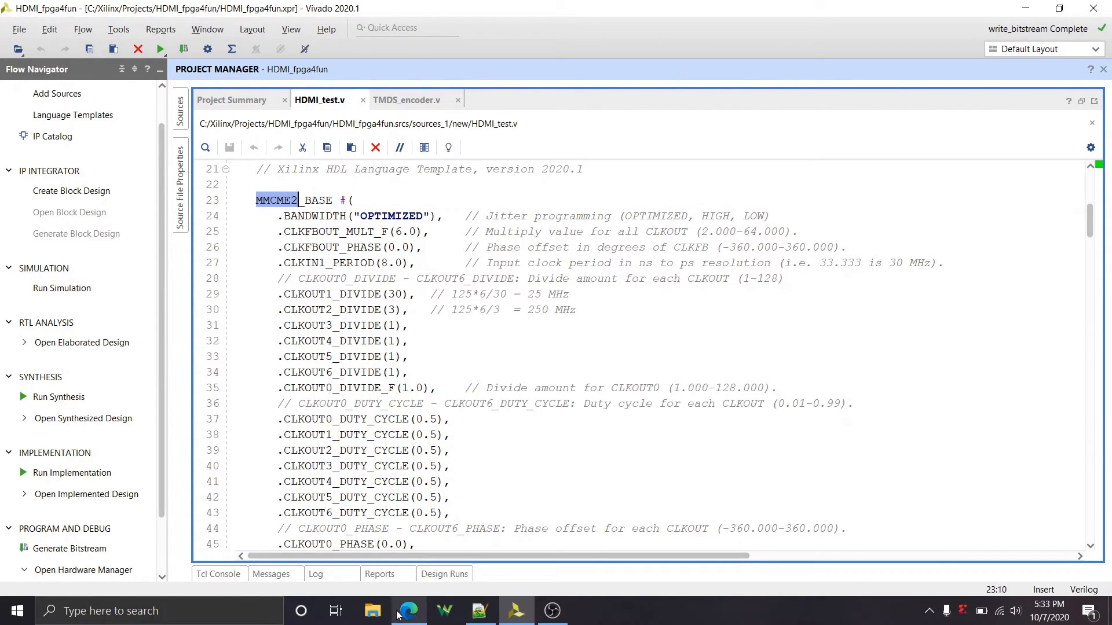
{"action": "left_click", "coordinate": [408, 610]}
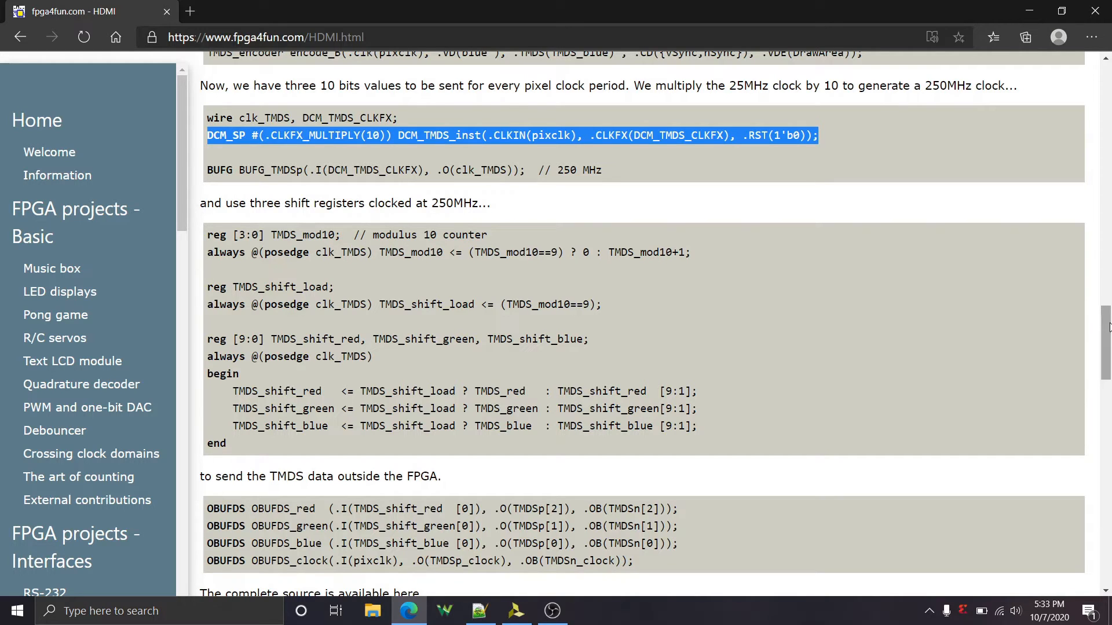
{"action": "mouse_move", "coordinate": [880, 347]}
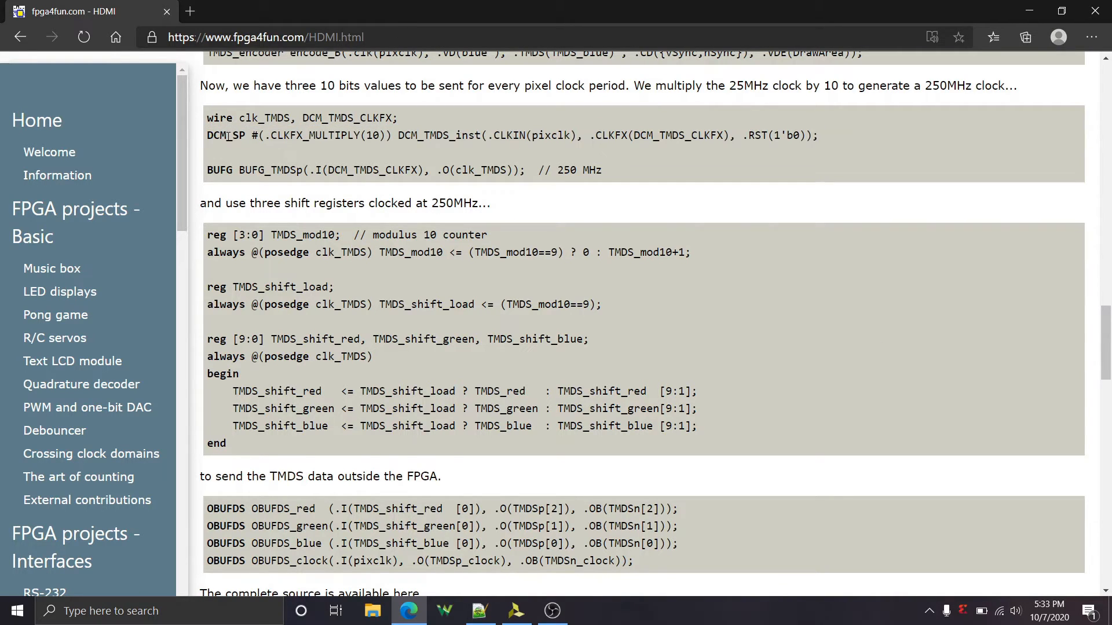
Mark the DCM_SP primitive name in the highlighted clock multiplier line
{"action": "double_click", "coordinate": [220, 136]}
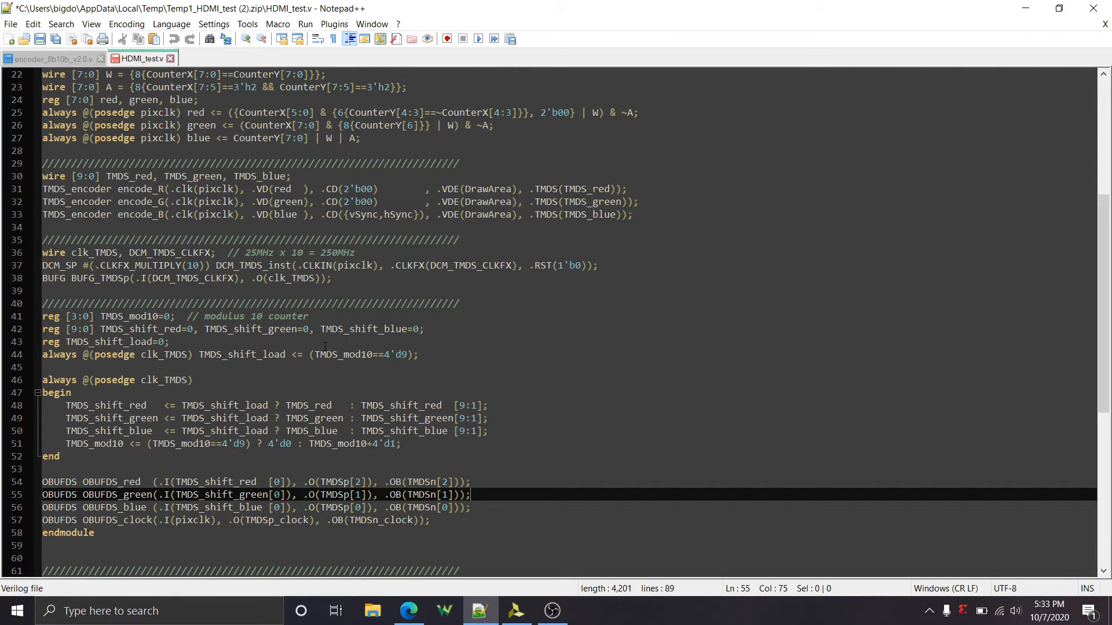
Focus the original HDMI_test.v source in Notepad++ to review its DCM_SP multiplier code
{"action": "left_click", "coordinate": [64, 265]}
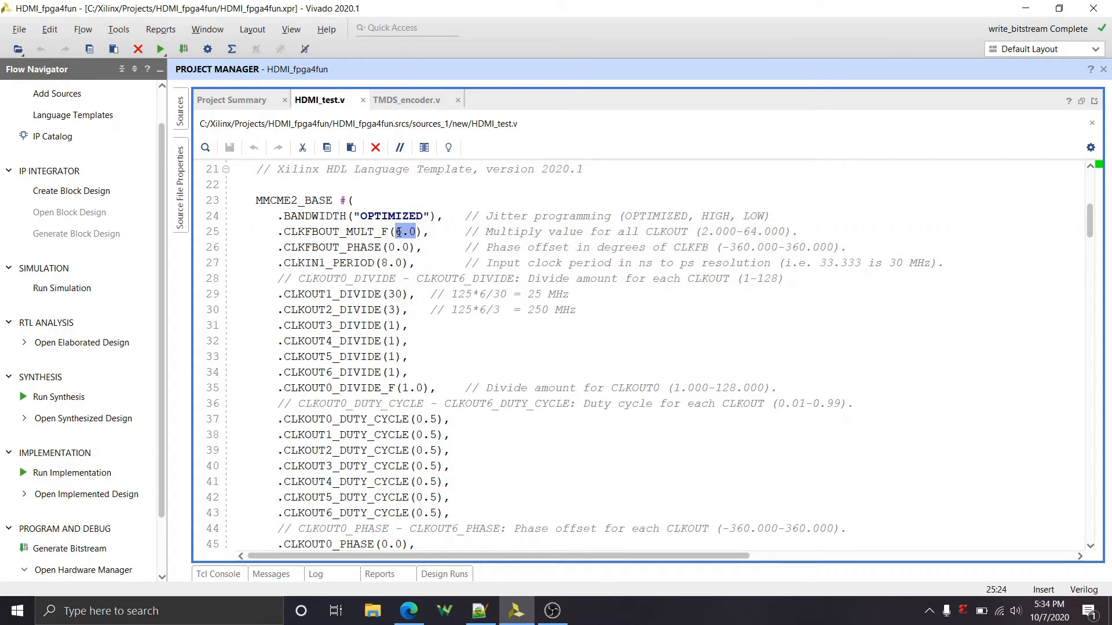
{"action": "mouse_move", "coordinate": [330, 295]}
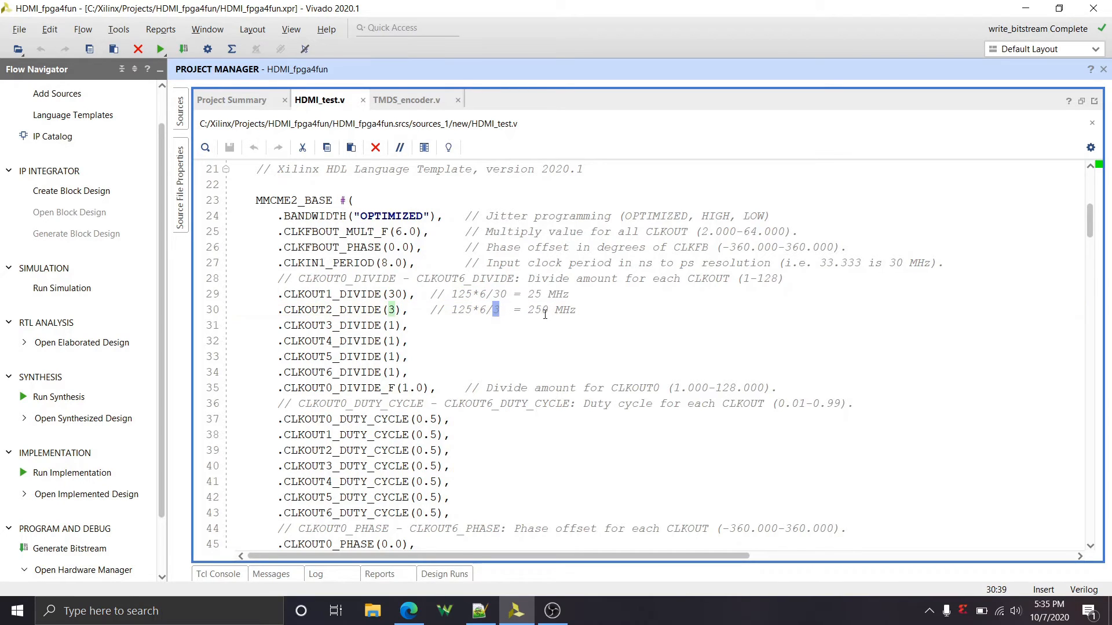
{"action": "mouse_move", "coordinate": [684, 310]}
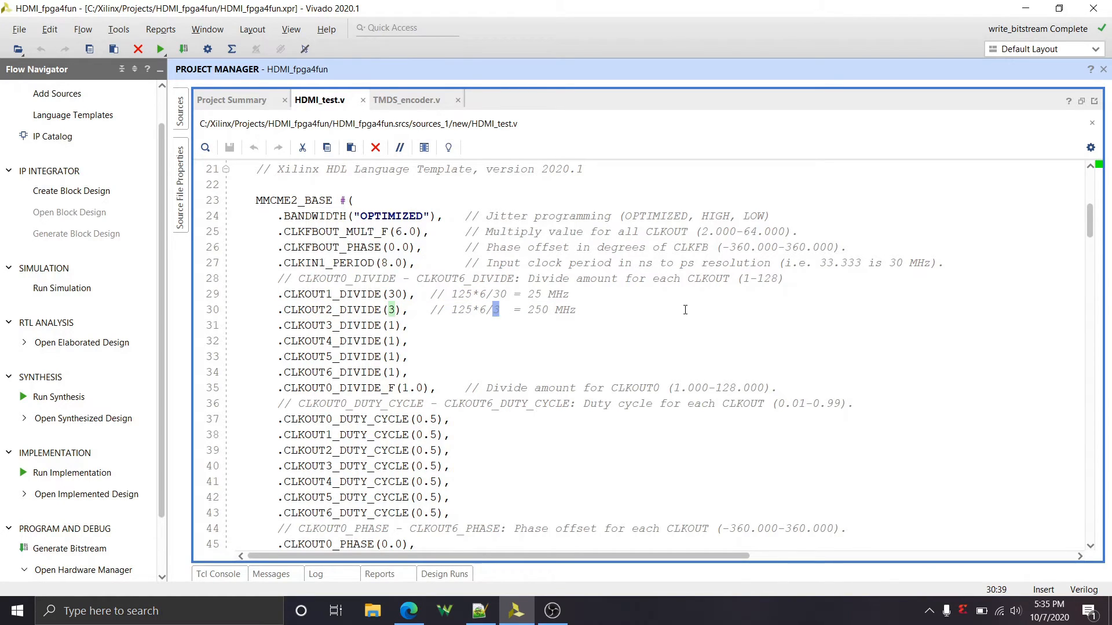
{"action": "mouse_move", "coordinate": [903, 273]}
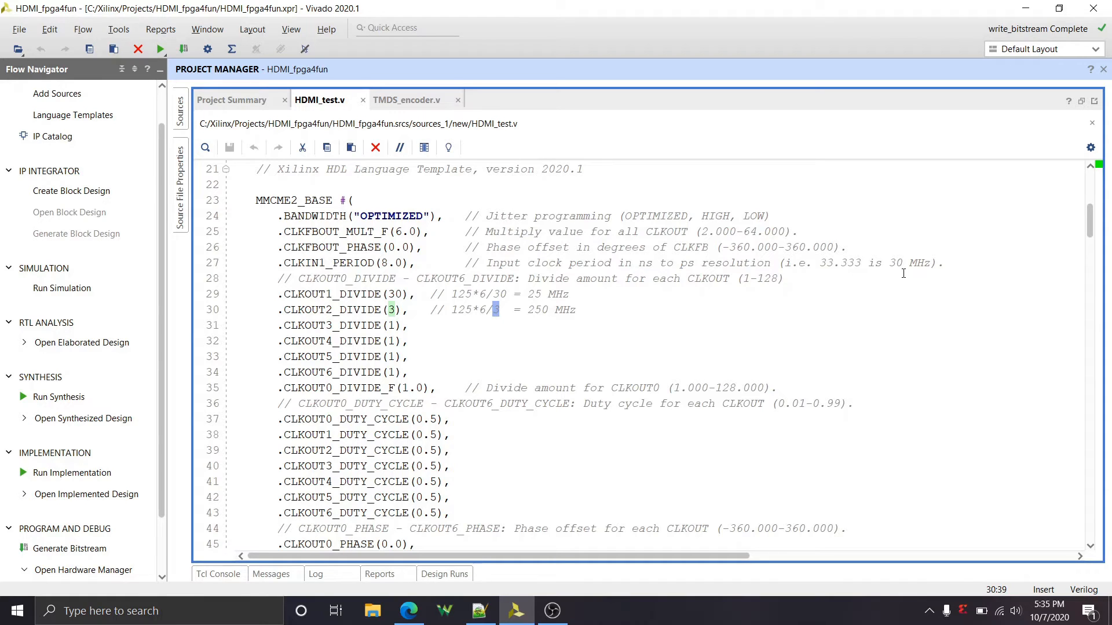
{"action": "scroll", "scroll_direction": "down", "scroll_amount": 3}
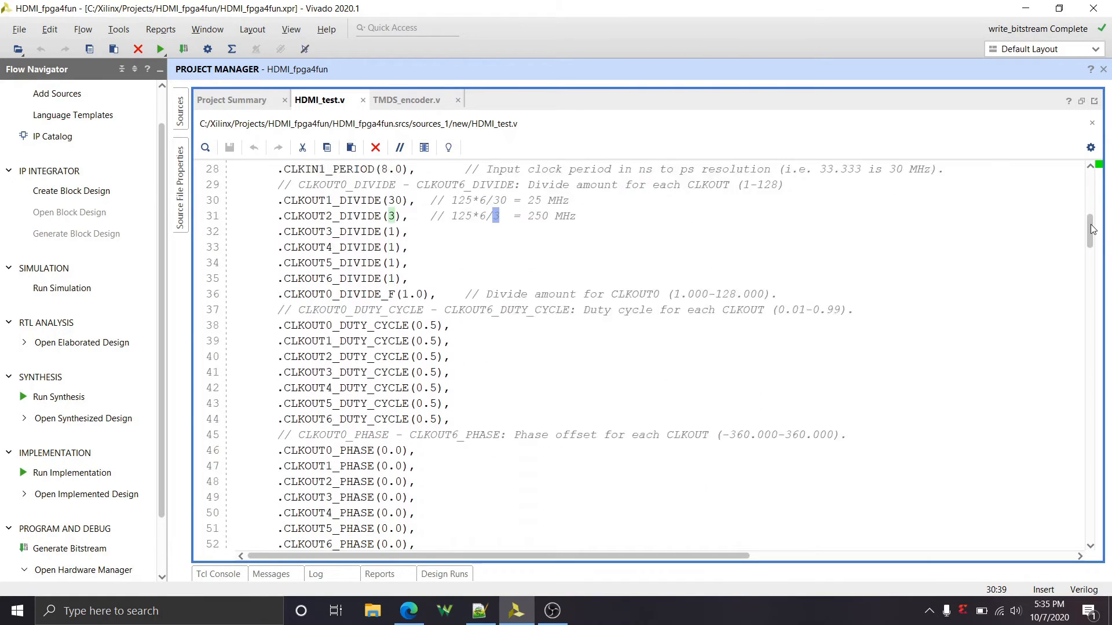
{"action": "scroll", "scroll_direction": "down", "scroll_amount": 3}
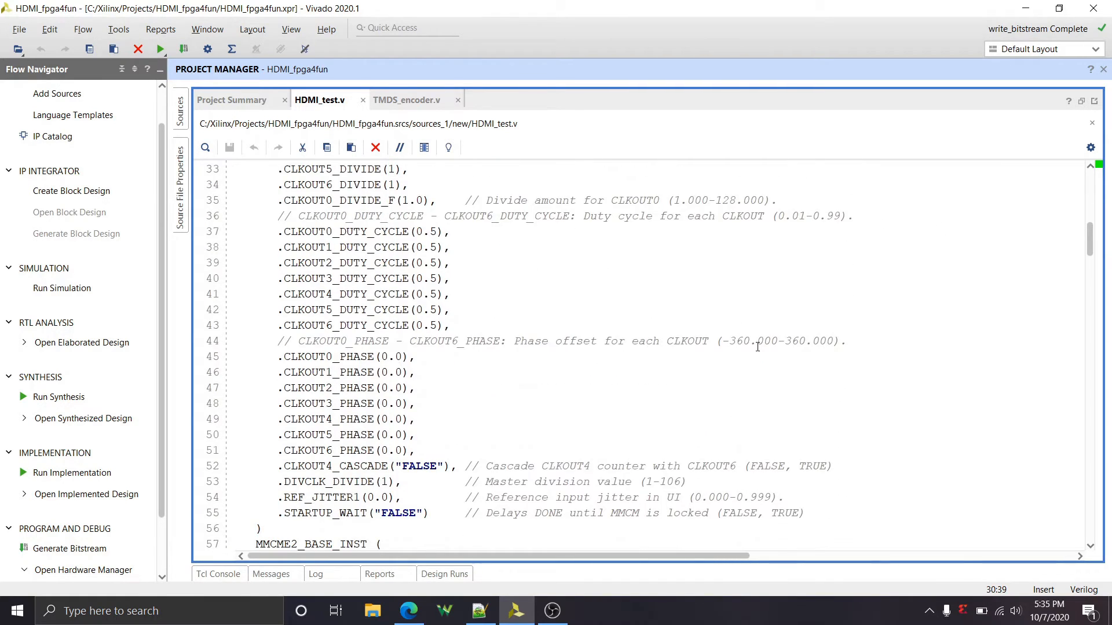
{"action": "scroll", "scroll_direction": "down", "scroll_amount": 3}
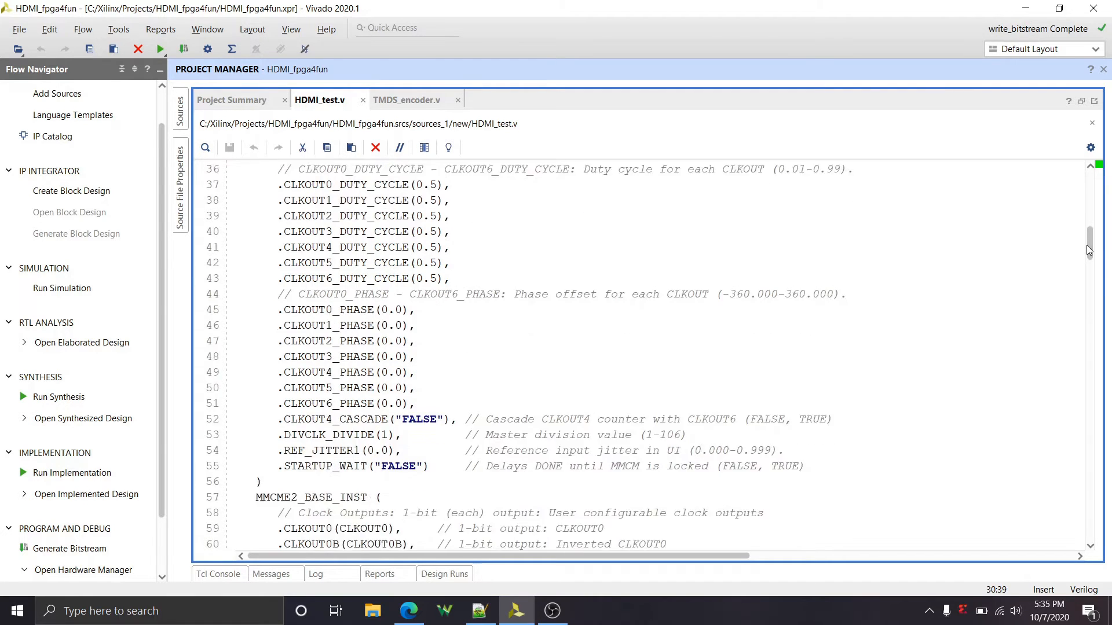
{"action": "scroll", "scroll_direction": "down", "scroll_amount": 3}
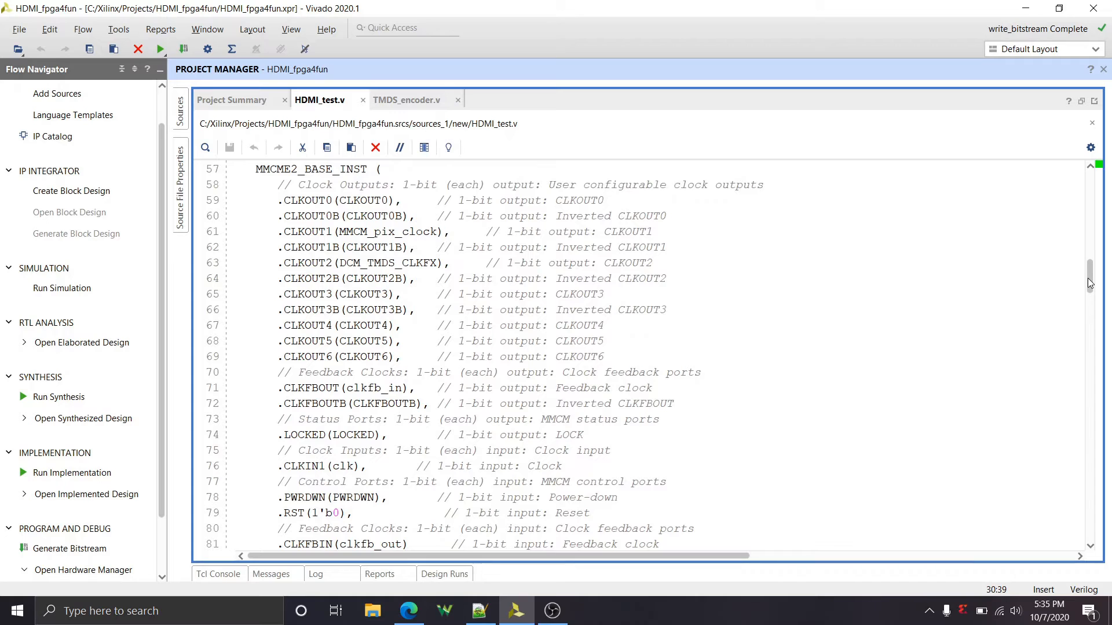
{"action": "double_click", "coordinate": [424, 231]}
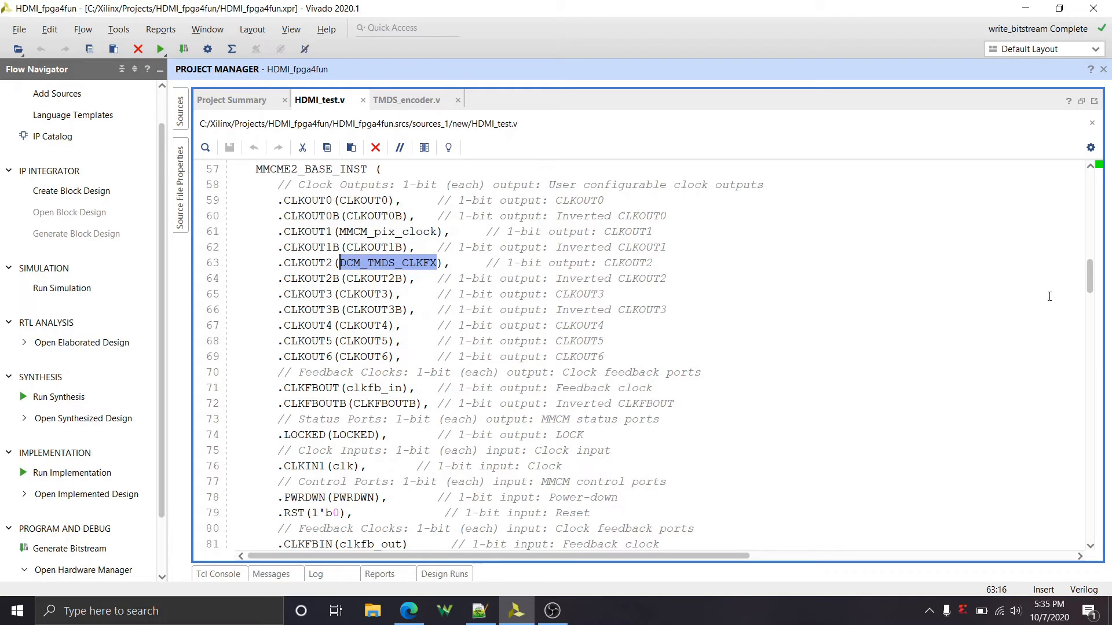
{"action": "scroll", "scroll_direction": "down", "scroll_amount": 3}
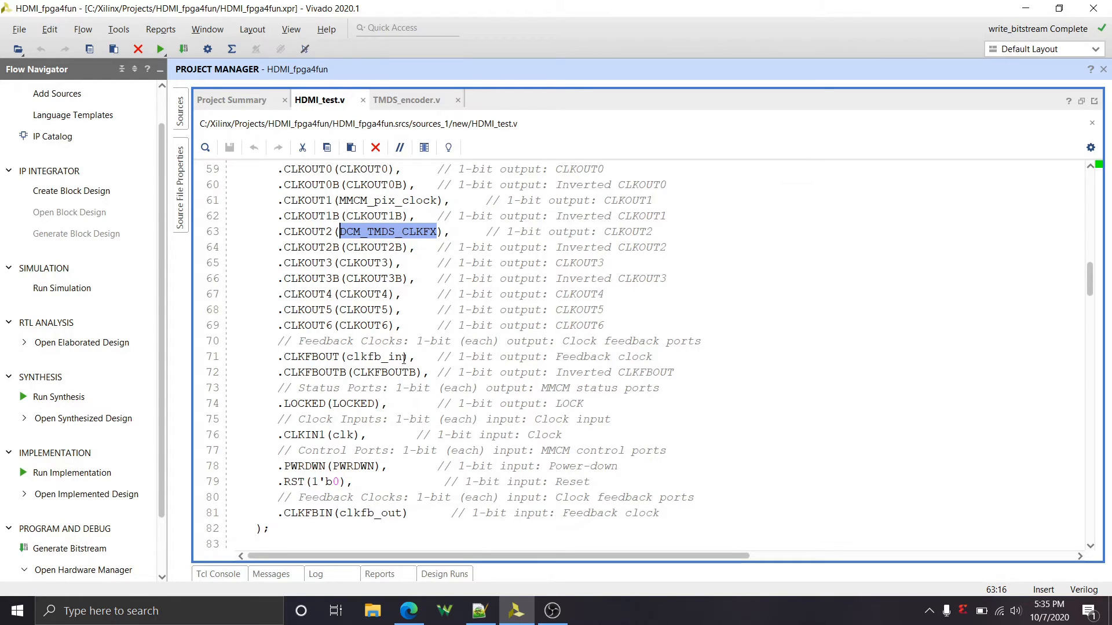
{"action": "double_click", "coordinate": [374, 357]}
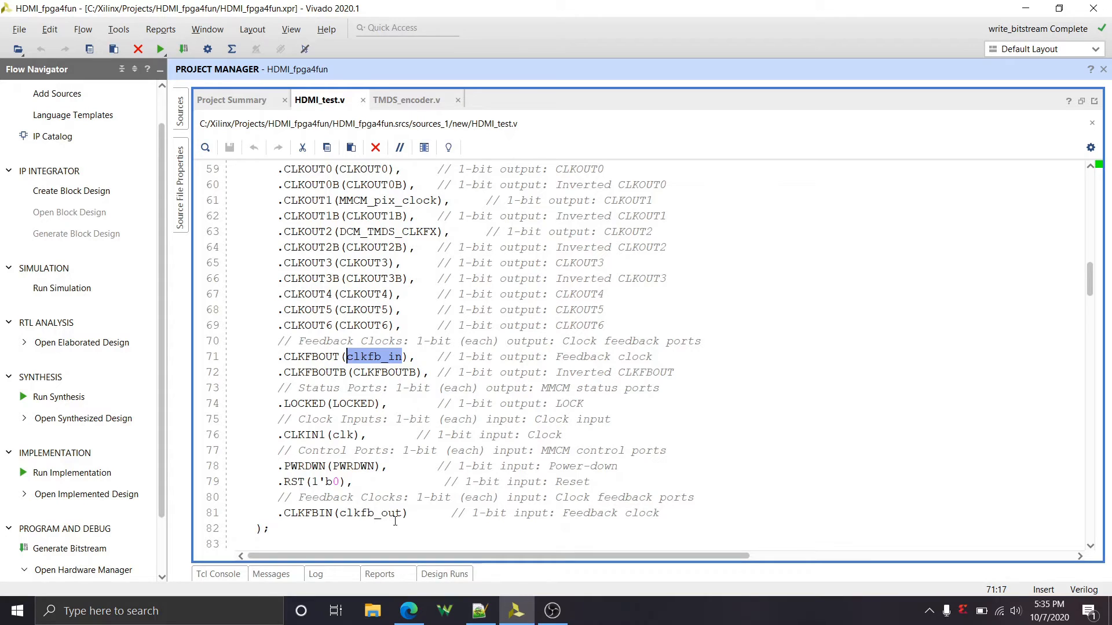
{"action": "double_click", "coordinate": [368, 513]}
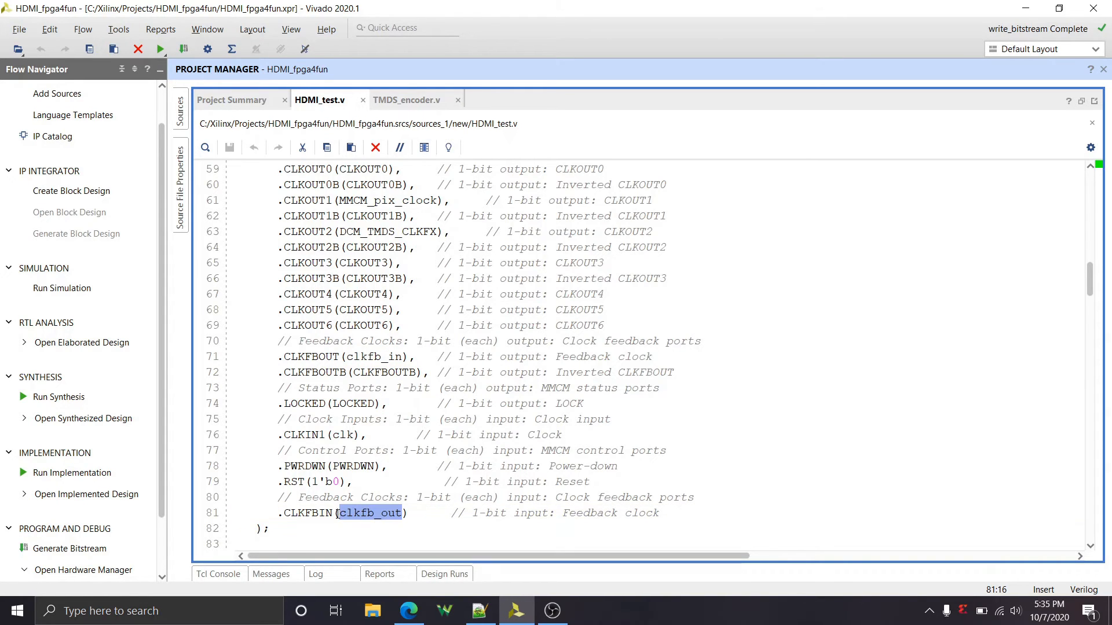
{"action": "scroll", "scroll_direction": "up", "scroll_amount": 3}
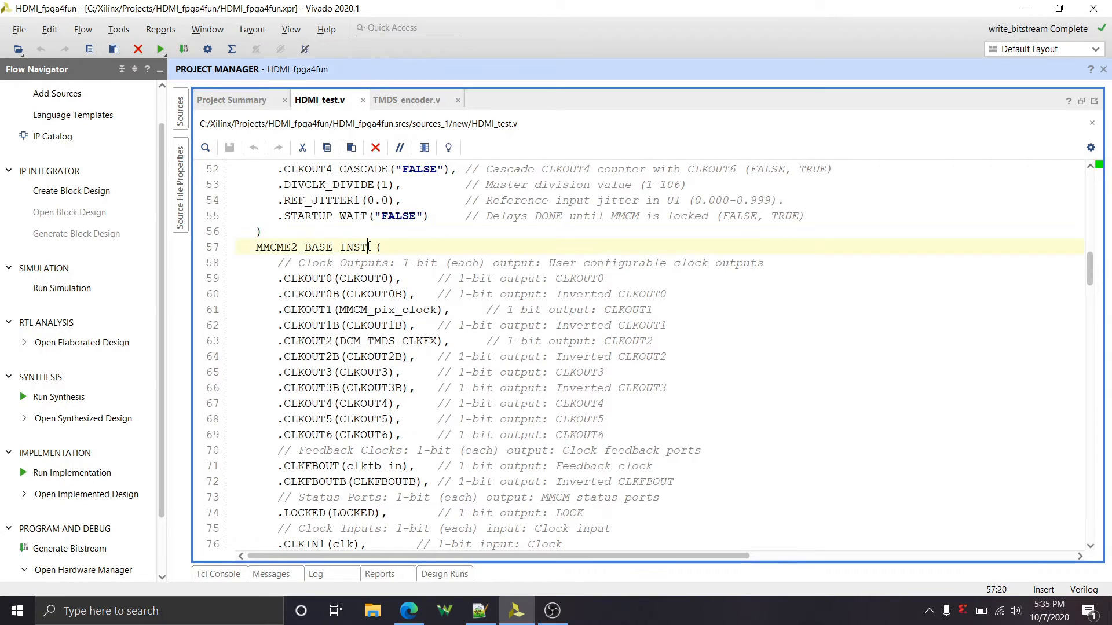
{"action": "double_click", "coordinate": [311, 247]}
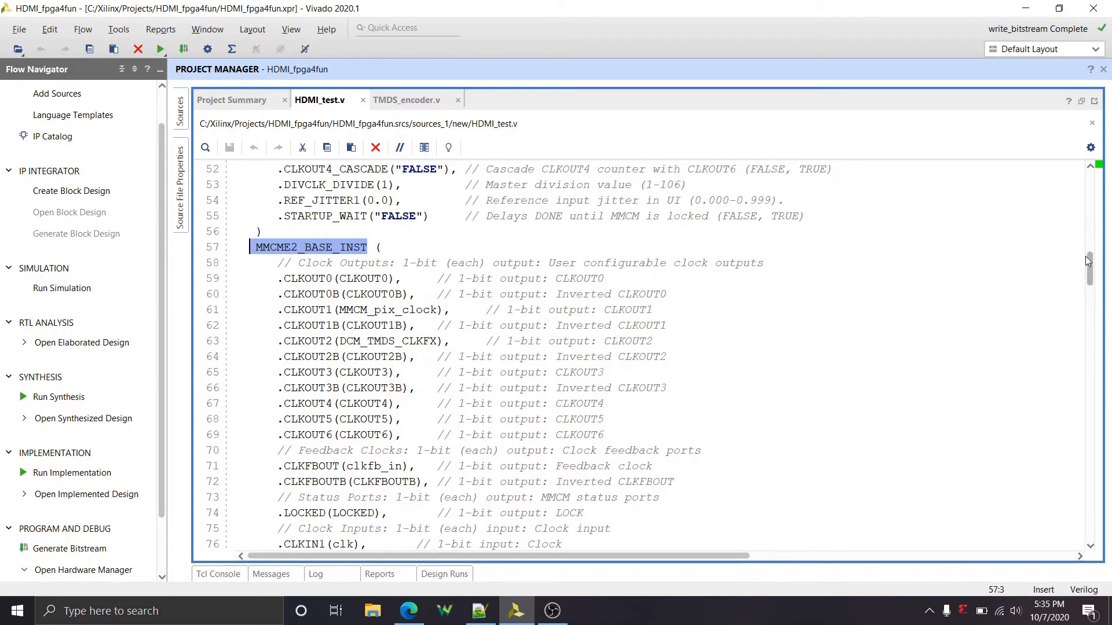
{"action": "scroll", "scroll_direction": "down", "scroll_amount": 3}
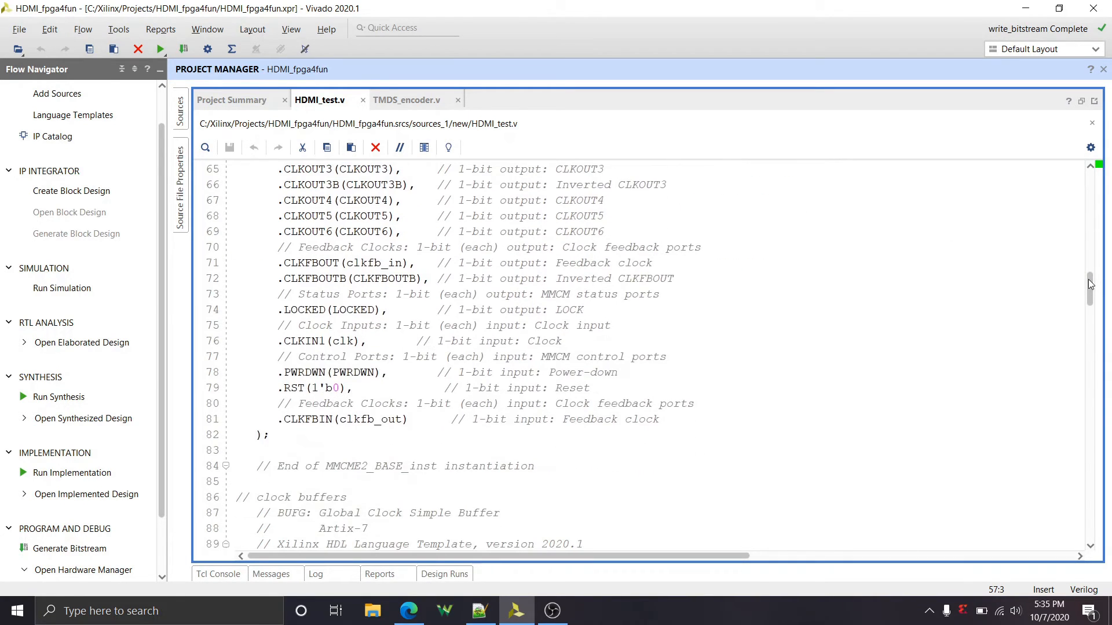
{"action": "scroll", "scroll_direction": "down", "scroll_amount": 3}
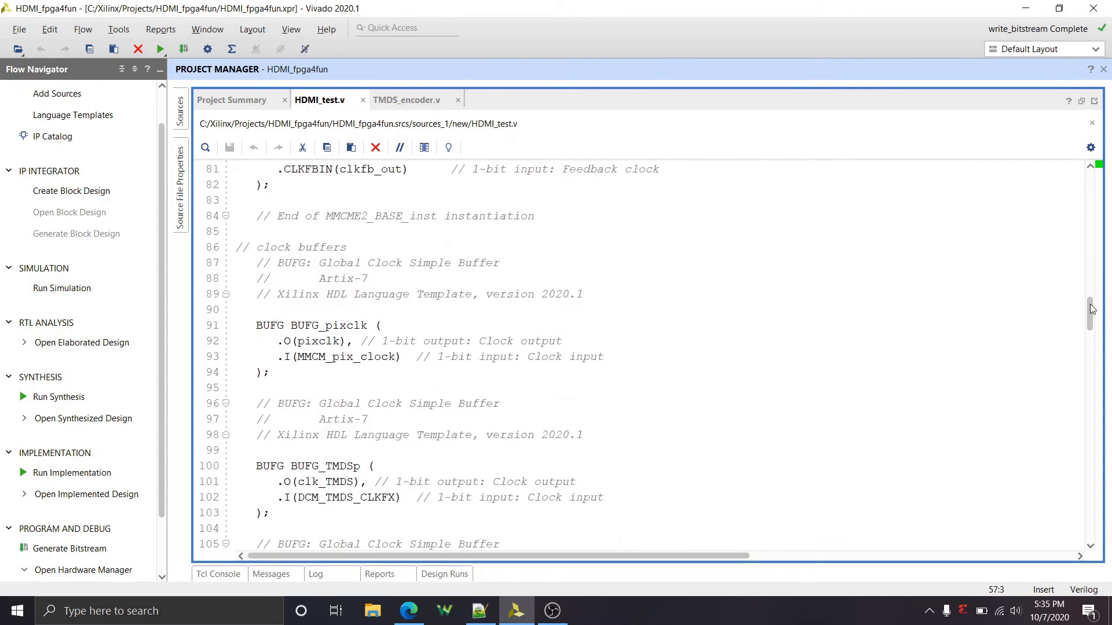
{"action": "scroll", "scroll_direction": "down", "scroll_amount": 3}
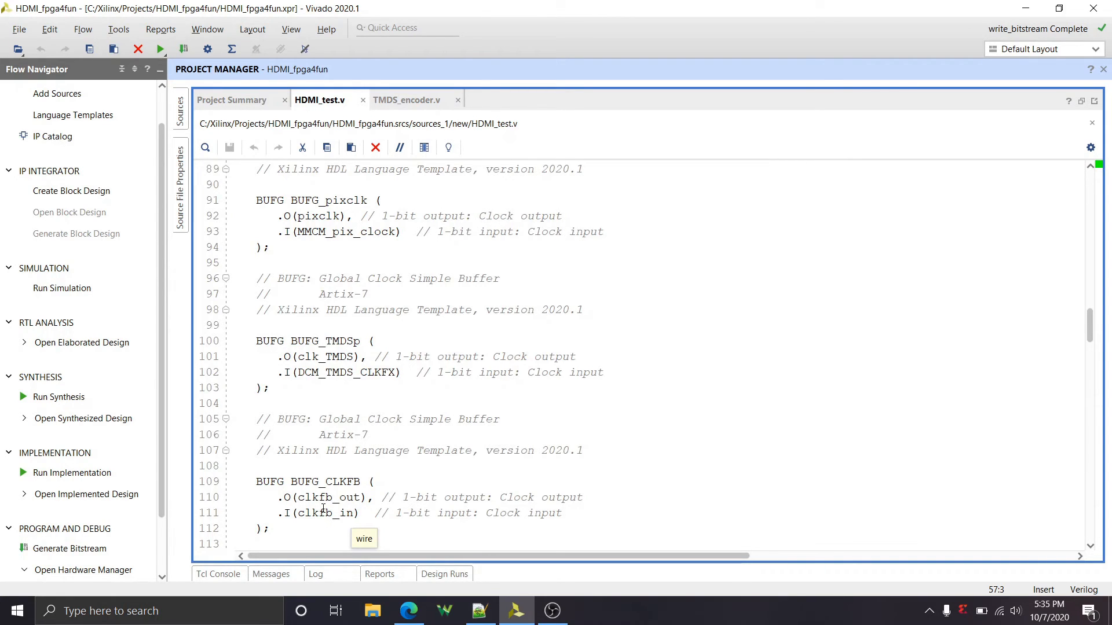
{"action": "scroll", "scroll_direction": "down", "scroll_amount": 3}
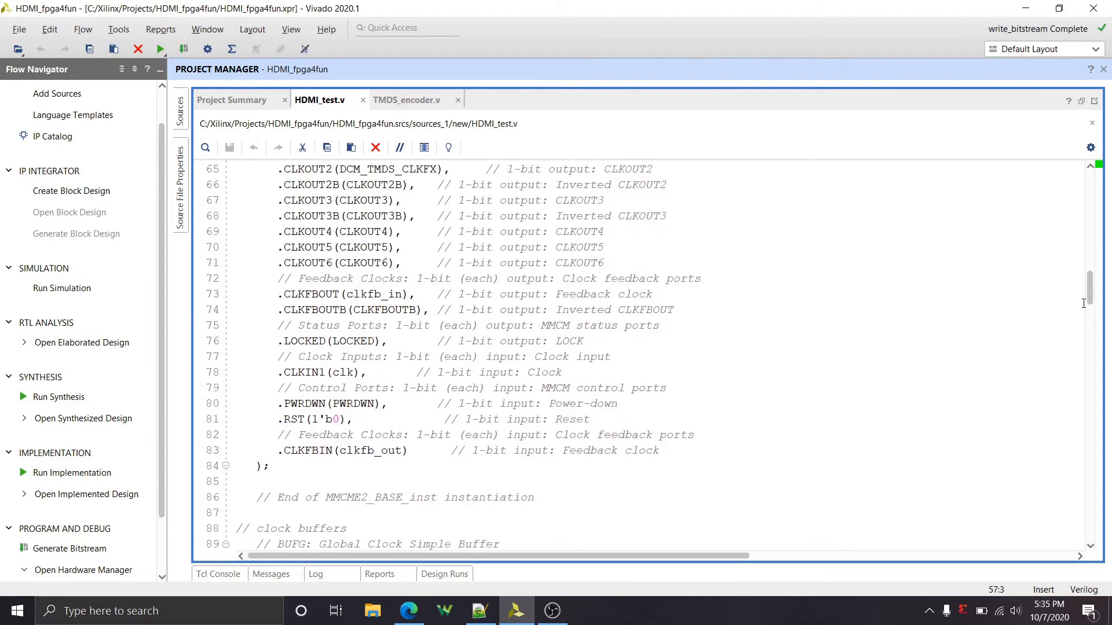
{"action": "scroll", "scroll_direction": "down", "scroll_amount": 3}
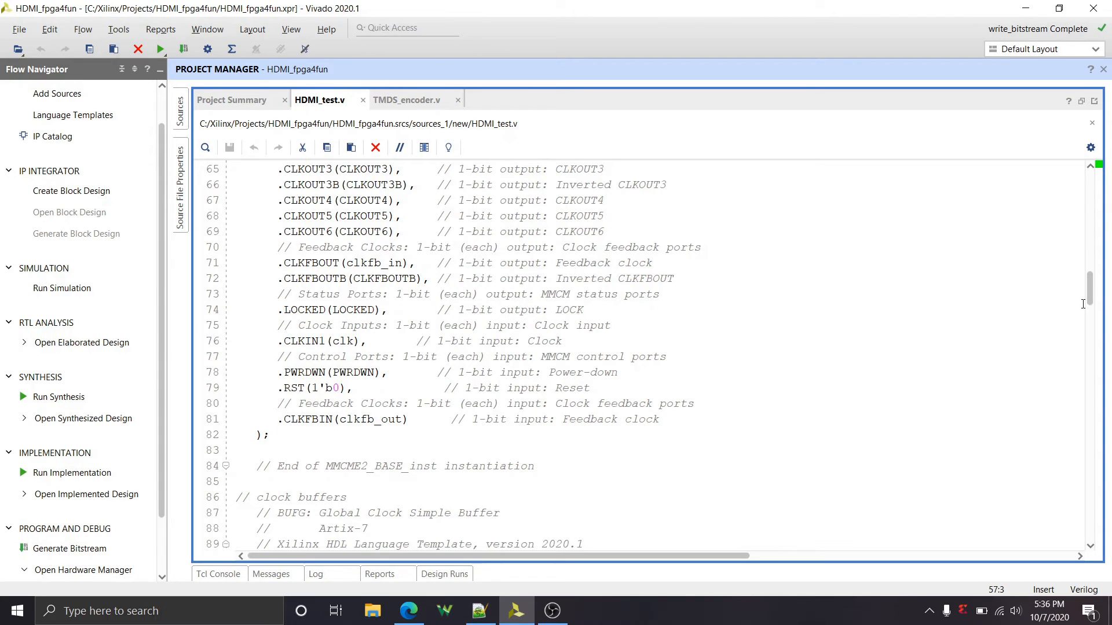
{"action": "mouse_move", "coordinate": [345, 262]}
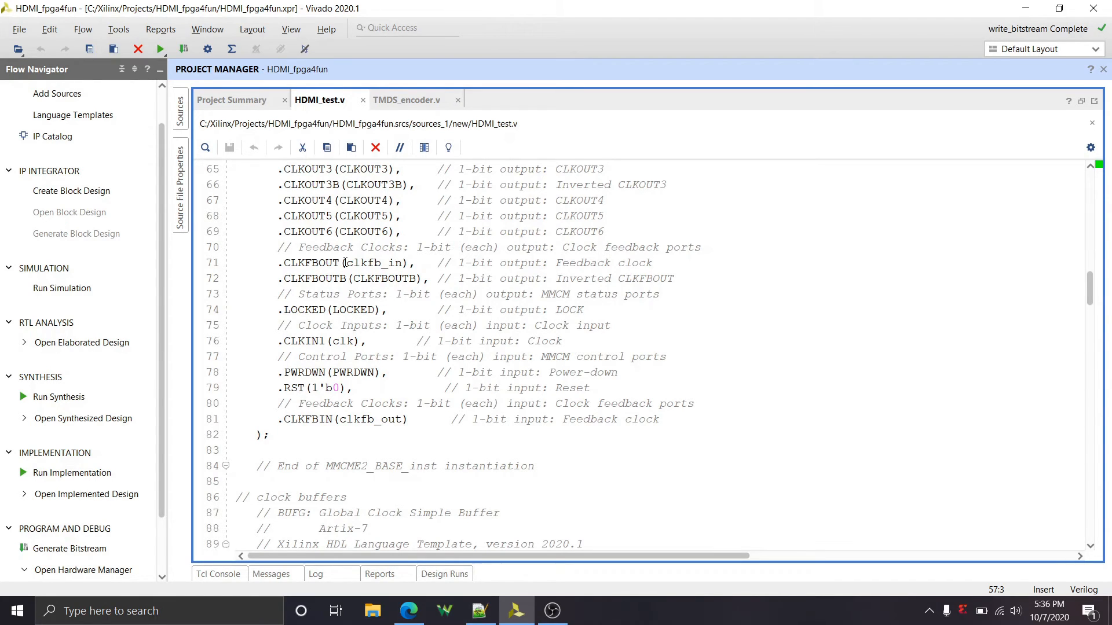
{"action": "double_click", "coordinate": [310, 263]}
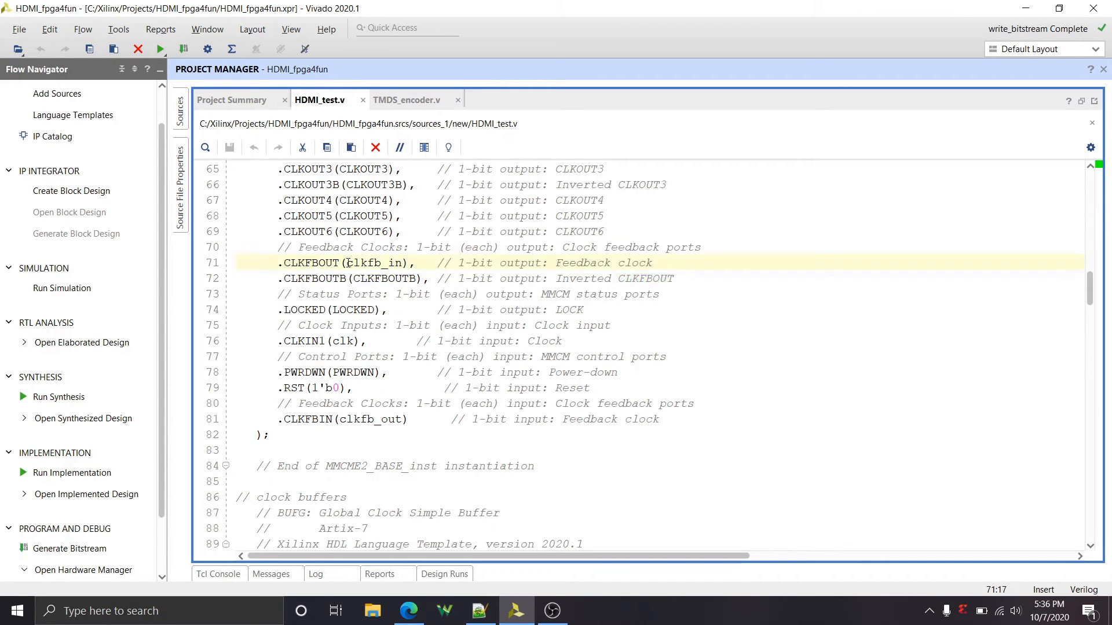
{"action": "double_click", "coordinate": [372, 263]}
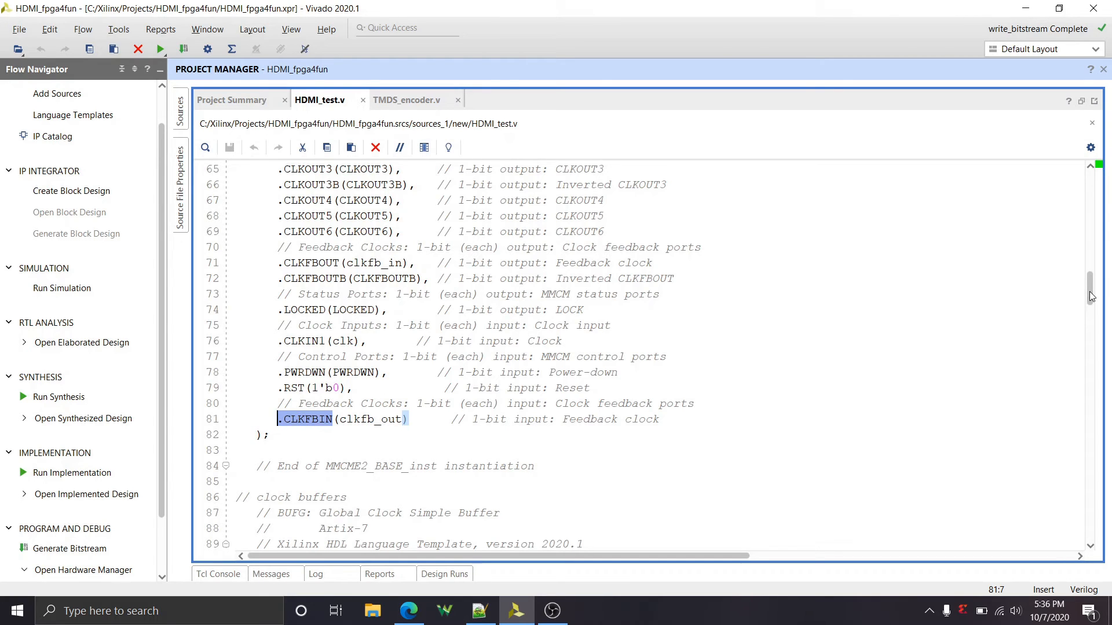
{"action": "scroll", "scroll_direction": "down", "scroll_amount": 3}
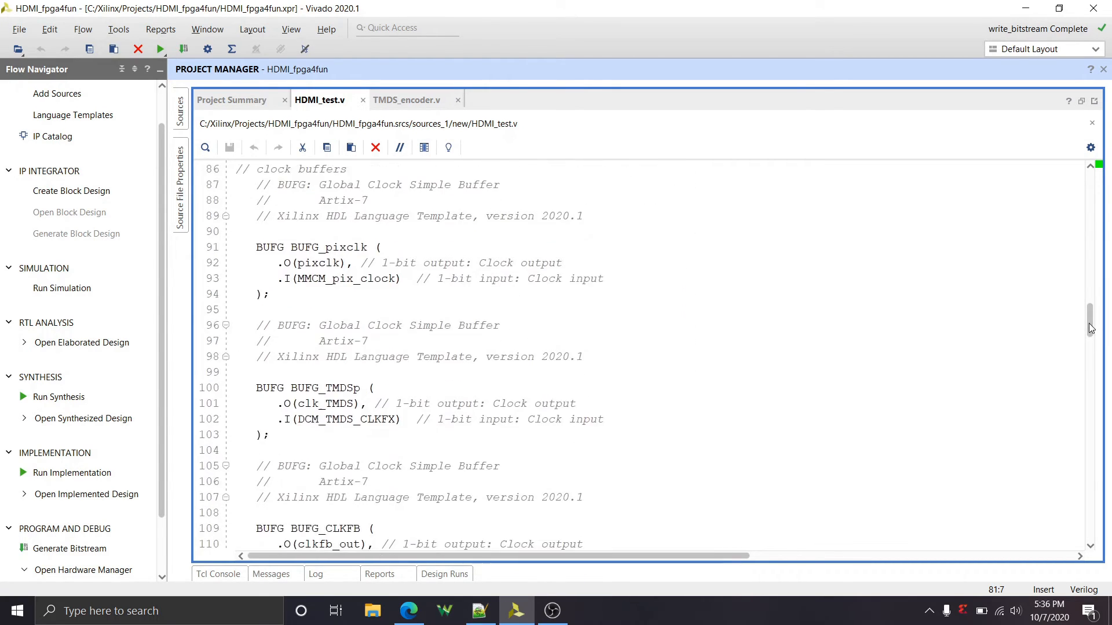
{"action": "scroll", "scroll_direction": "down", "scroll_amount": 3}
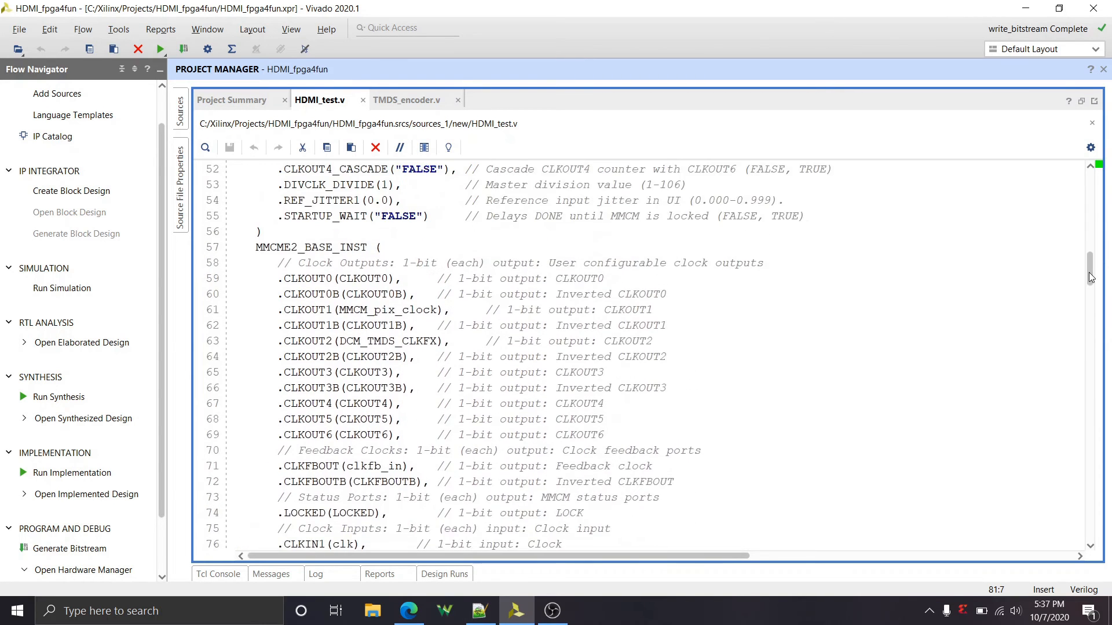
Scroll to the top of MMCME2_BASE and select the CLKFBOUT_MULT_F feedback multiply value 6.0
{"action": "scroll", "scroll_direction": "up", "scroll_amount": 3}
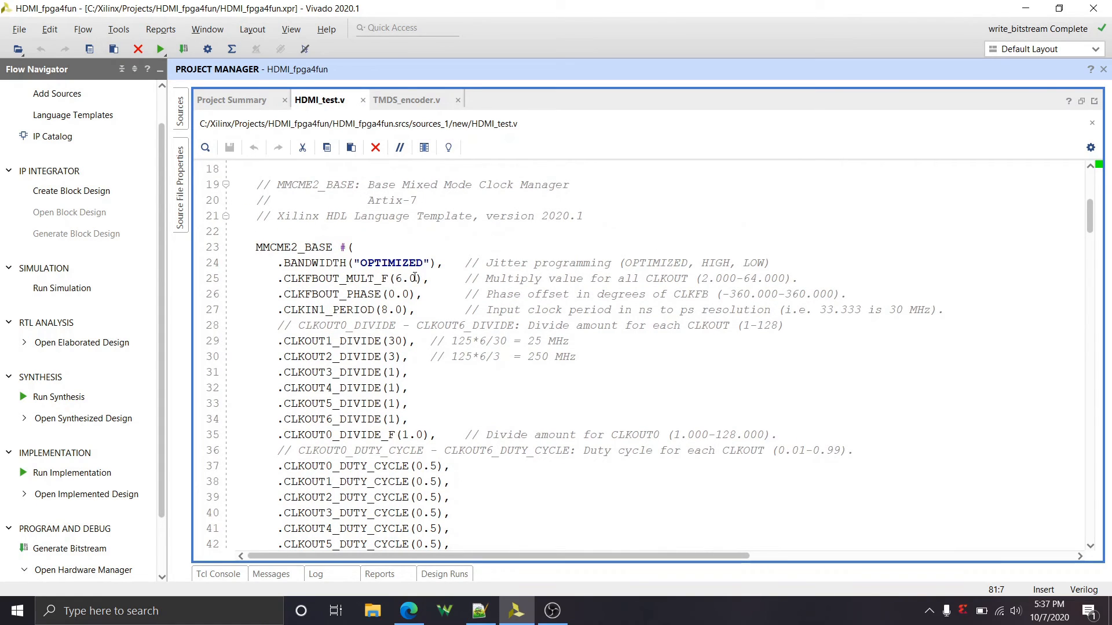
{"action": "double_click", "coordinate": [404, 280]}
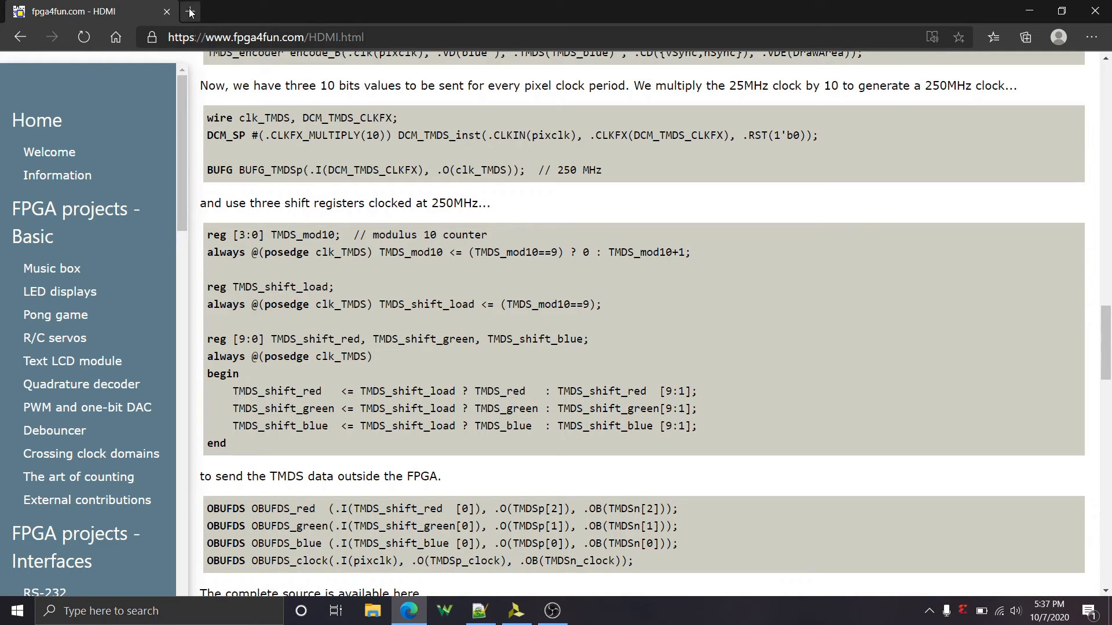
Start a new Edge tab for a Bing search on "vco mmcm xilinx"
{"action": "left_click", "coordinate": [190, 12]}
{"action": "type", "text": "vco mmcm xilinx"}
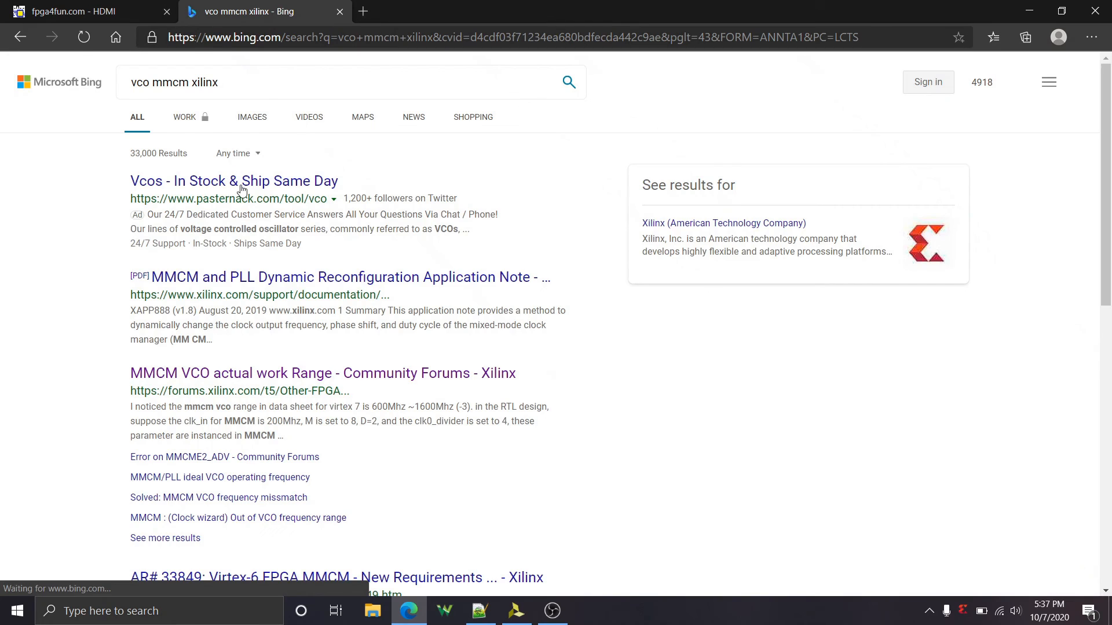
{"action": "mouse_move", "coordinate": [209, 381]}
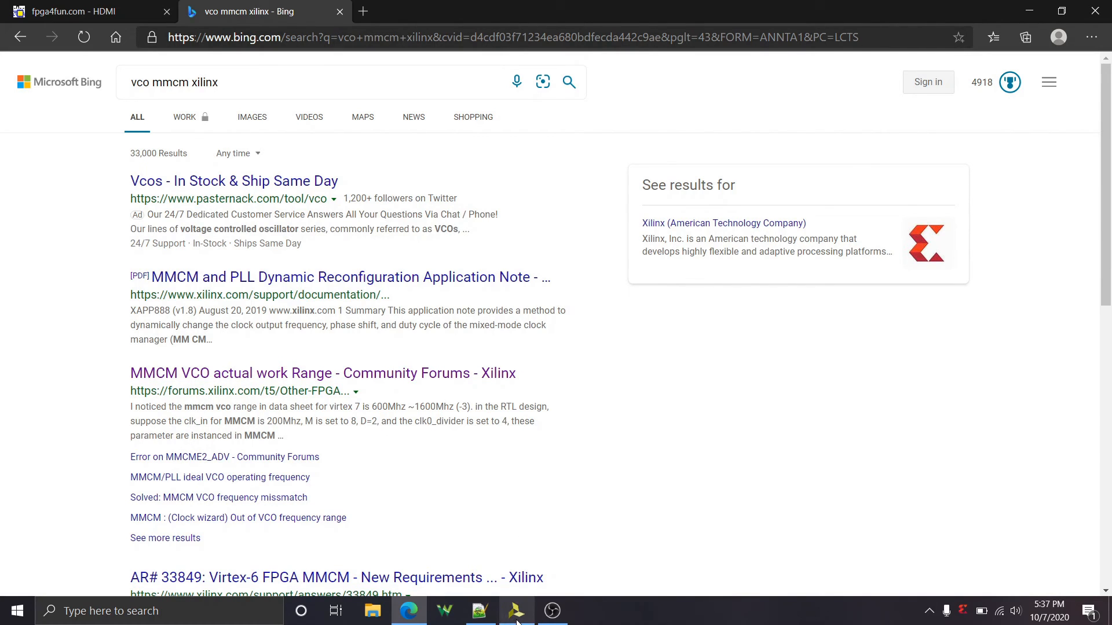
Back in Vivado, select CLKFBOUT_MULT_F 6.0 again, pick out the master division value, and scroll through the parameters
{"action": "left_click", "coordinate": [516, 610]}
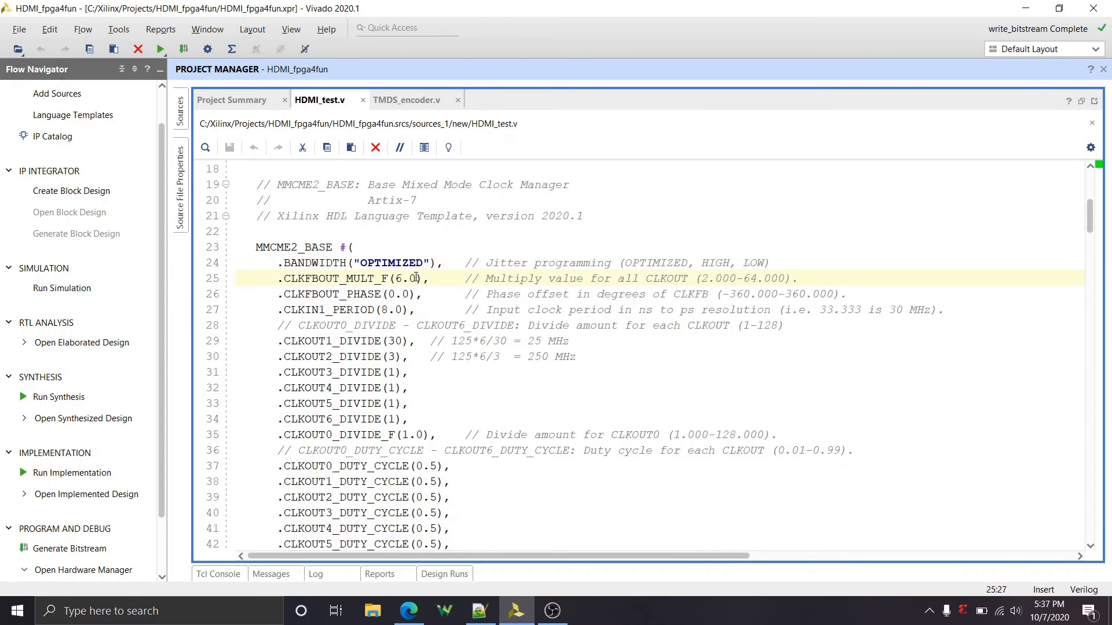
{"action": "double_click", "coordinate": [406, 277]}
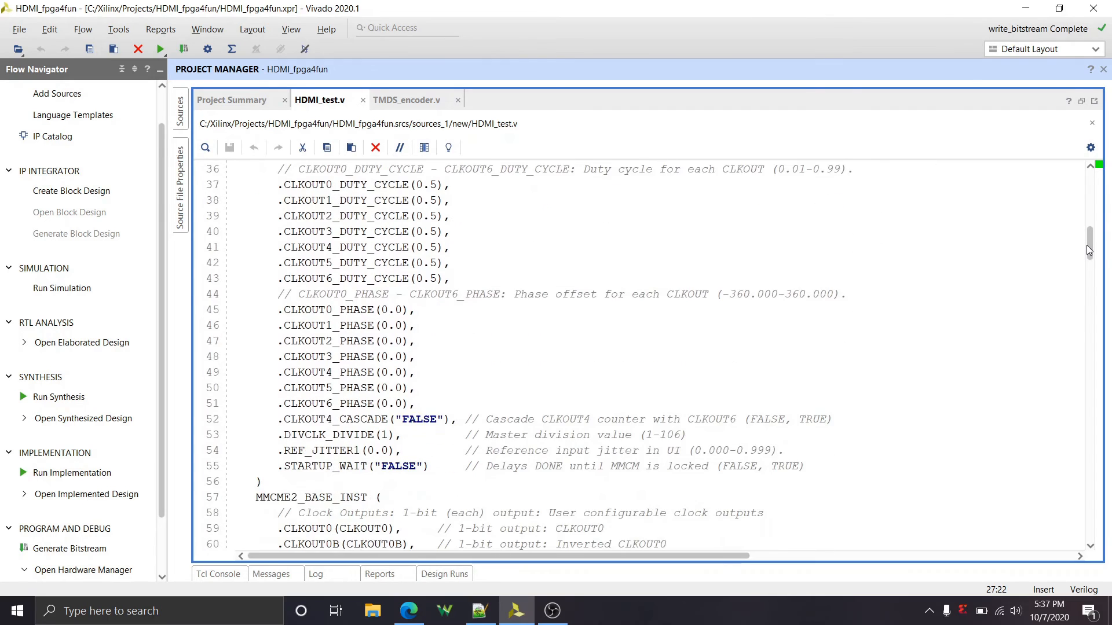
{"action": "scroll", "scroll_direction": "down", "scroll_amount": 3}
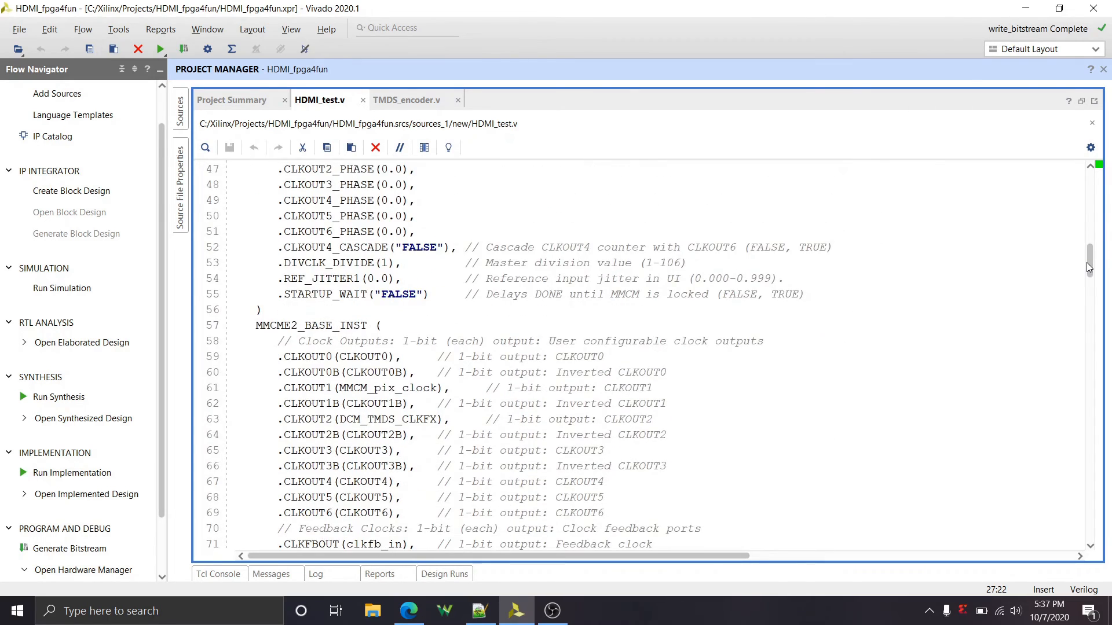
{"action": "left_click", "coordinate": [390, 263]}
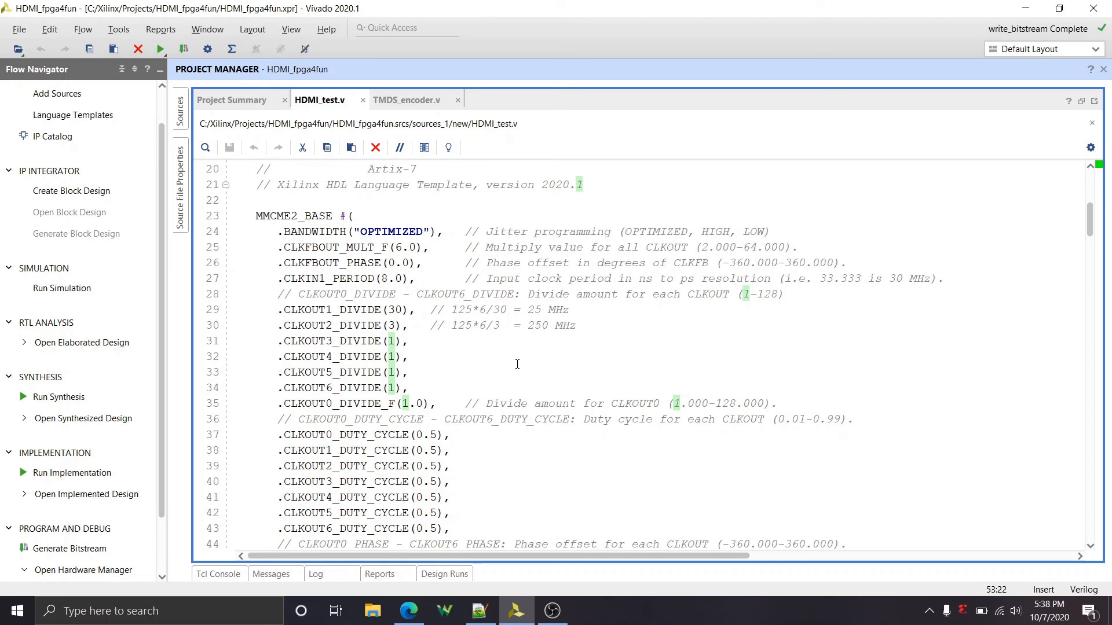
{"action": "mouse_move", "coordinate": [507, 433]}
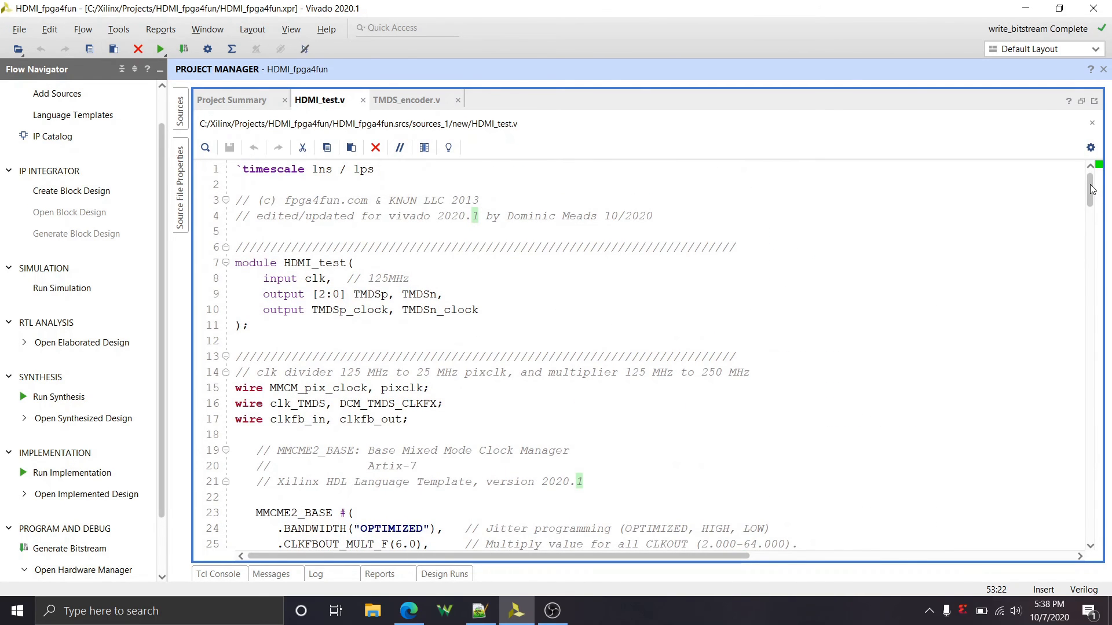
{"action": "scroll", "scroll_direction": "down", "scroll_amount": 3}
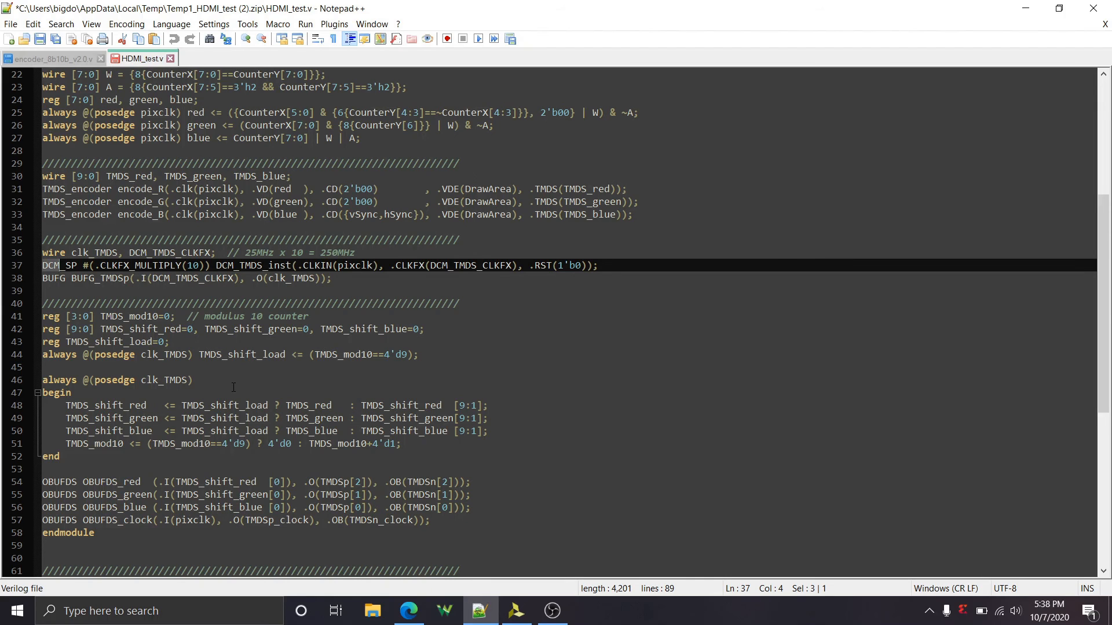
{"action": "mouse_move", "coordinate": [367, 467]}
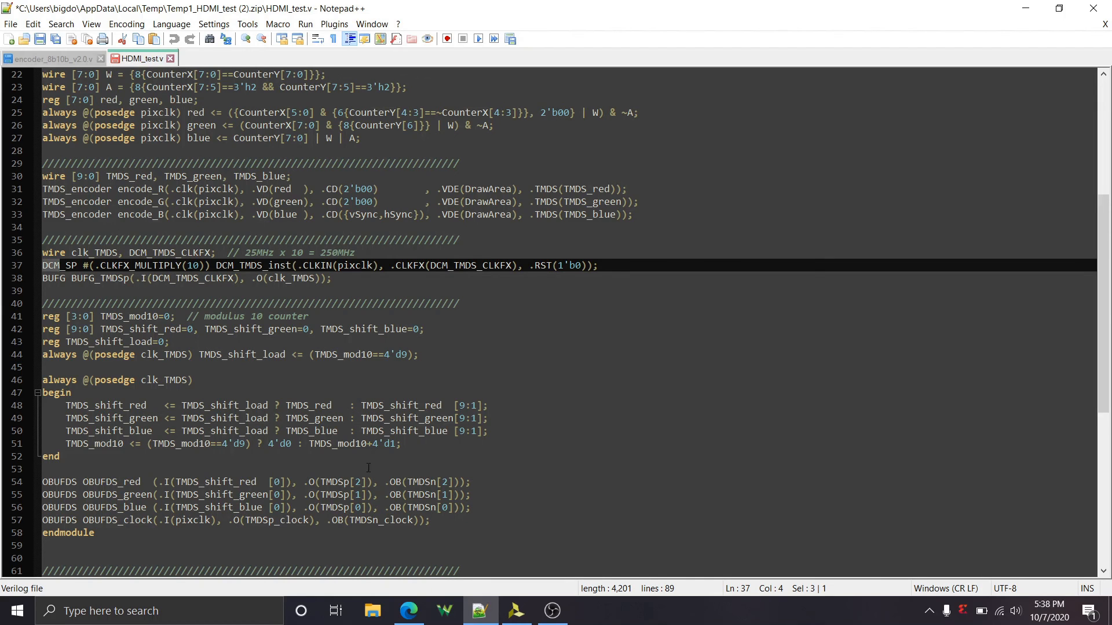
Return to the ported HDMI_test.v in Vivado and scroll through the MMCME2_BASE divide, duty-cycle and phase parameters
{"action": "left_click", "coordinate": [516, 610]}
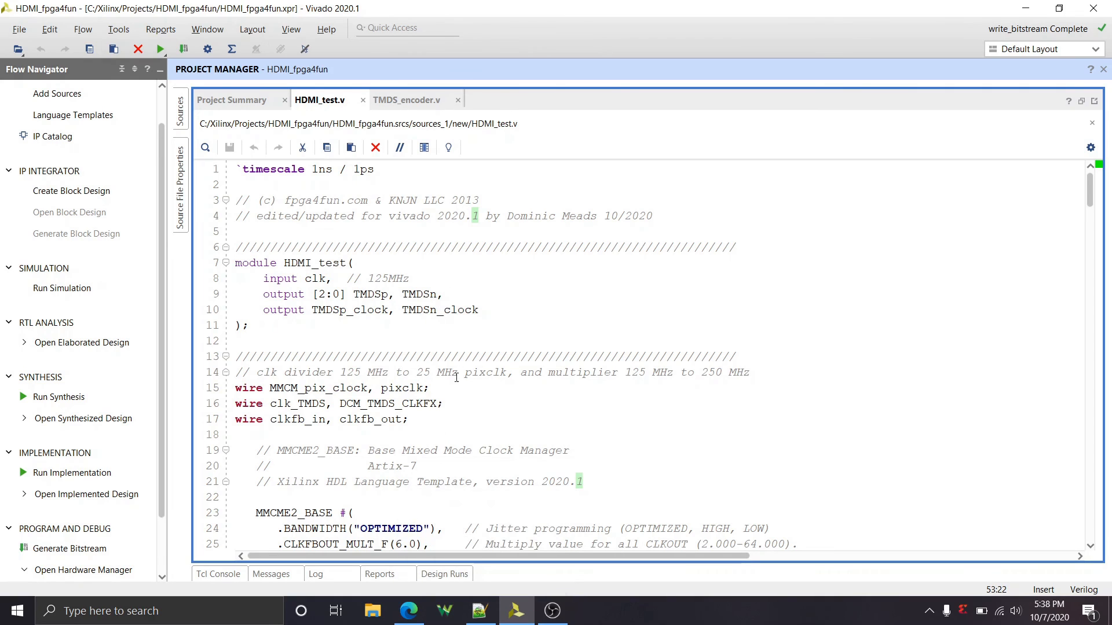
{"action": "mouse_move", "coordinate": [447, 449]}
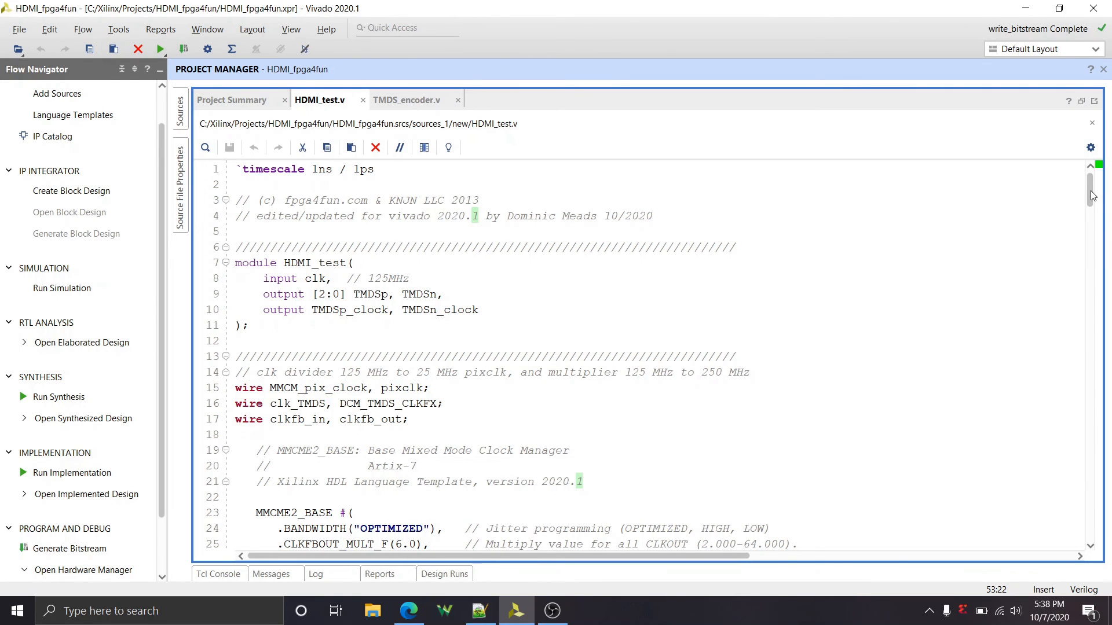
{"action": "scroll", "scroll_direction": "down", "scroll_amount": 3}
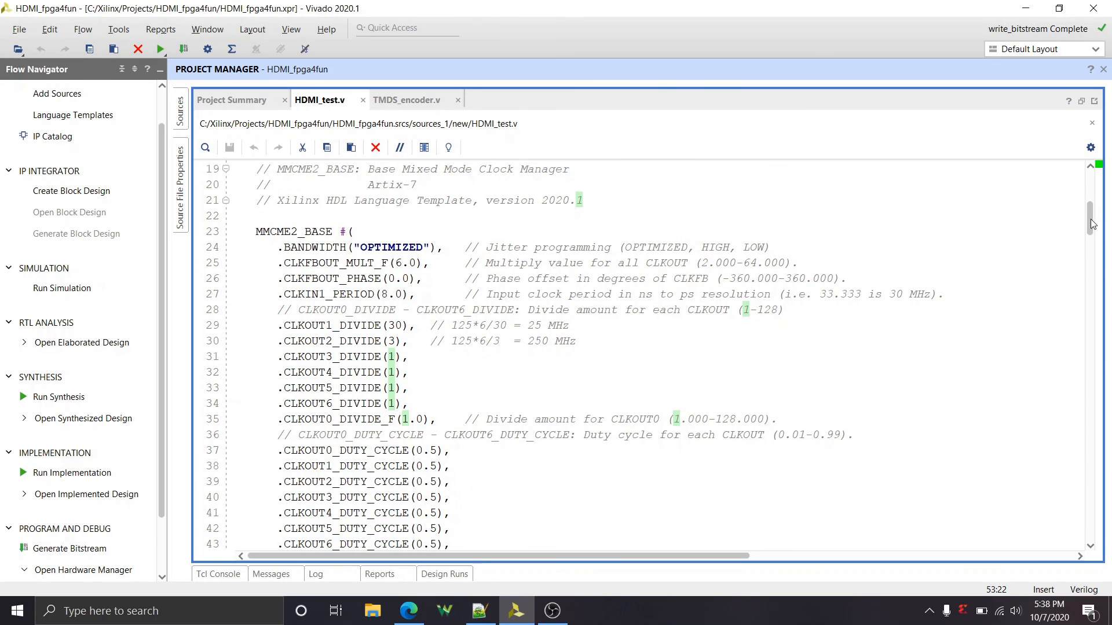
{"action": "scroll", "scroll_direction": "down", "scroll_amount": 3}
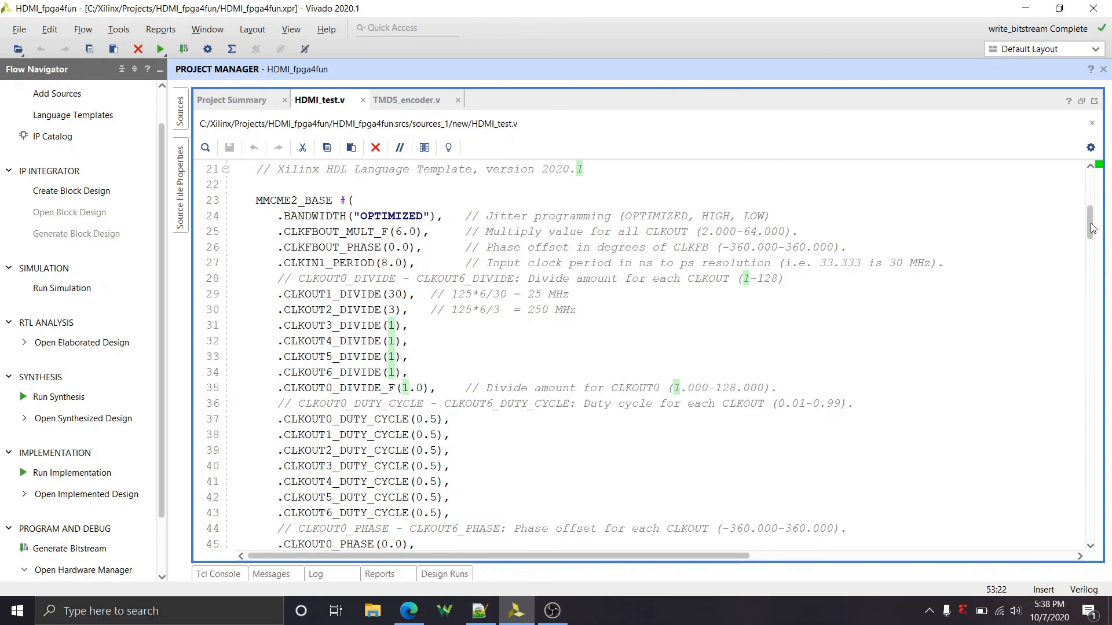
{"action": "scroll", "scroll_direction": "down", "scroll_amount": 3}
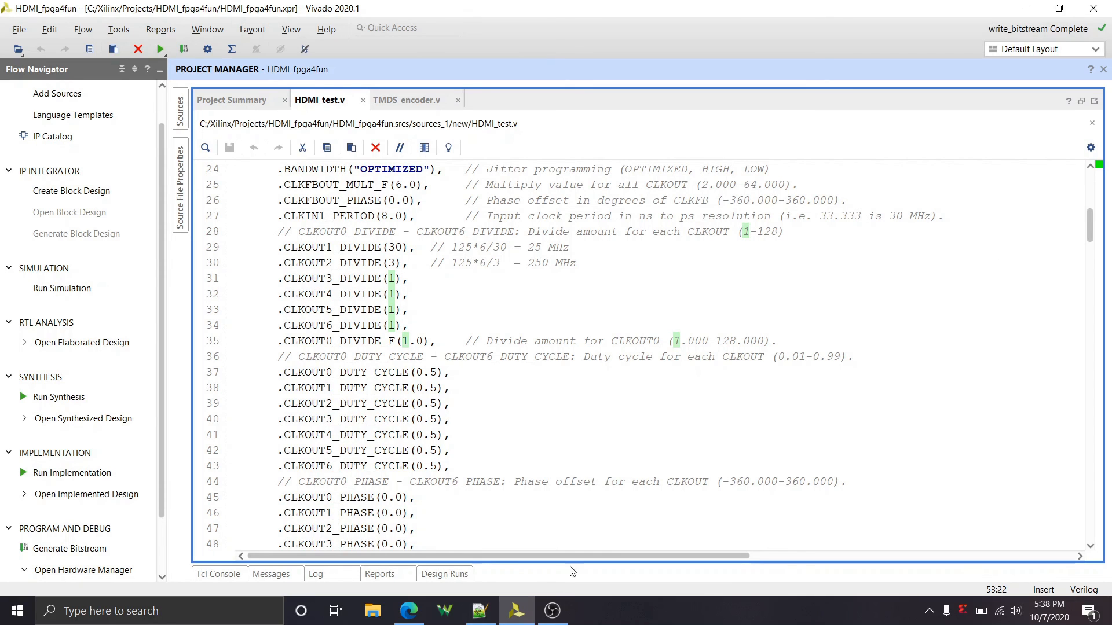
{"action": "mouse_move", "coordinate": [551, 611]}
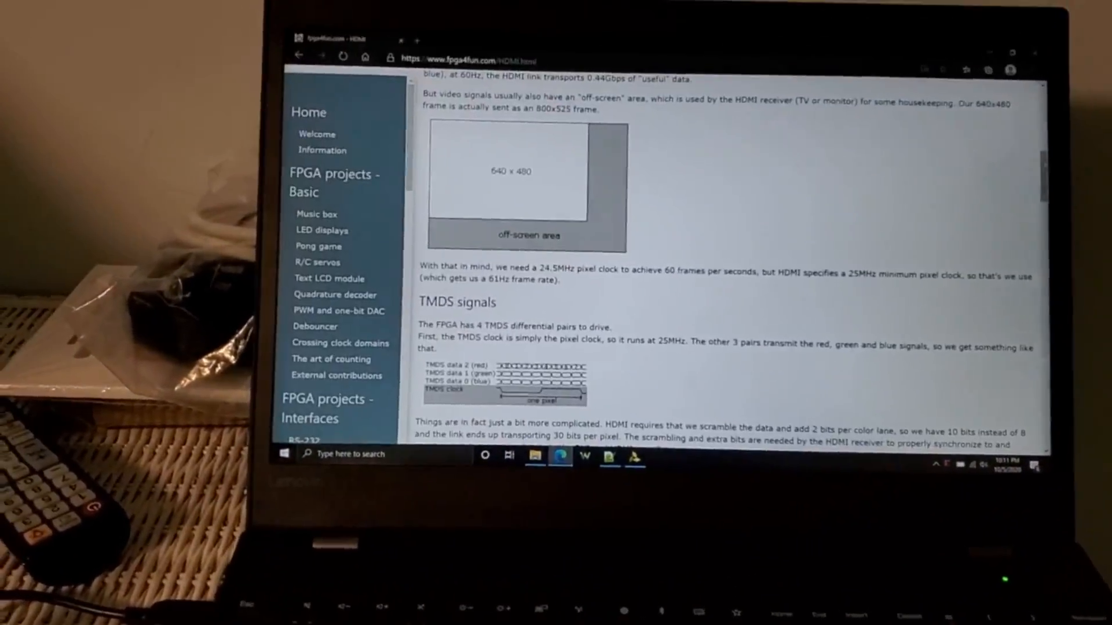
Scroll the fpga4fun HDMI page past the TMDS code to the Screenshots section with the pong picture
{"action": "scroll", "scroll_direction": "down", "scroll_amount": 3}
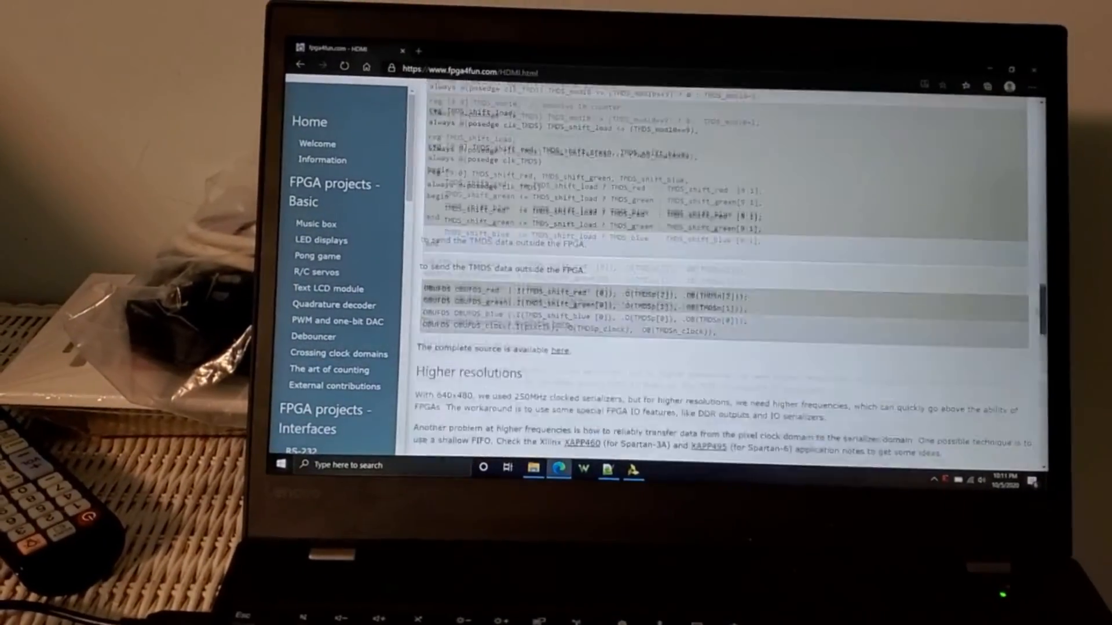
{"action": "scroll", "scroll_direction": "down", "scroll_amount": 3}
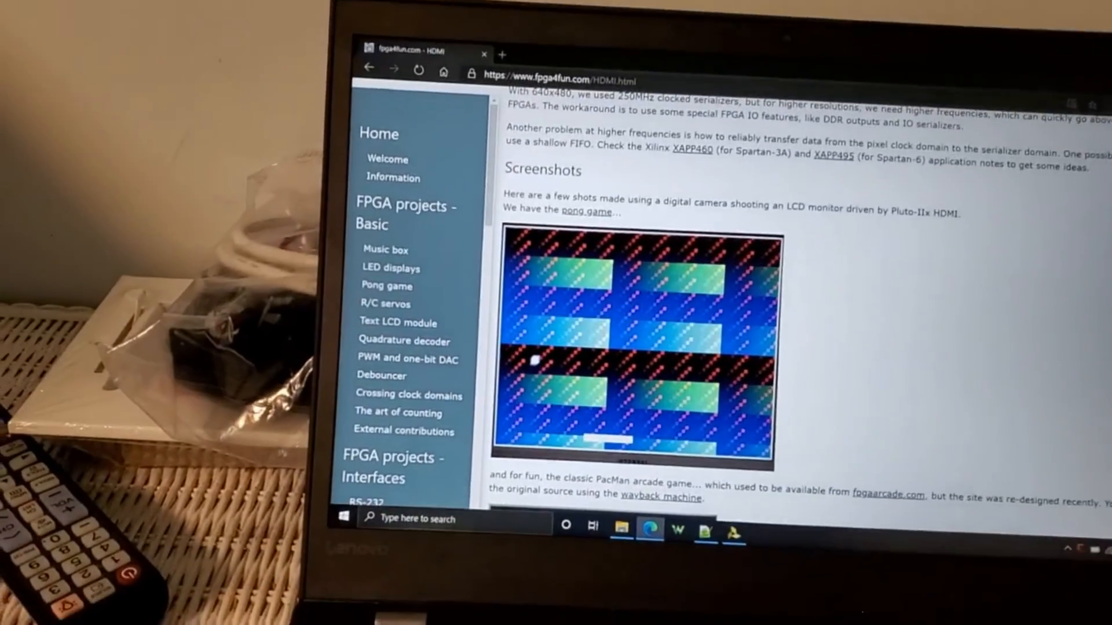